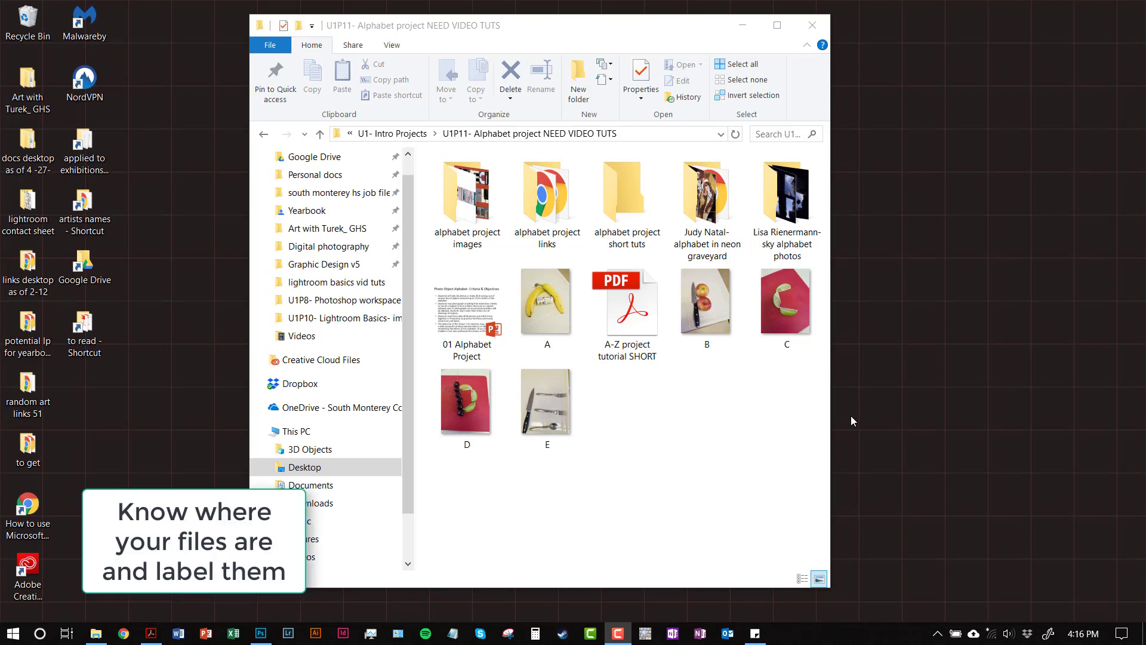
mouse_move(617, 389)
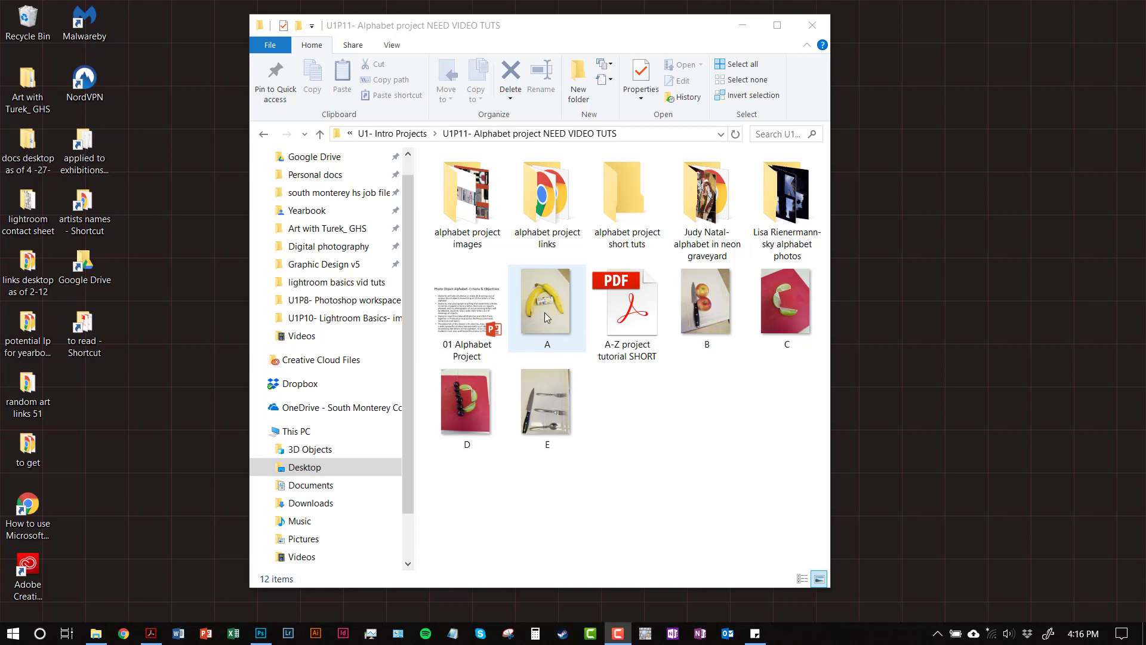
mouse_move(537, 357)
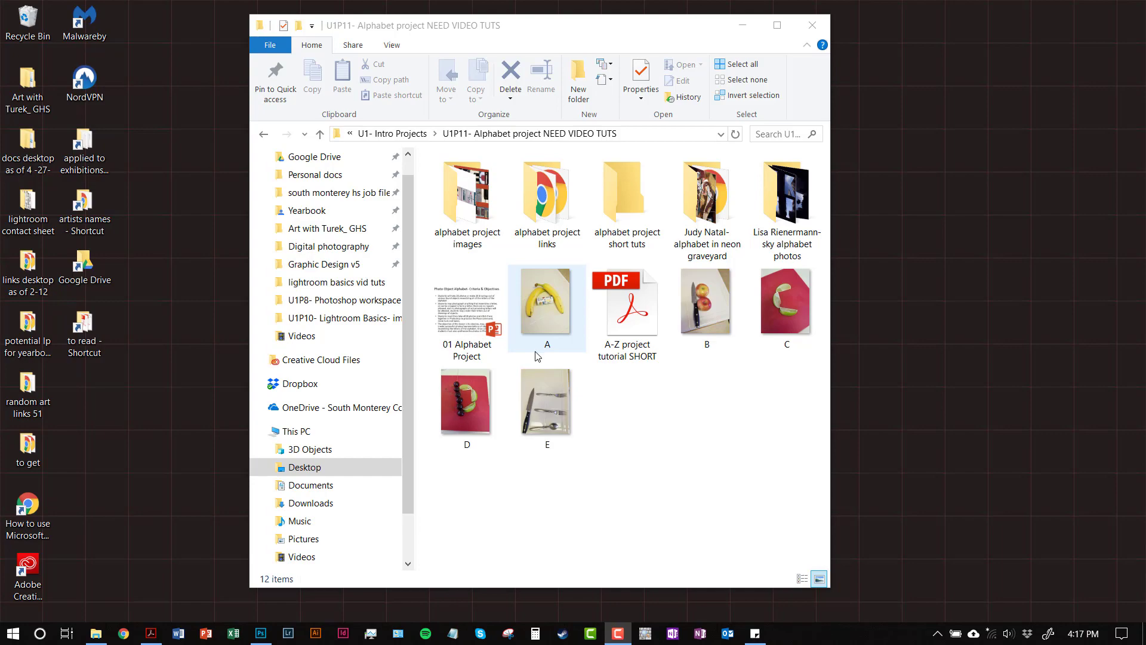
Step: Rename the banana photo A to 'A- turek' in File Explorer
left_click(547, 302)
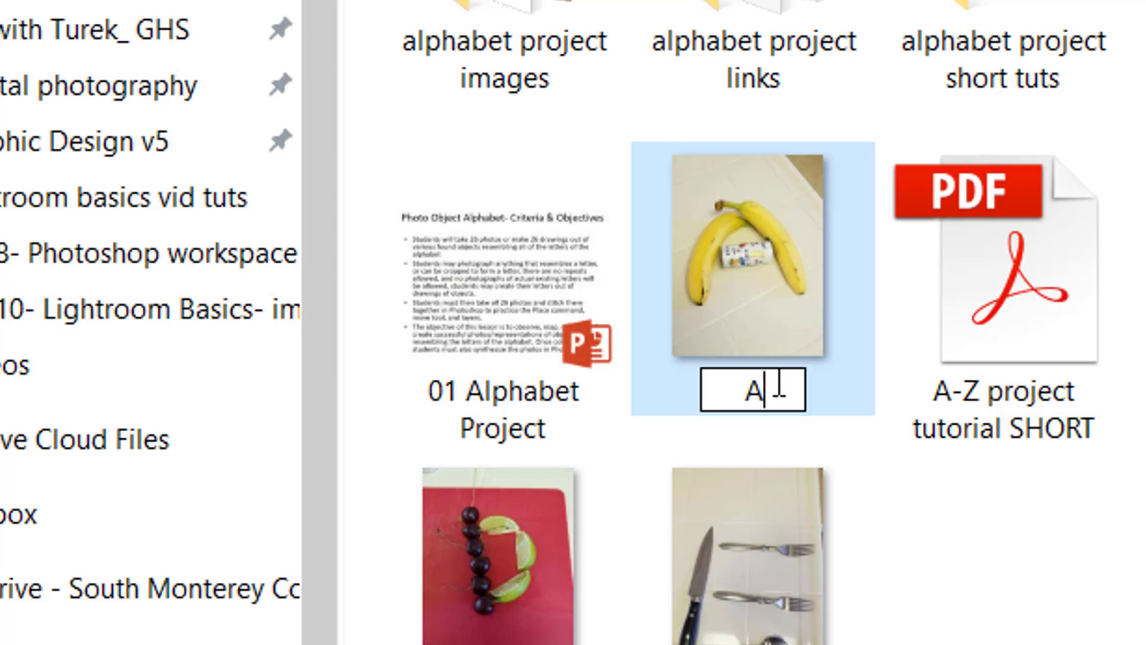
type("-")
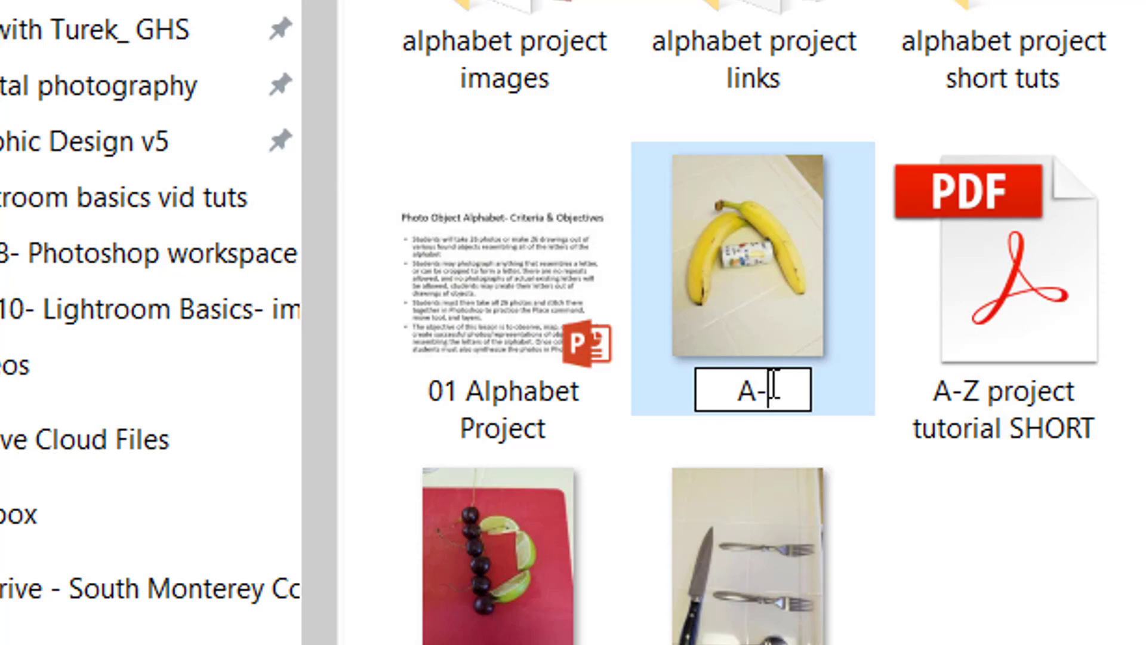
type("turek")
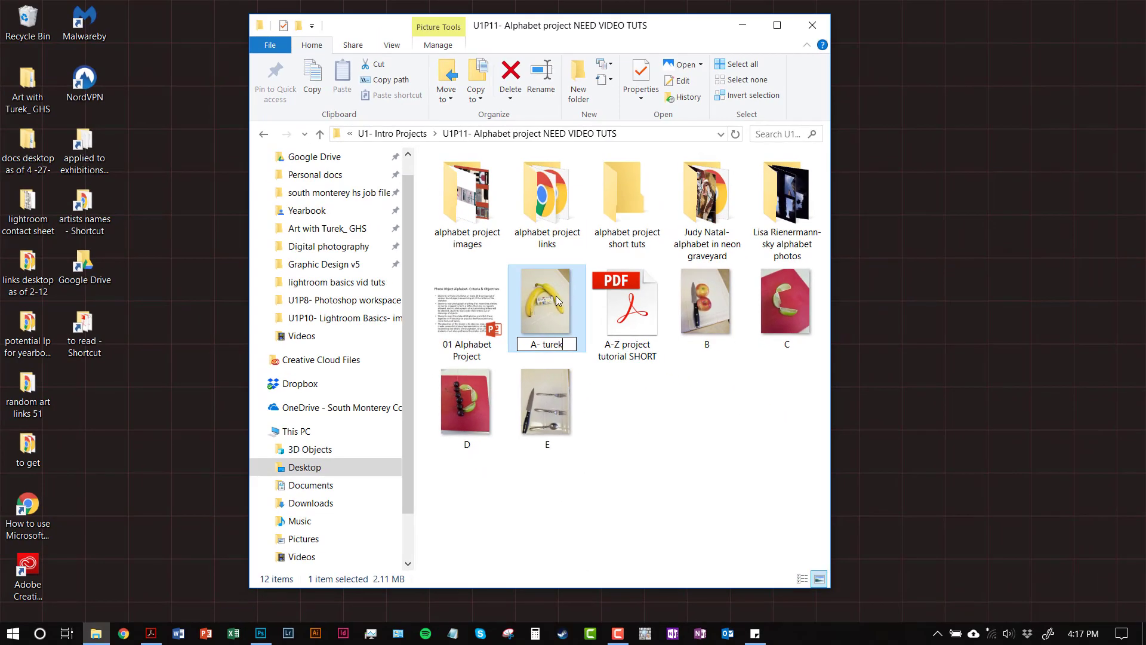
mouse_move(553, 337)
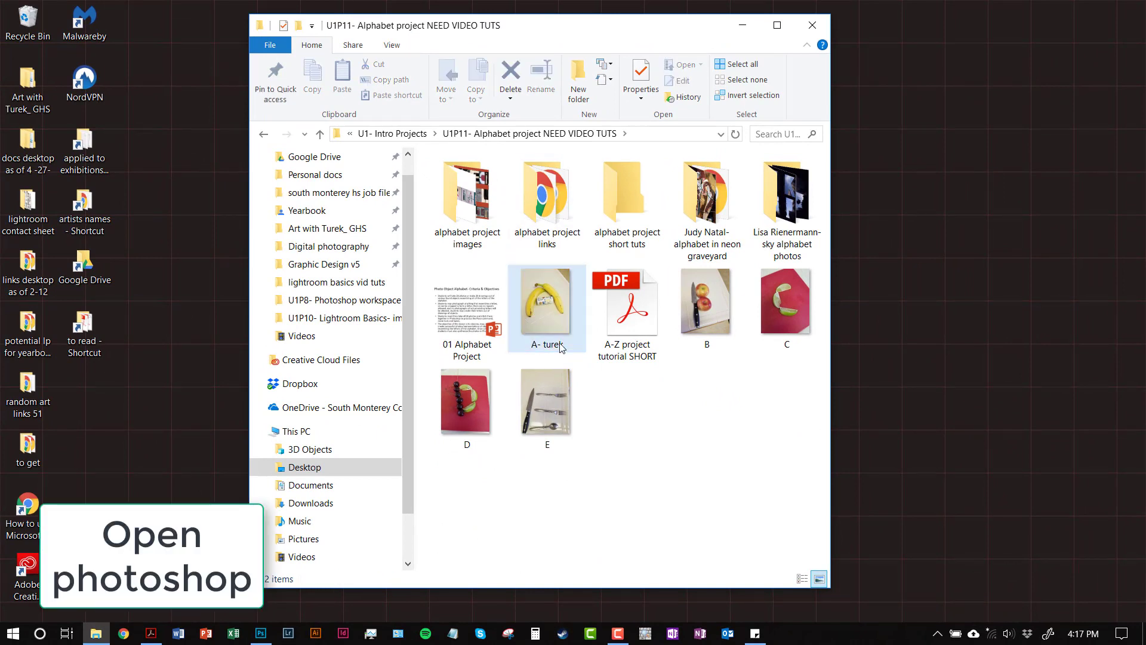
mouse_move(525, 439)
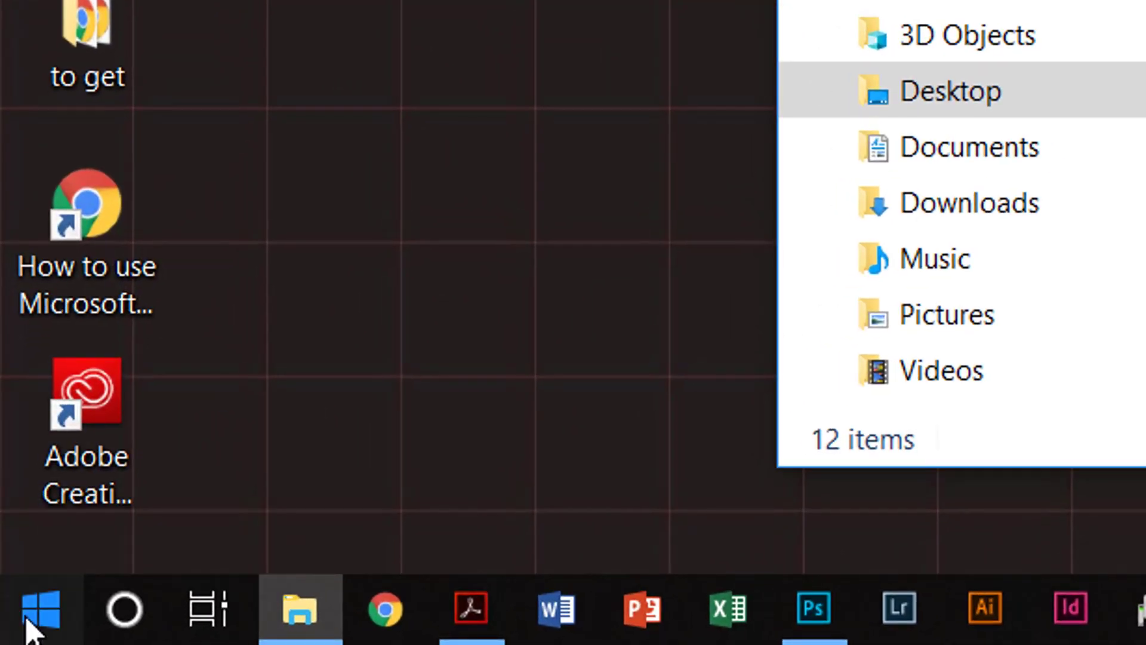
Step: Launch Adobe Photoshop CC 2018 from the Start menu / taskbar
left_click(38, 606)
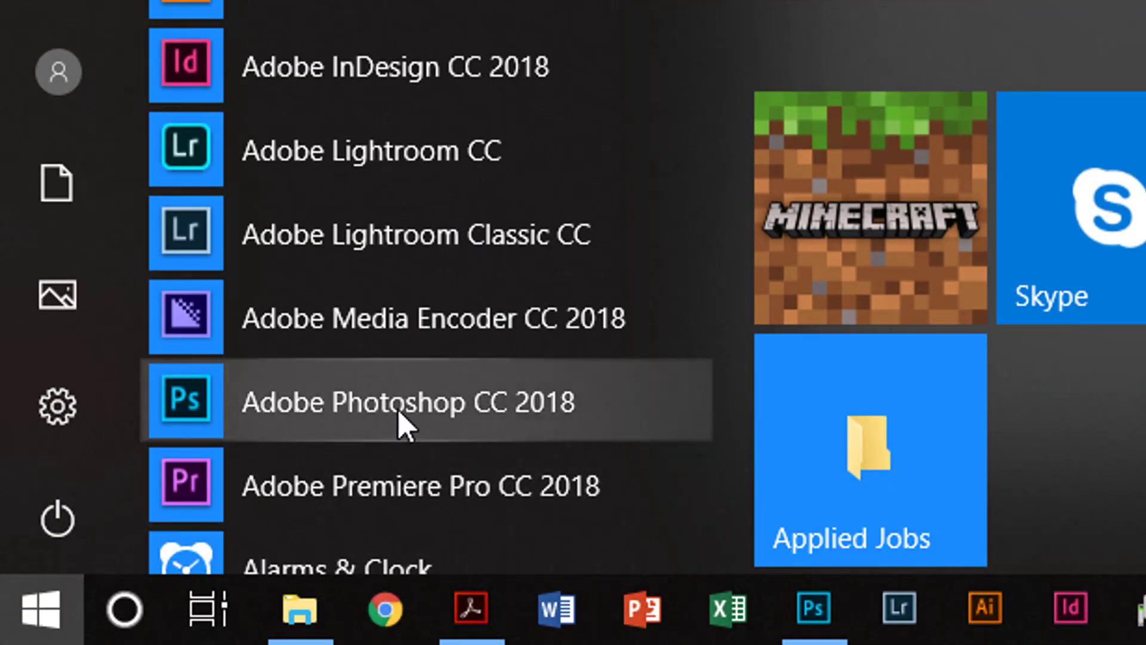
mouse_move(812, 608)
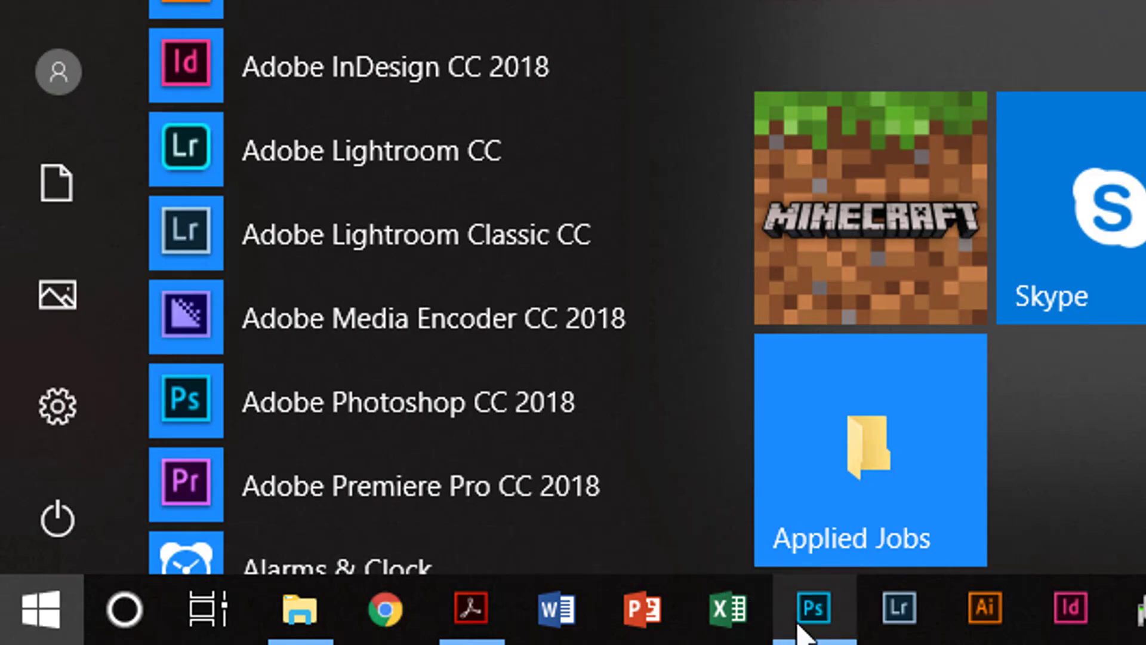
left_click(808, 607)
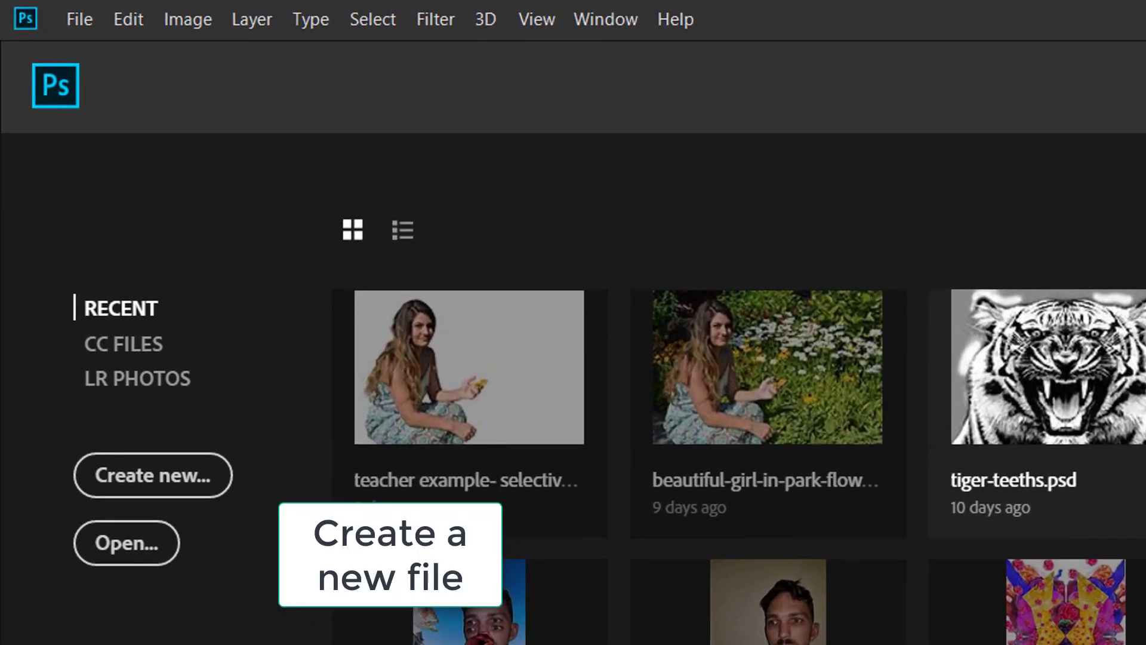
left_click(79, 19)
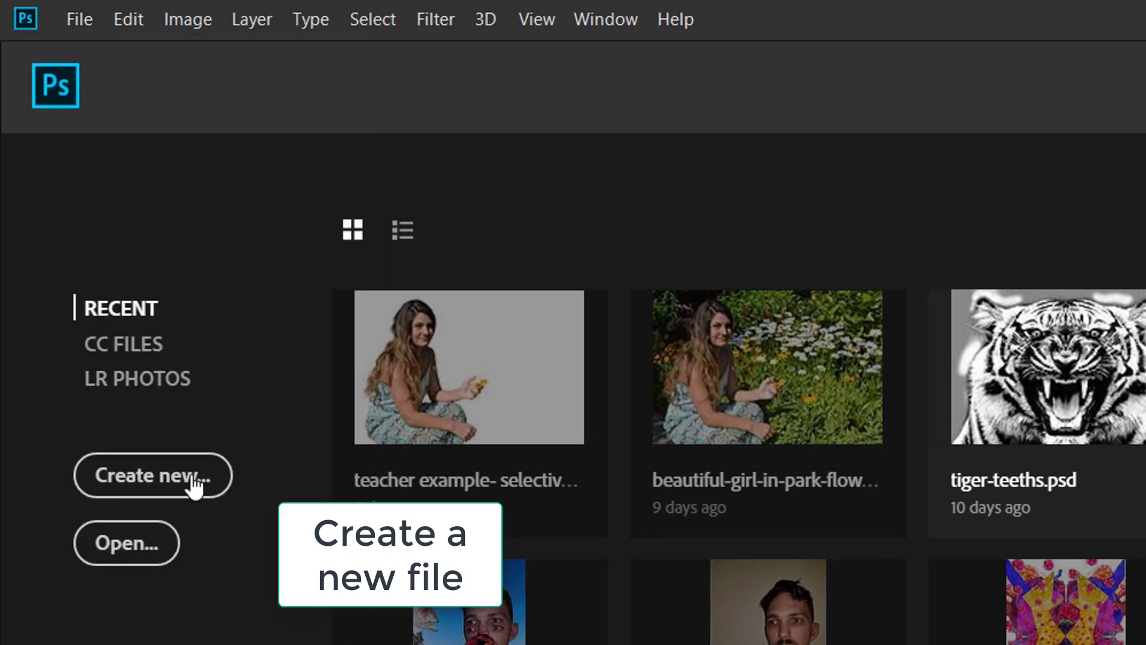
left_click(153, 476)
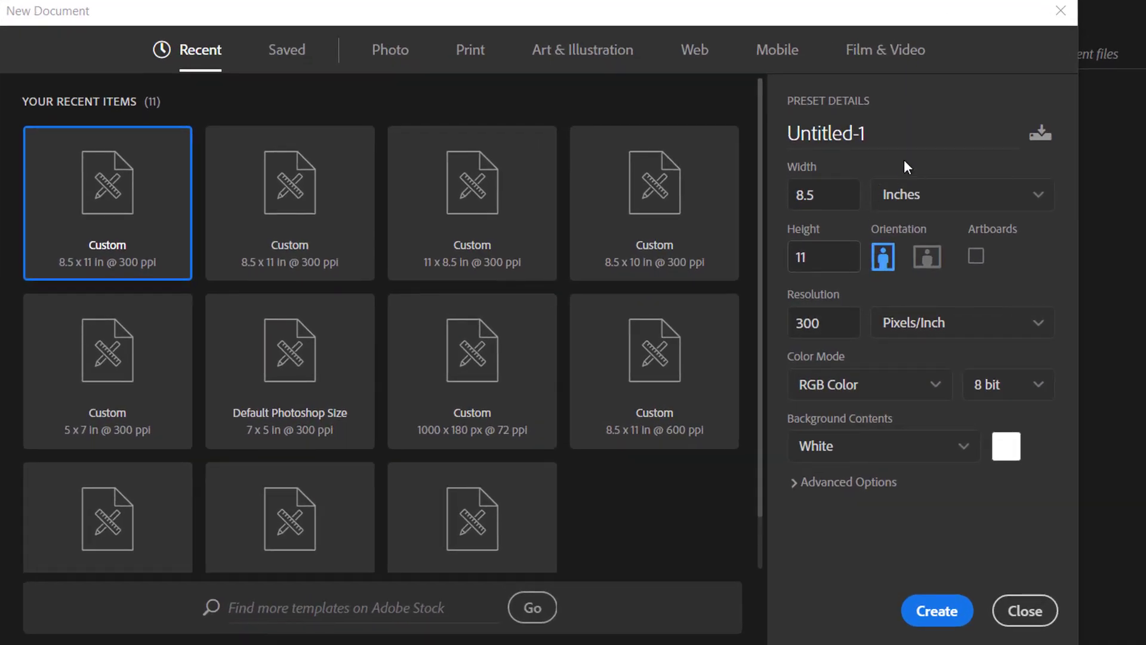
double_click(826, 132)
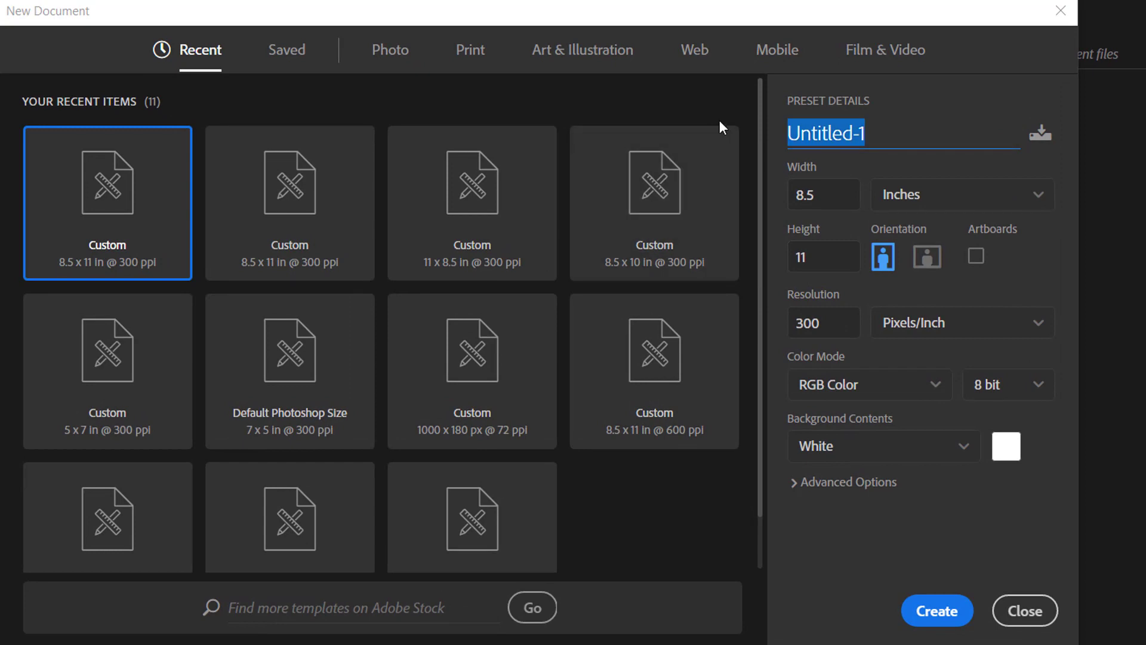
type("Turek_")
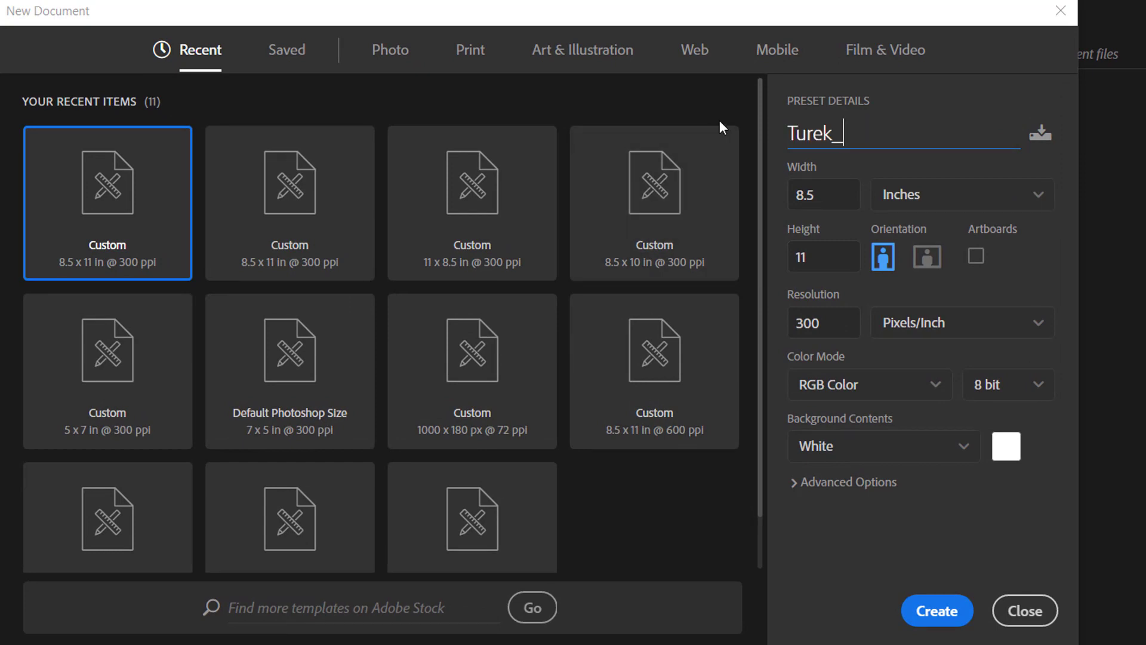
type("joejame")
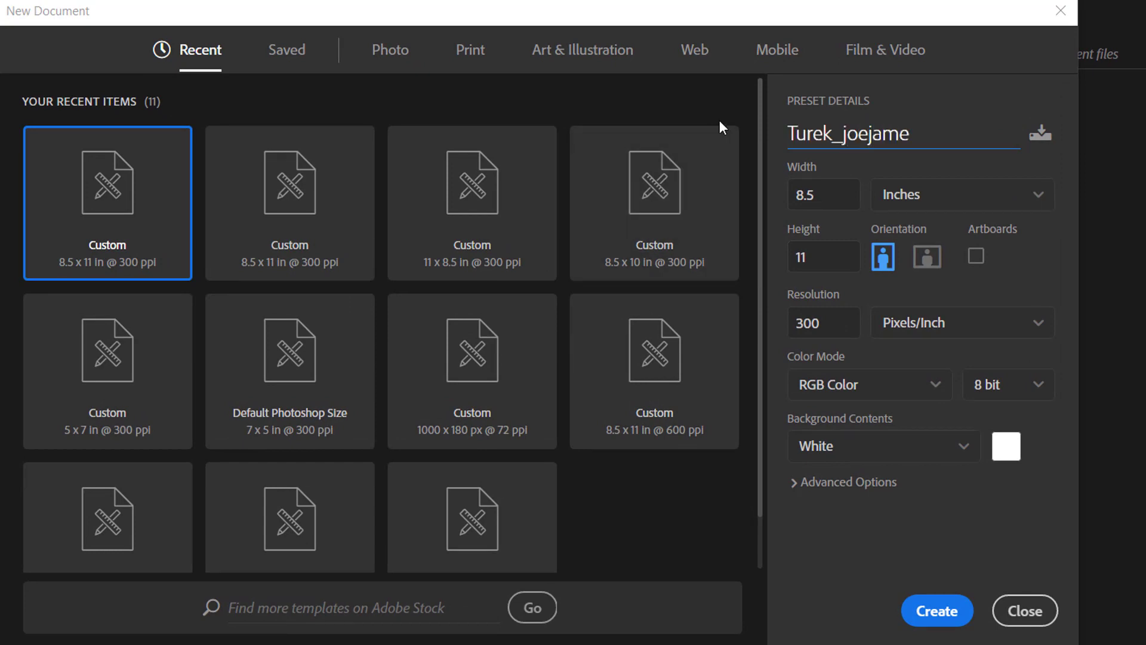
type("s-")
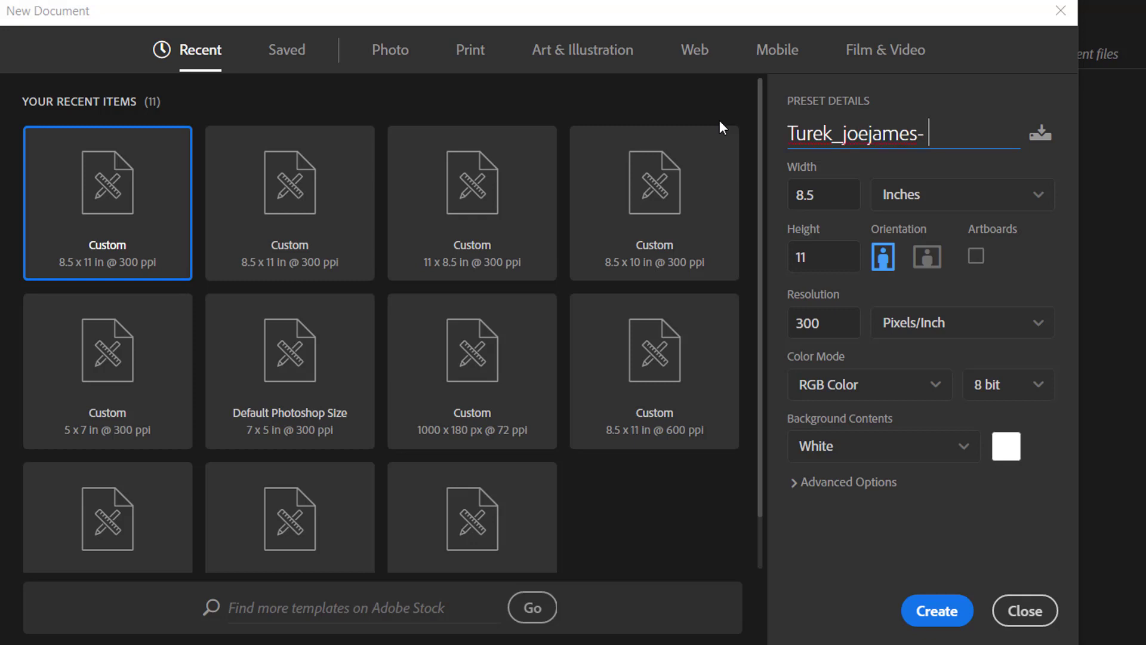
type("alphab")
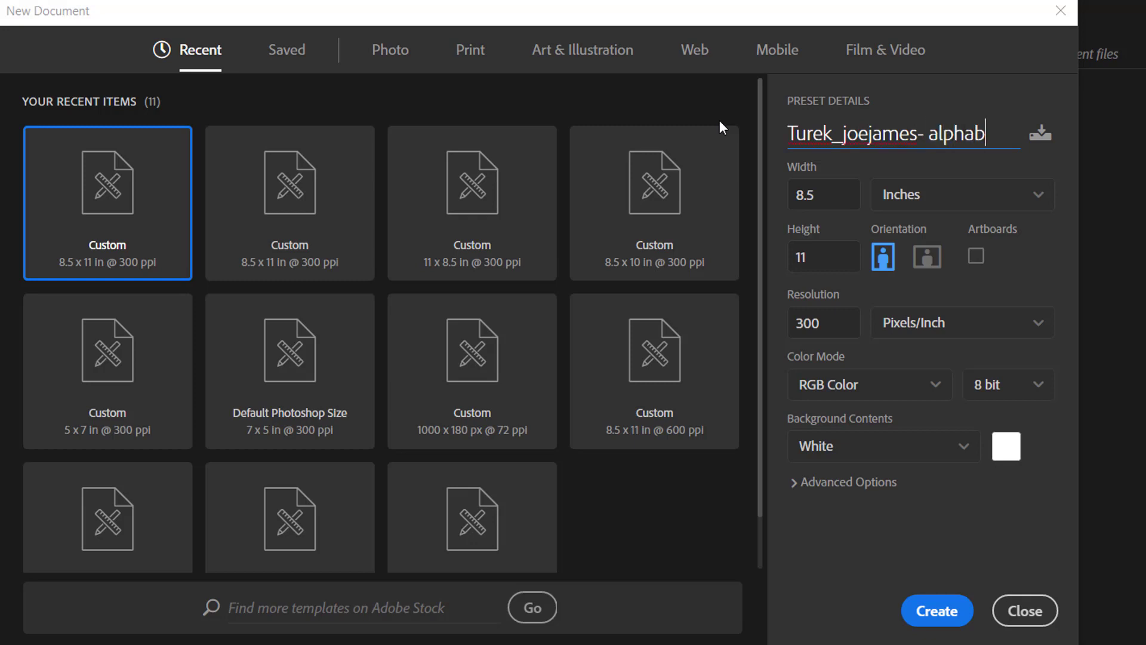
type("et")
left_click(823, 195)
type("12")
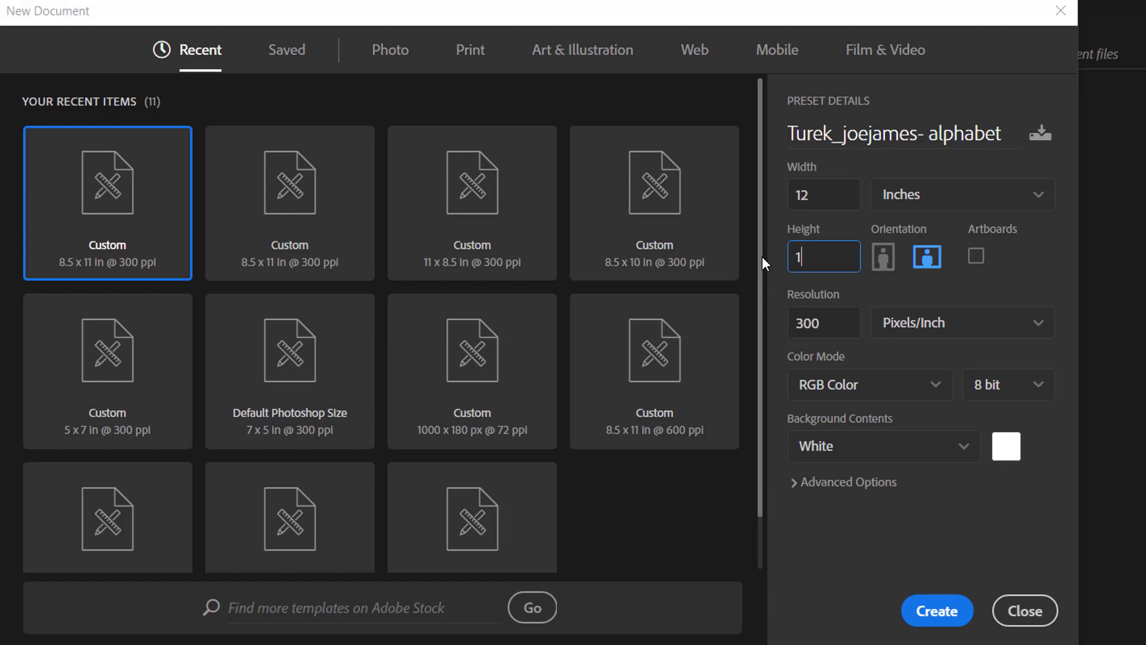
Step: Set the document to 12 by 16 inches at 300 ppi with white background and create it
type("16")
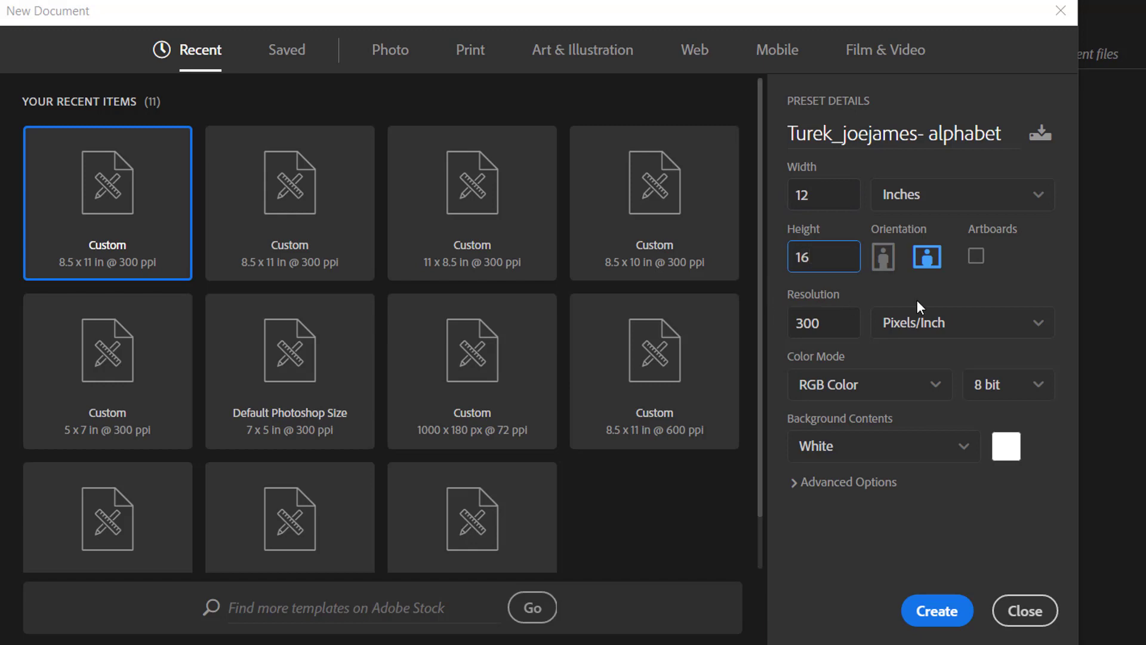
left_click(1098, 7)
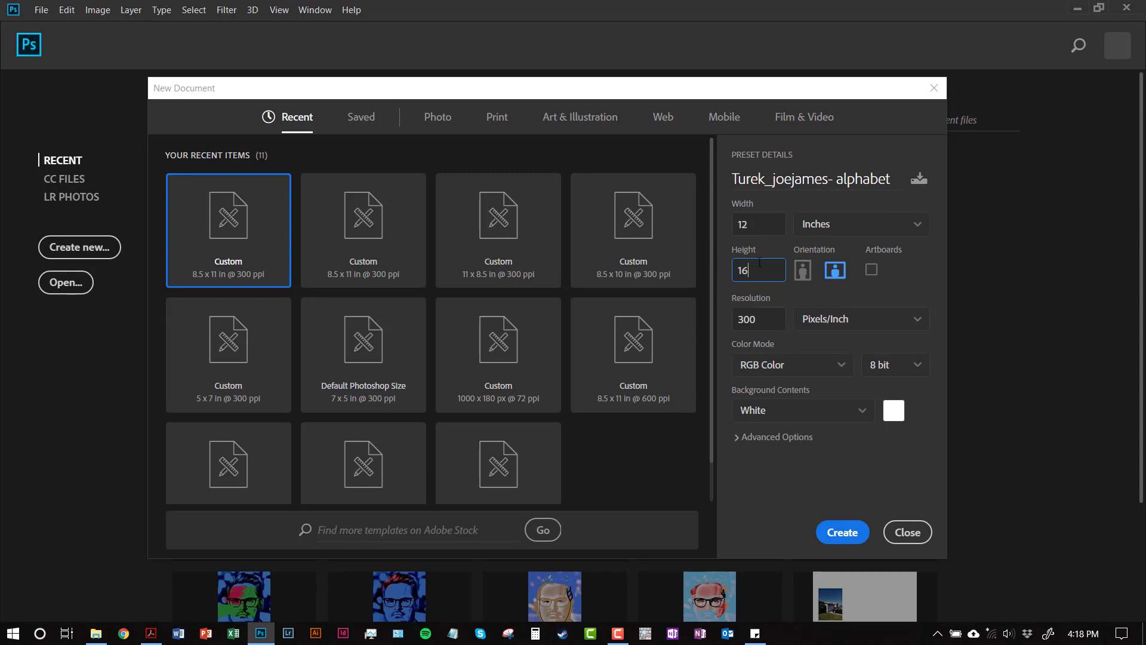
mouse_move(768, 416)
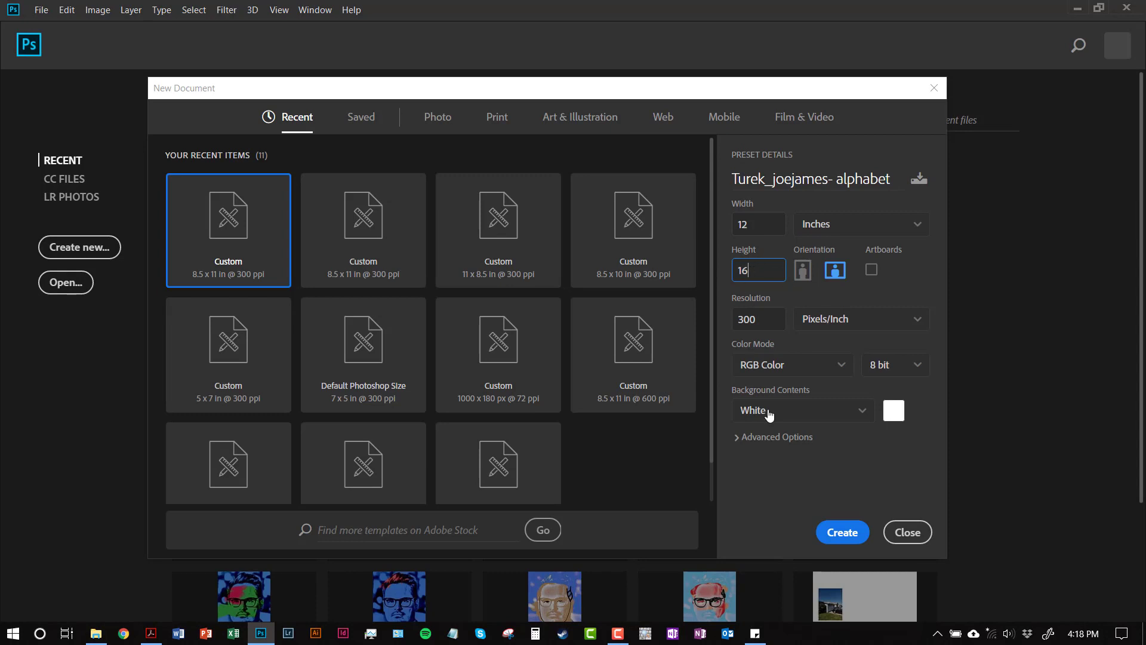
left_click(842, 531)
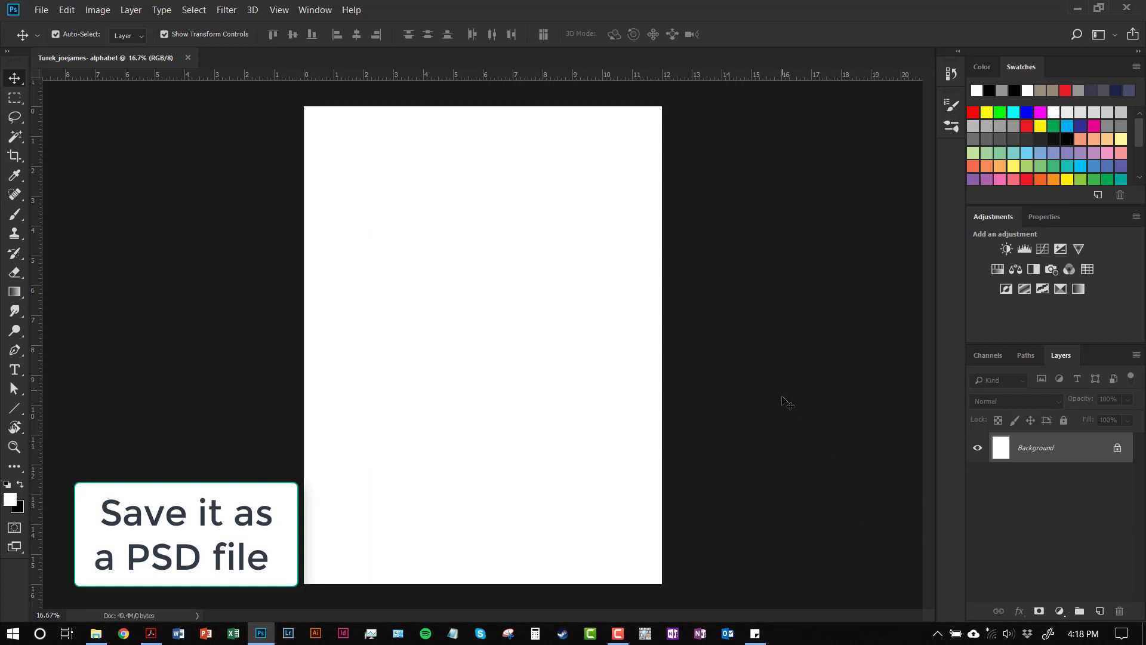
mouse_move(207, 165)
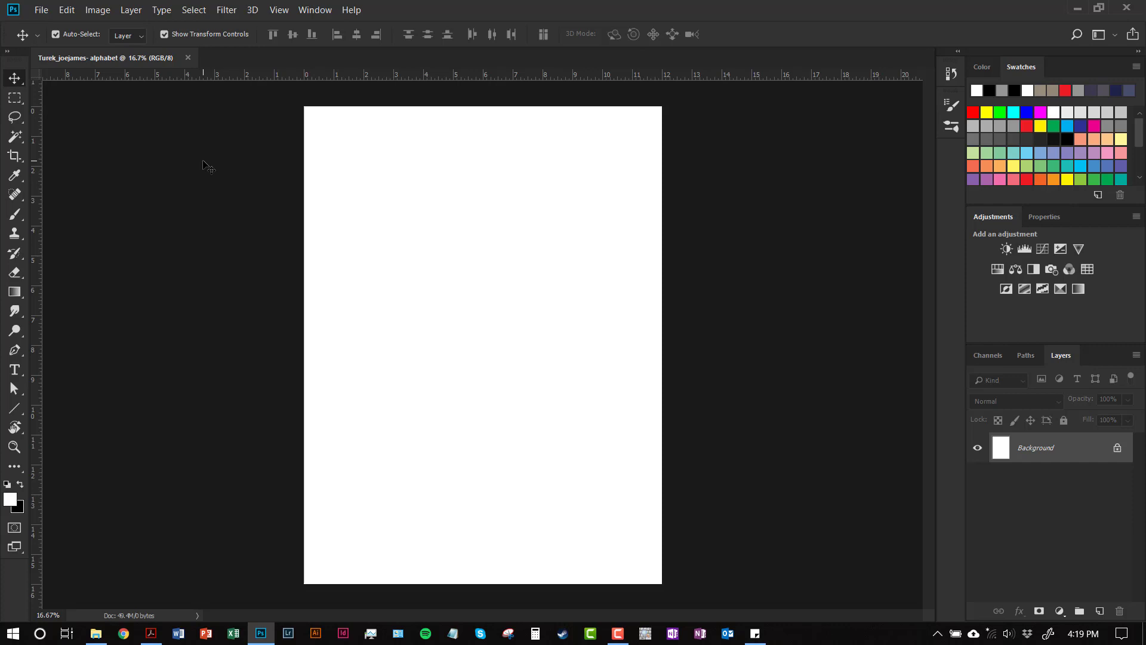
mouse_move(222, 126)
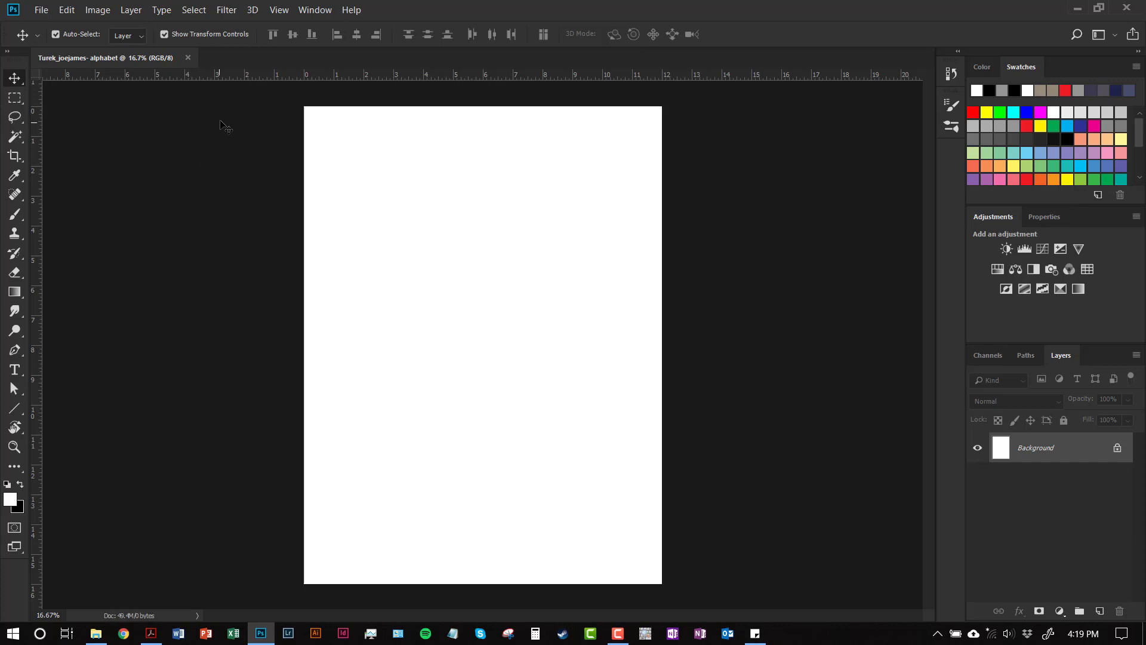
mouse_move(210, 140)
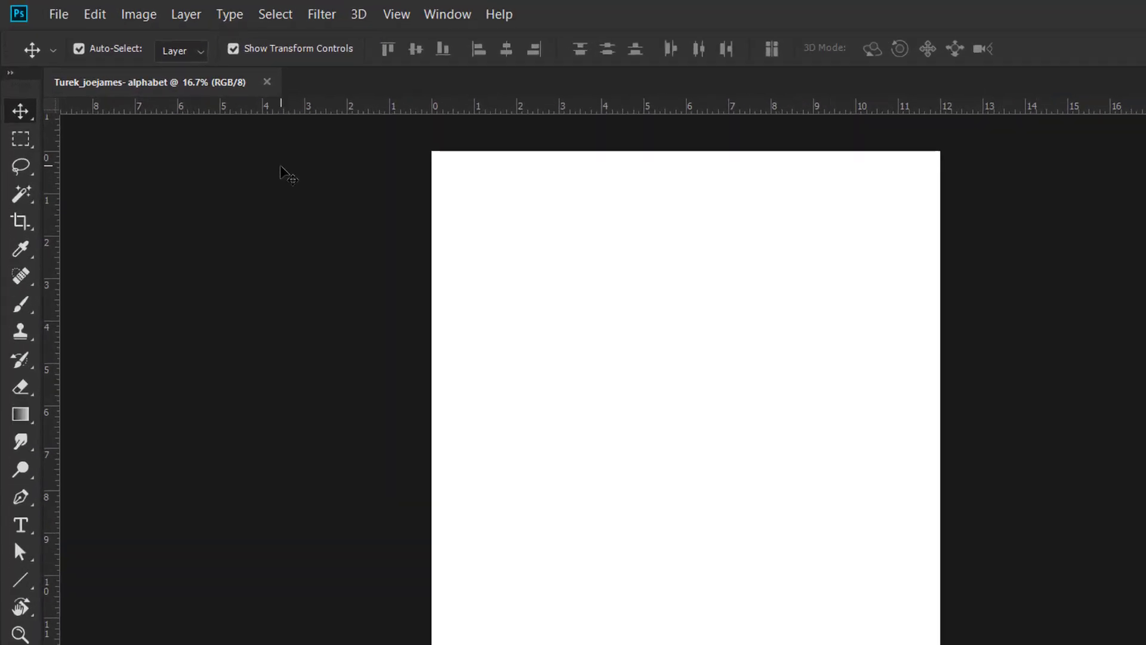
Step: Bring up the Save As dialog for the new alphabet document
left_click(58, 15)
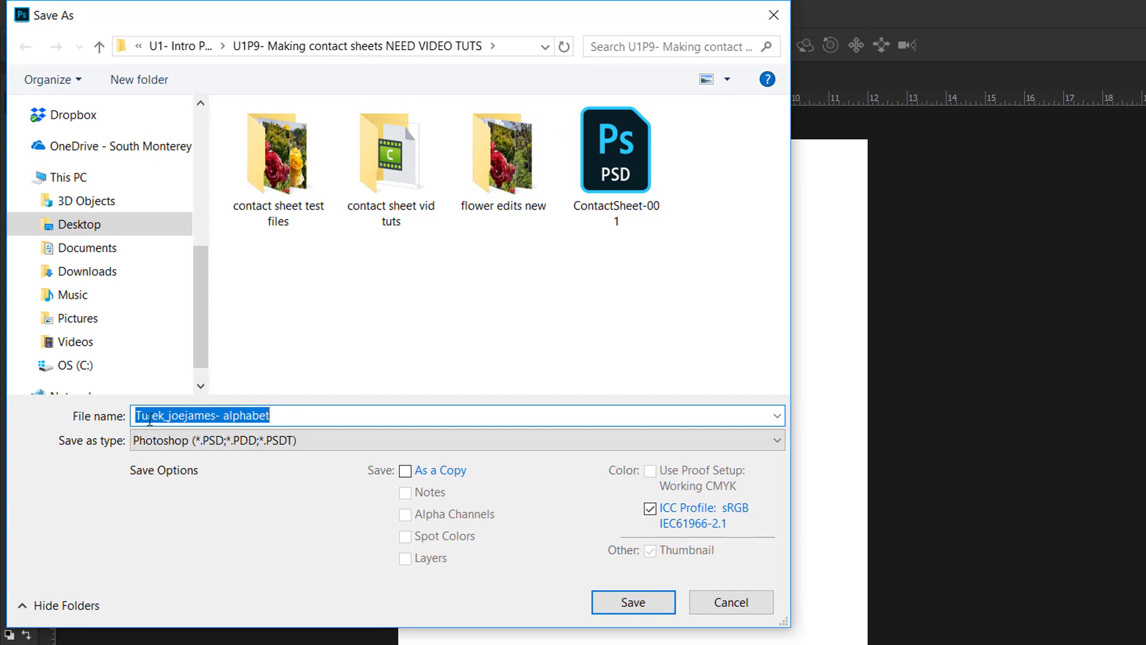
Step: Save the document as a Photoshop PSD in the U1P11 Alphabet project folder
left_click(278, 415)
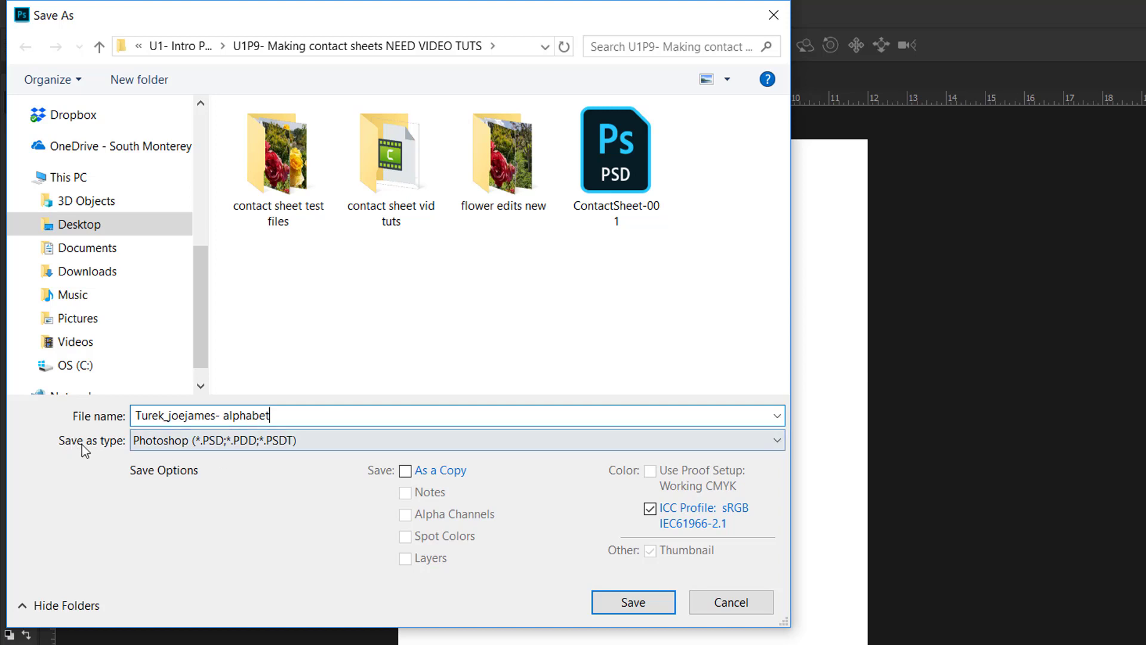
mouse_move(249, 461)
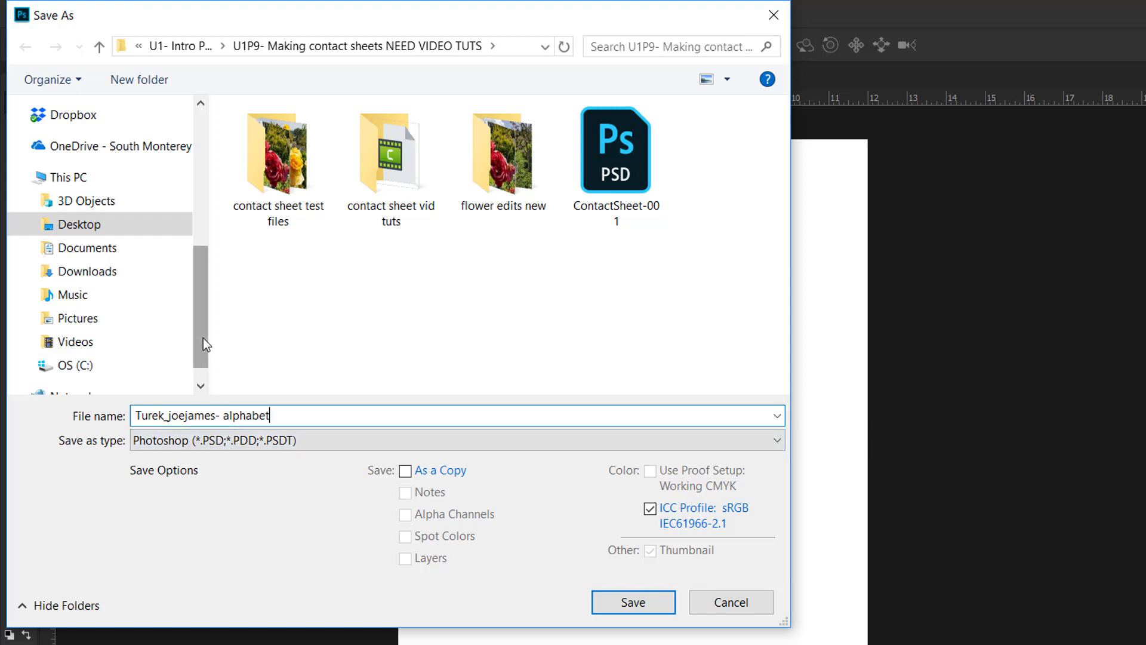
scroll("up", 3)
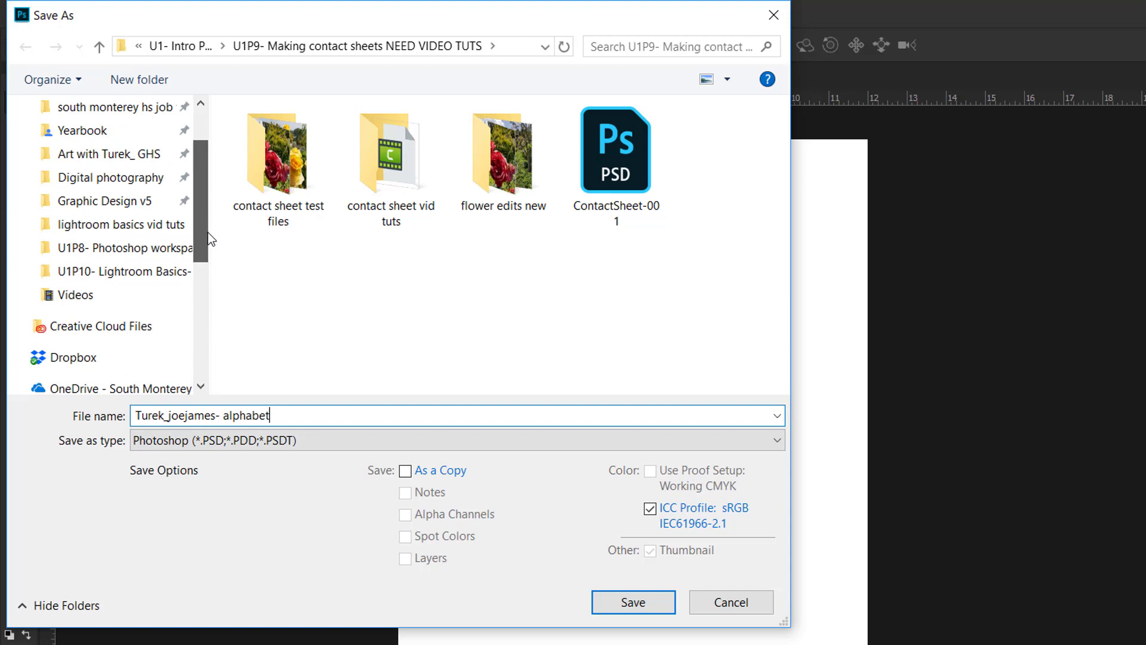
scroll("up", 3)
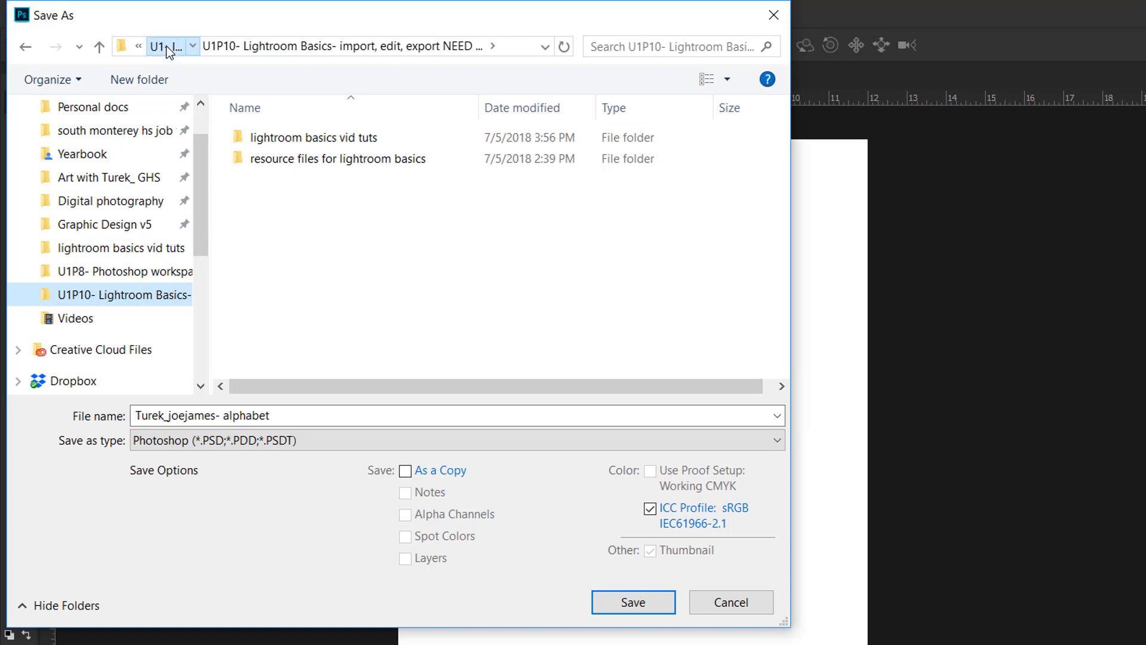
left_click(172, 47)
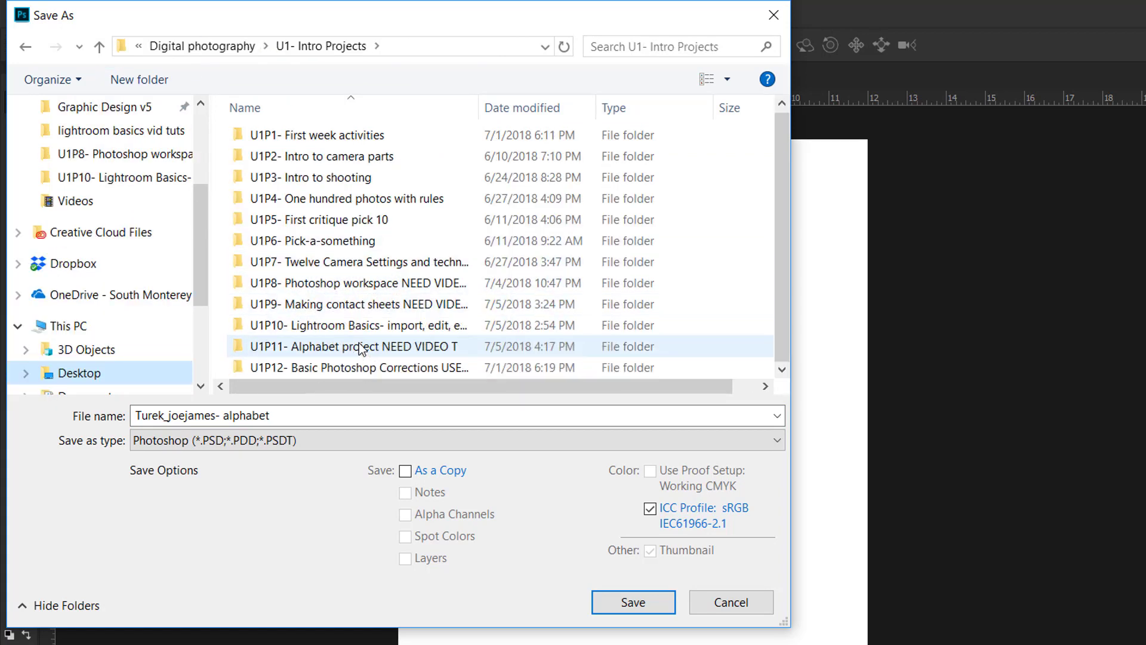
double_click(353, 346)
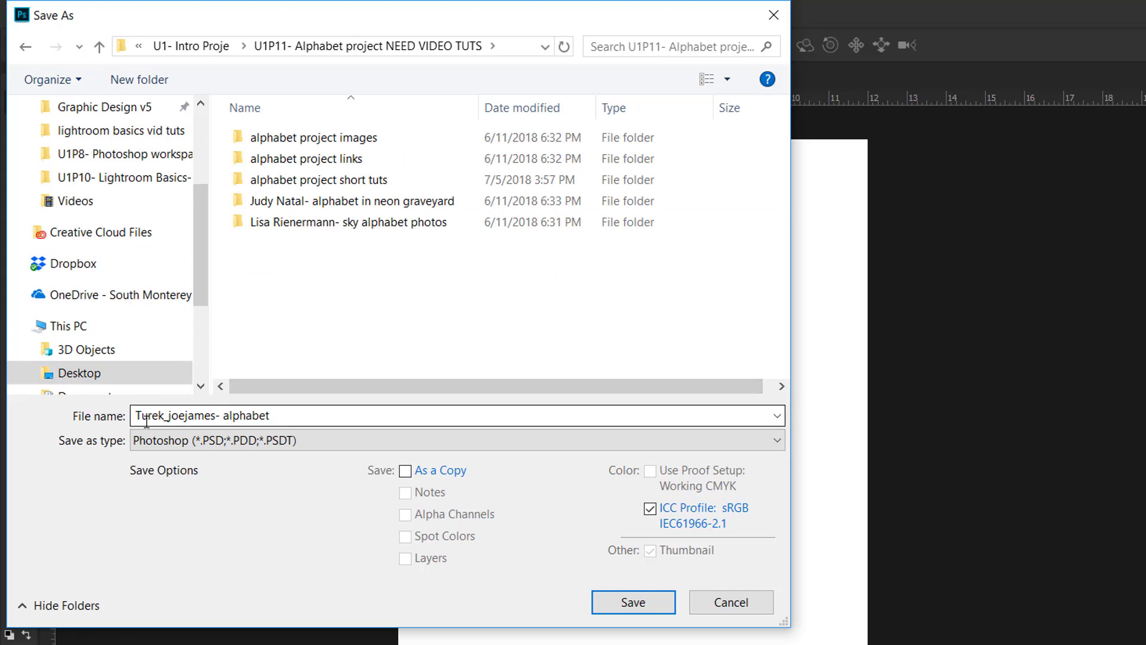
mouse_move(304, 415)
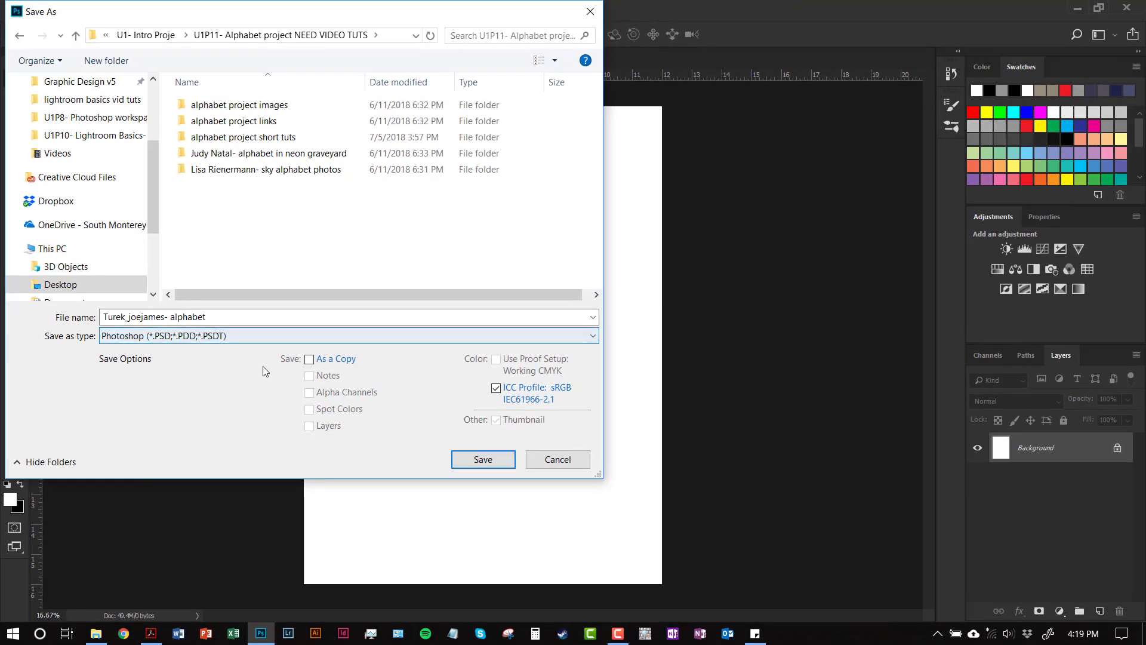
mouse_move(482, 458)
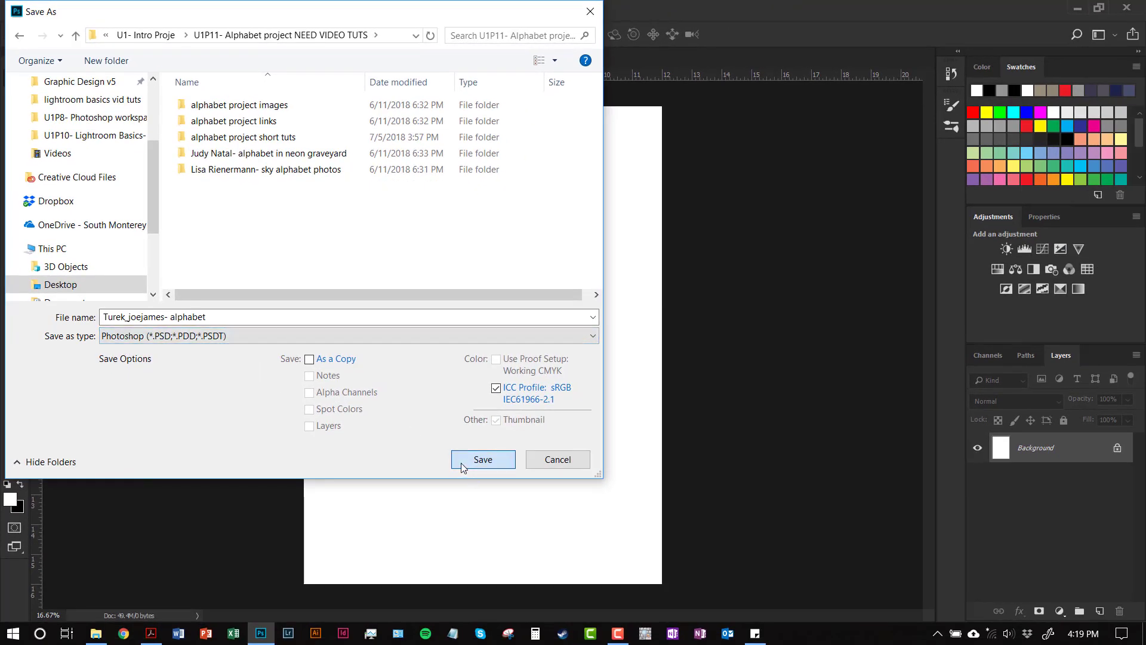
left_click(482, 458)
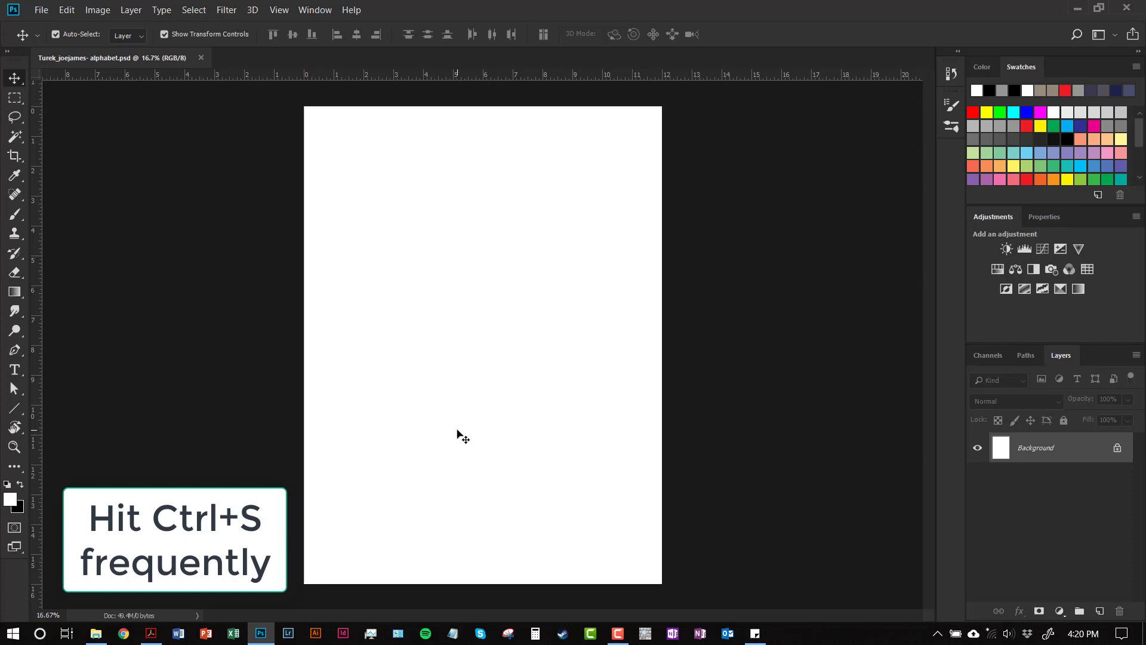
mouse_move(608, 325)
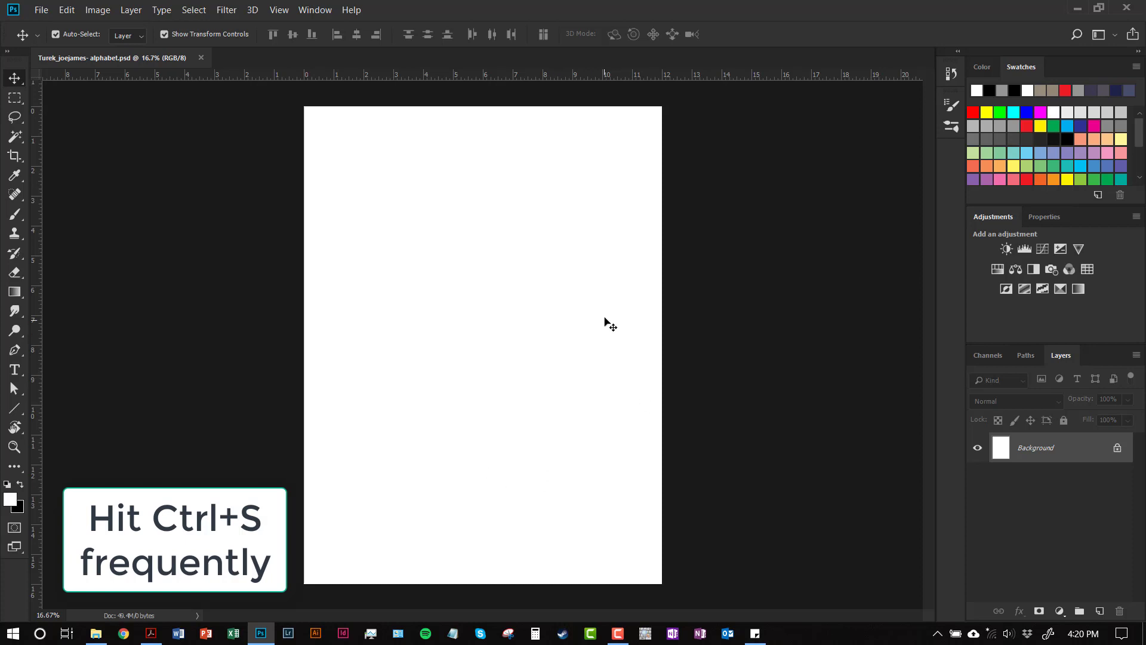
mouse_move(621, 345)
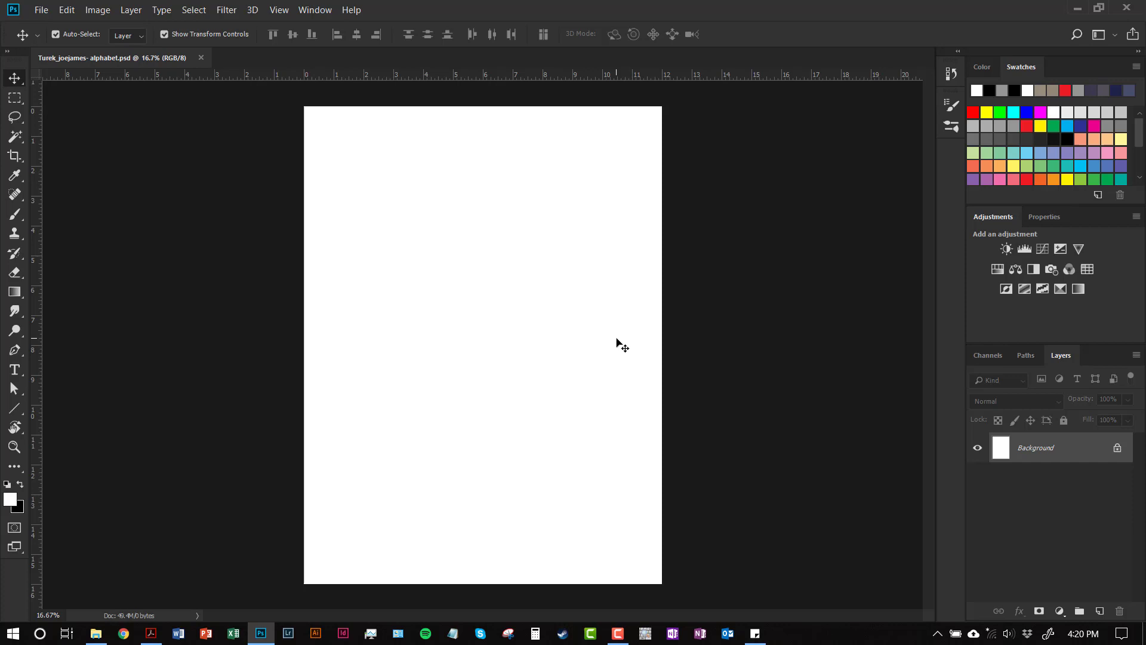
left_click(54, 35)
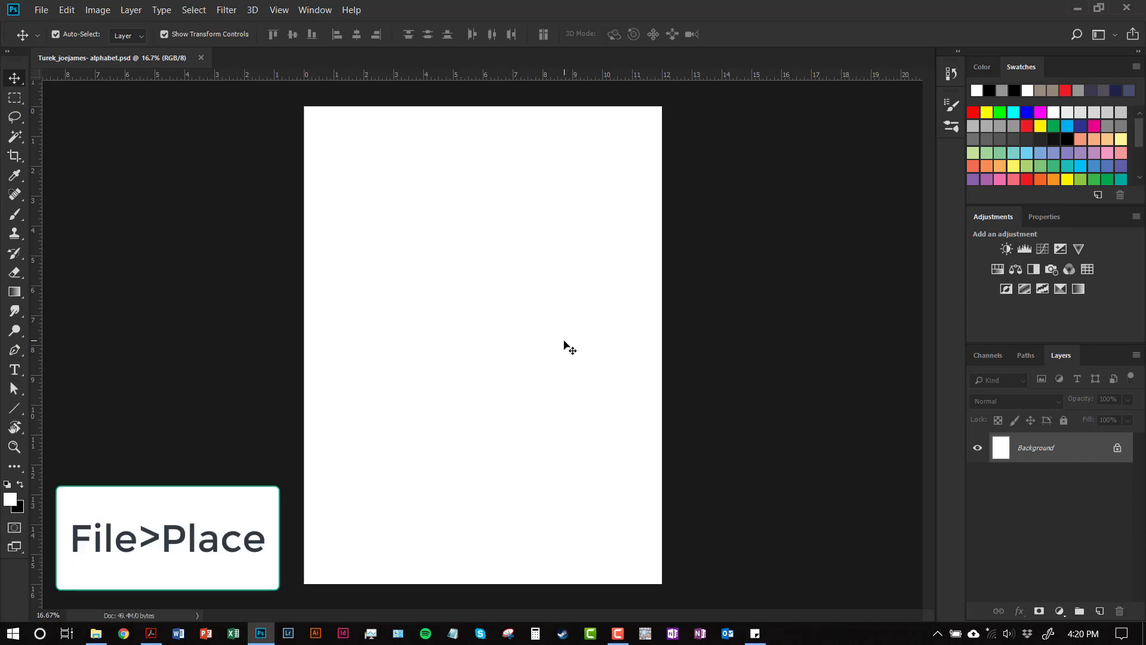
mouse_move(540, 331)
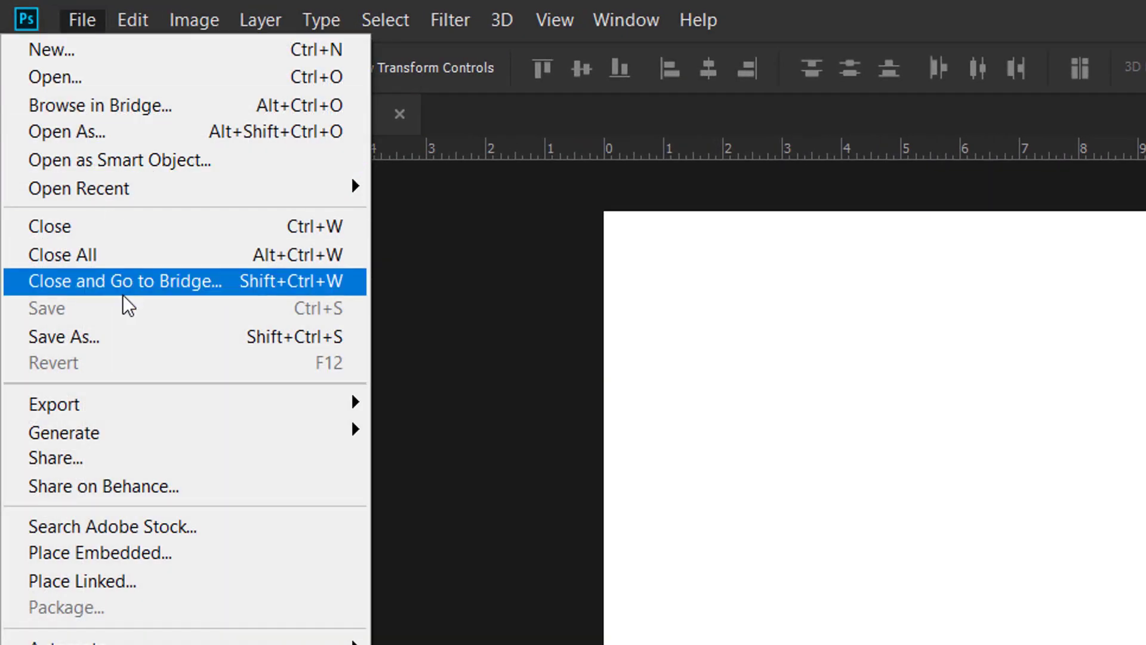
mouse_move(100, 553)
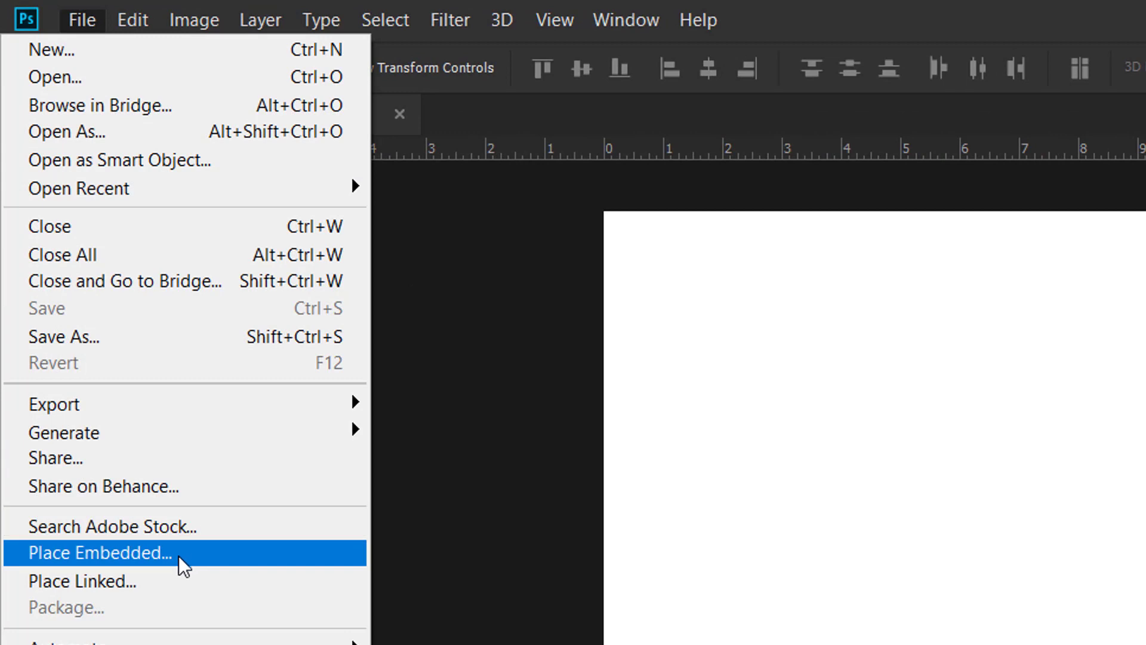
Step: Place the A- turek banana JPG into the document as an embedded layer
left_click(101, 553)
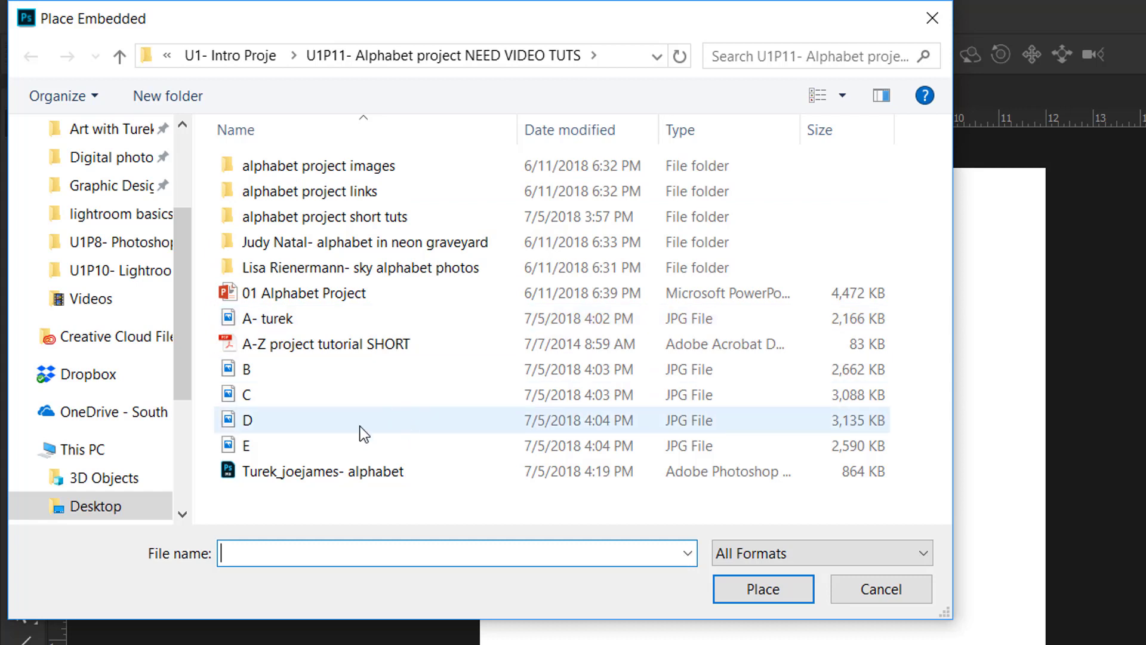
left_click(266, 317)
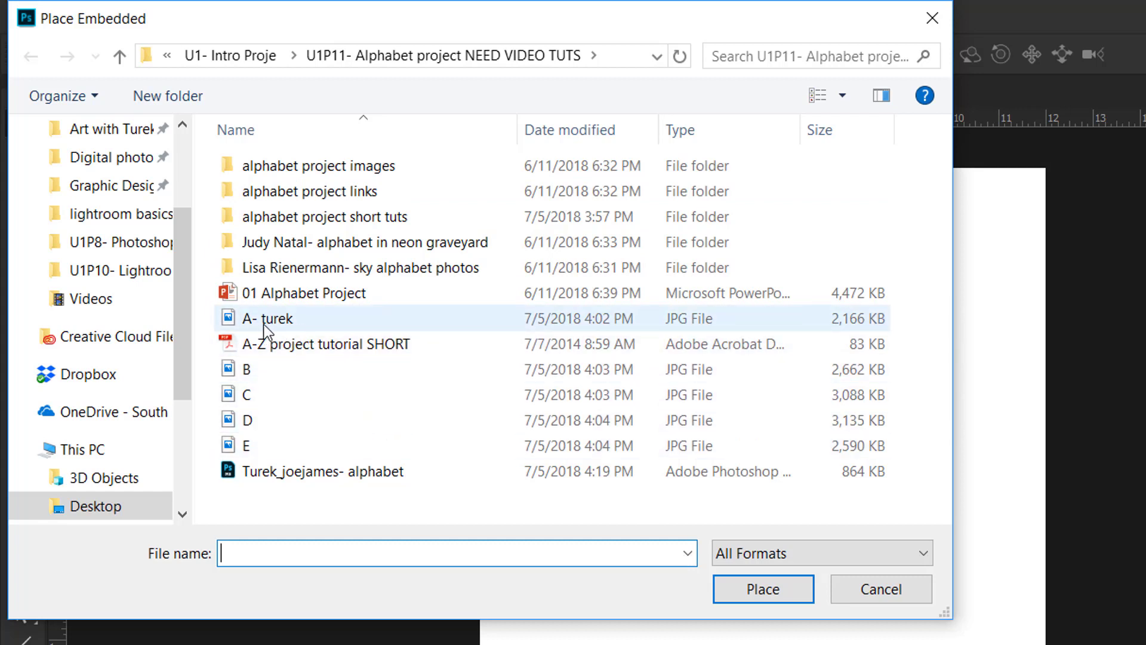
mouse_move(313, 325)
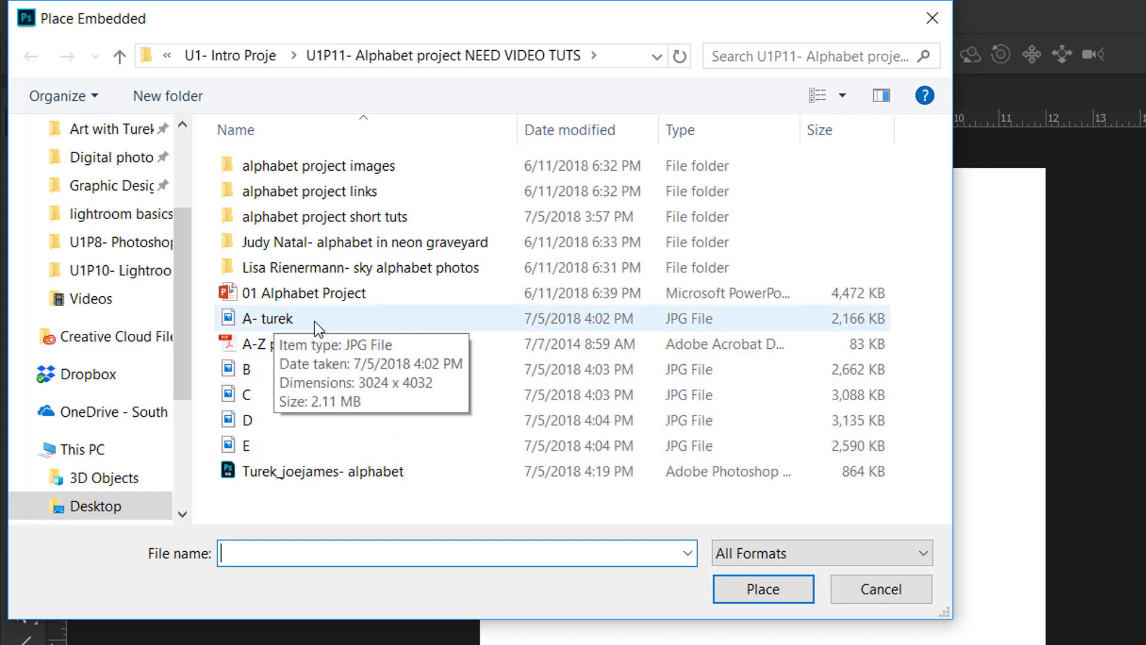
mouse_move(307, 325)
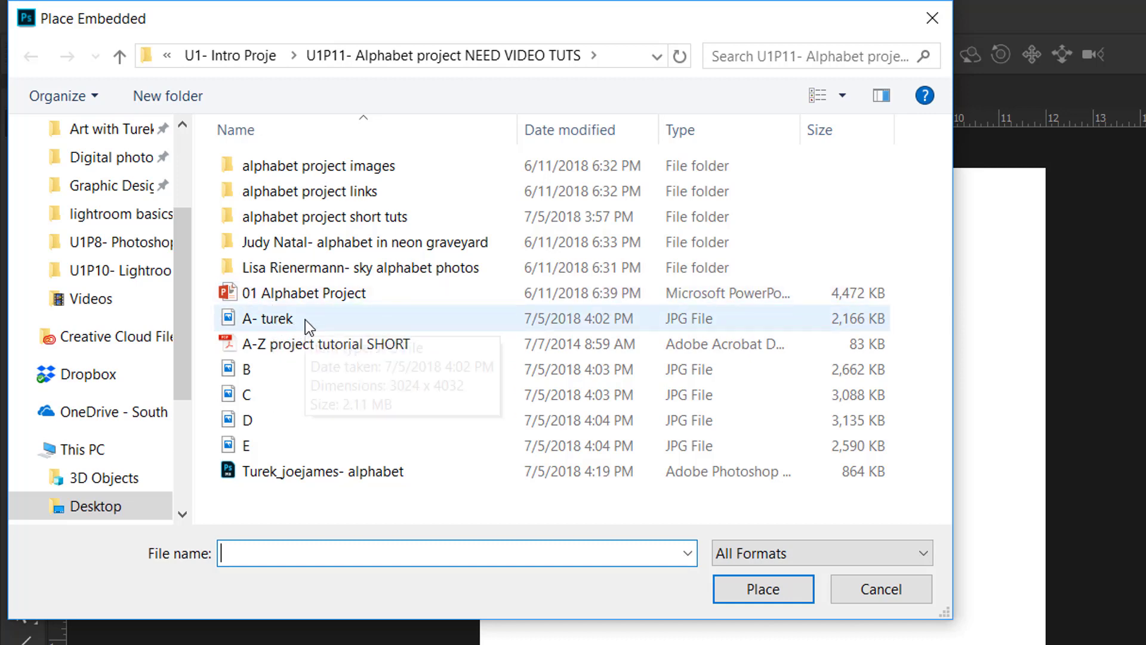
left_click(267, 317)
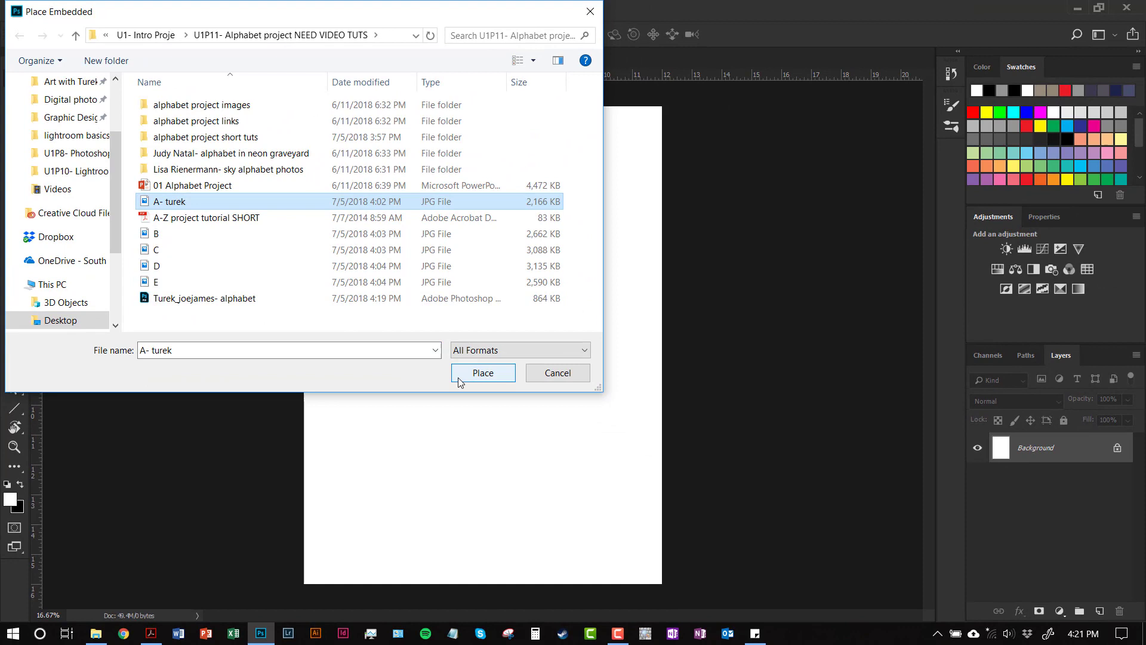
left_click(482, 372)
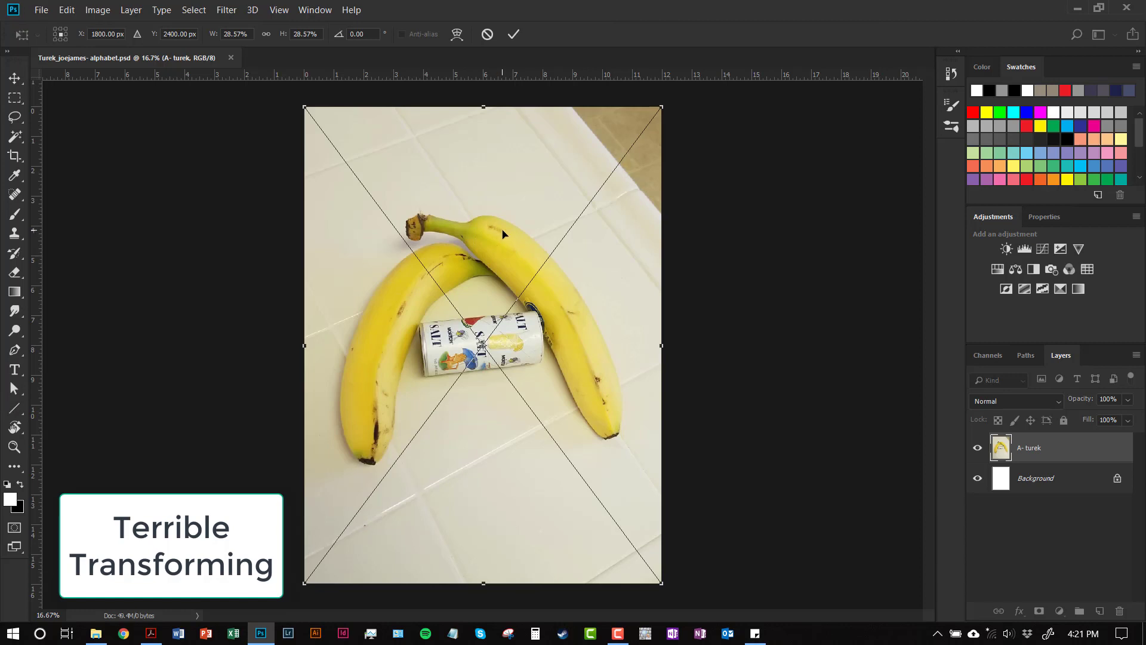
mouse_move(493, 229)
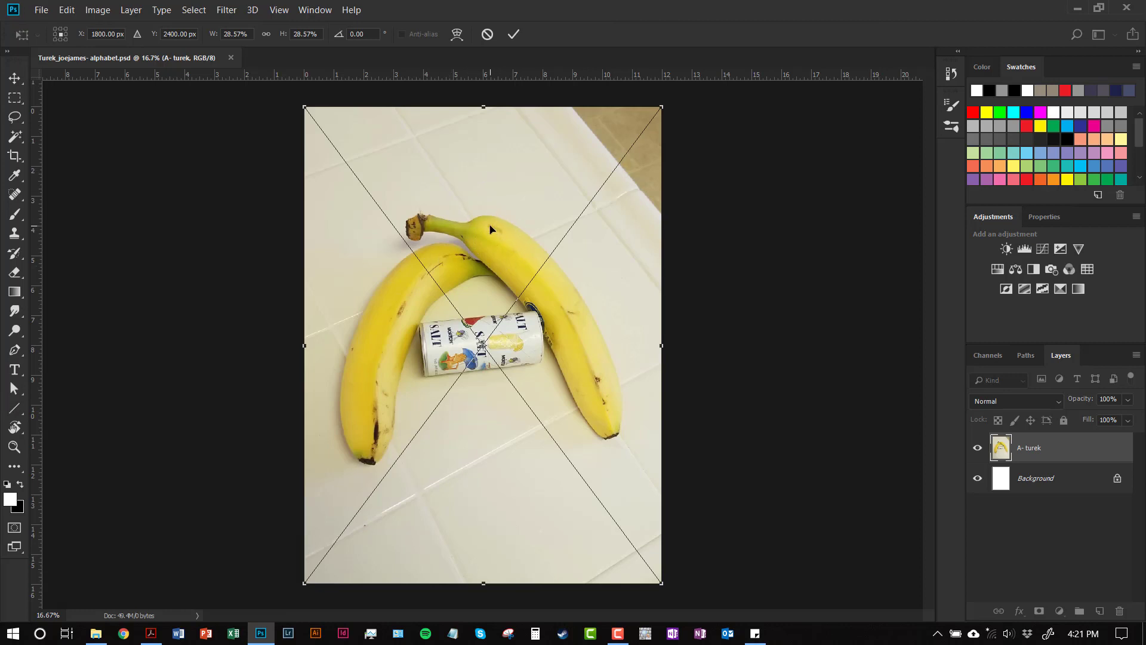
mouse_move(502, 232)
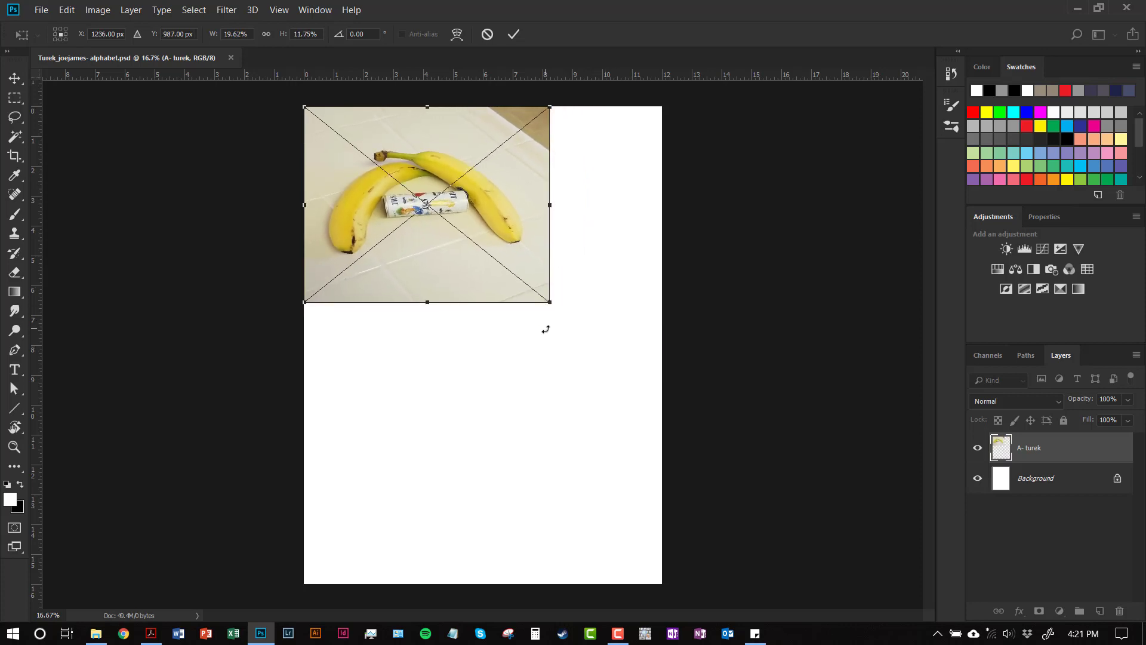
mouse_move(470, 275)
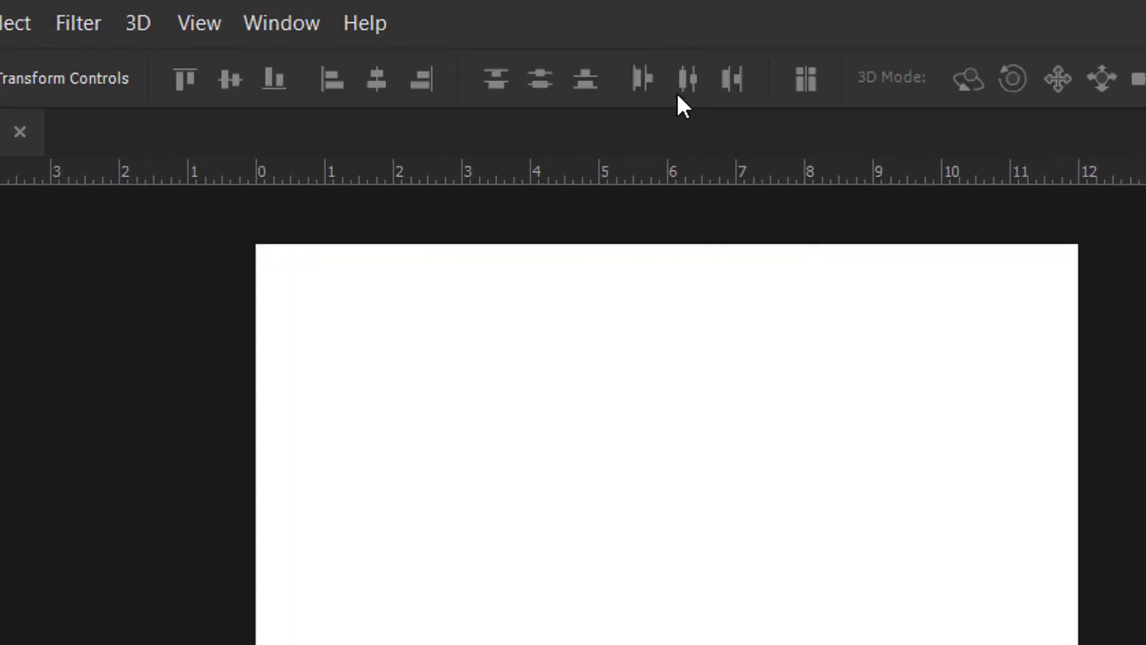
Step: Discard the shrunken placement and place the A- turek photo again at full size
left_click(161, 23)
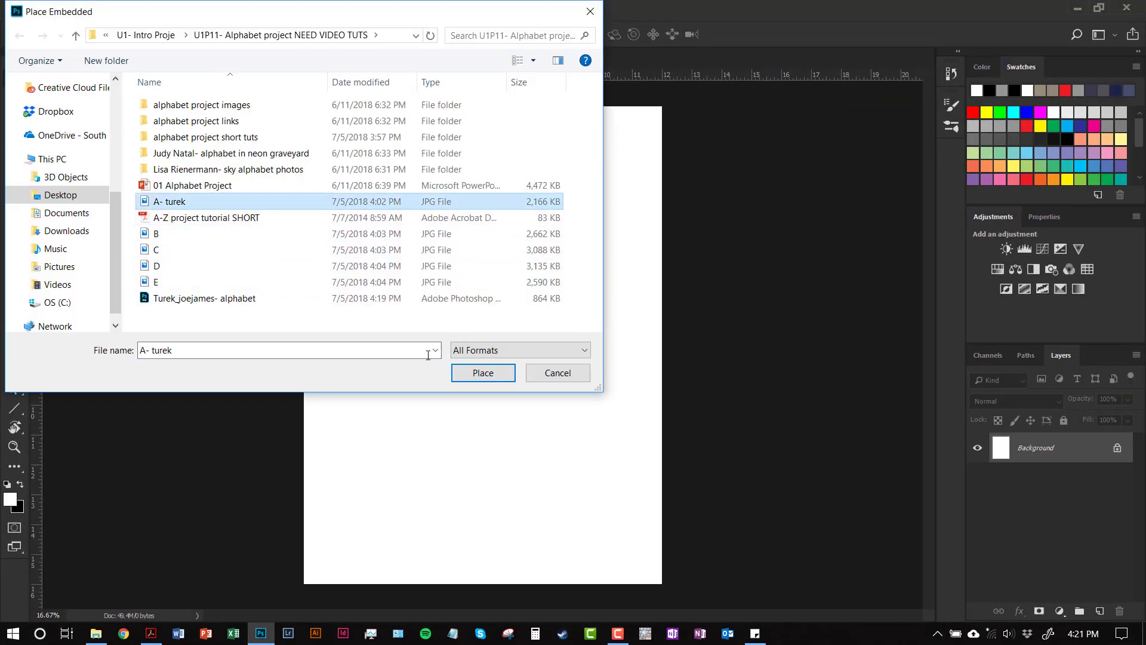
left_click(482, 372)
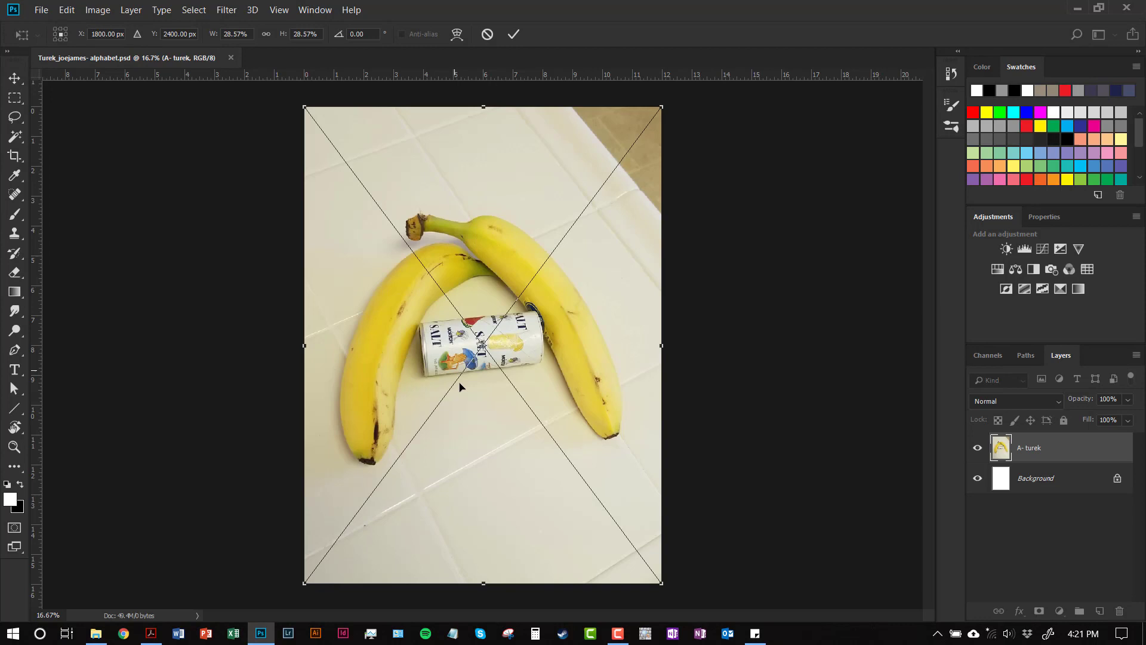
mouse_move(513, 393)
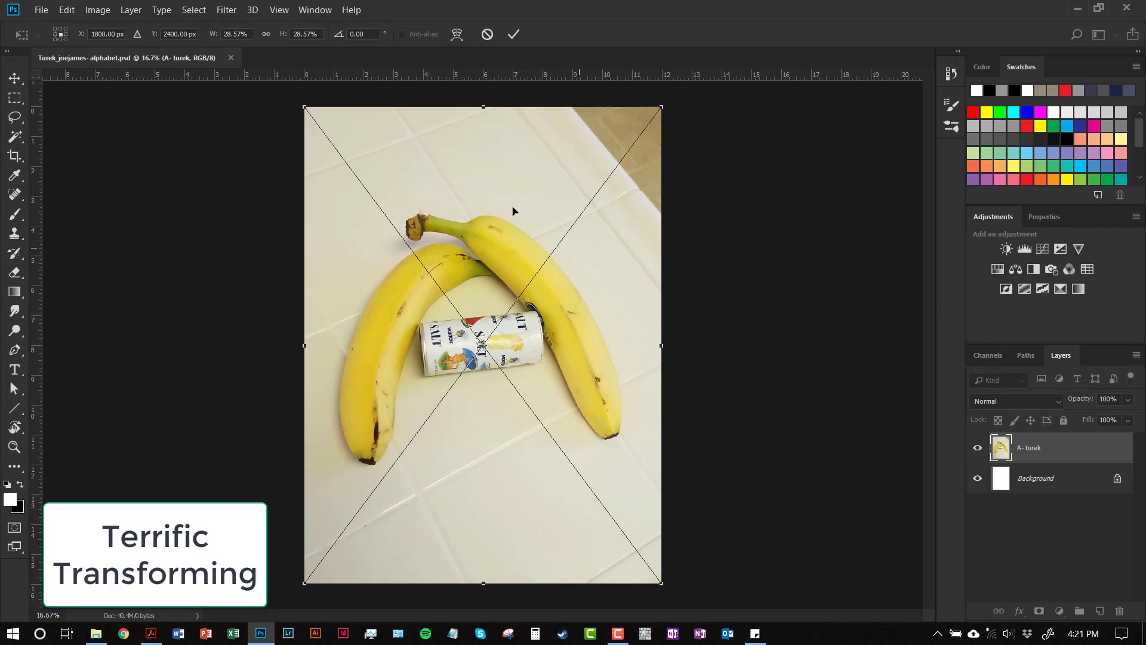
mouse_move(481, 211)
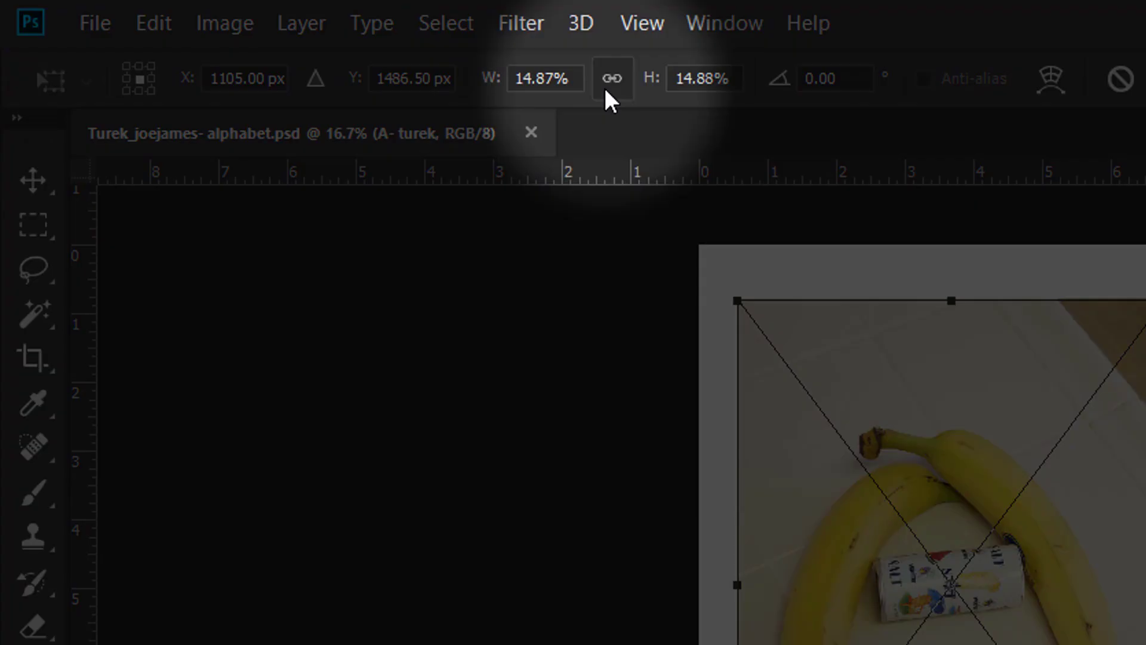
mouse_move(611, 79)
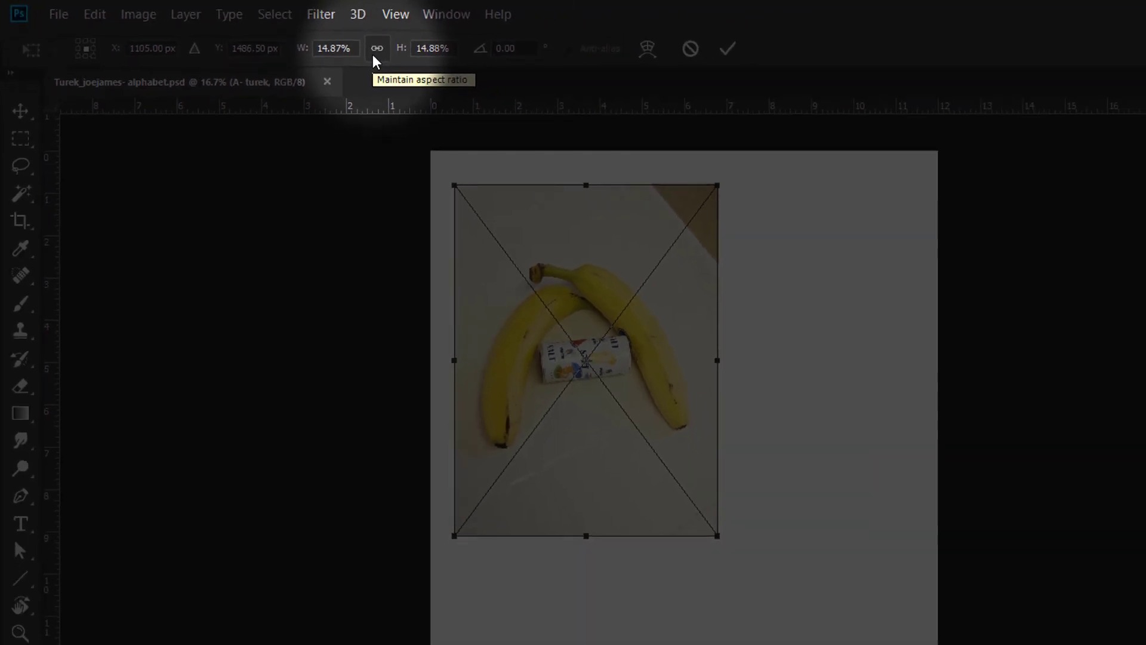
mouse_move(375, 61)
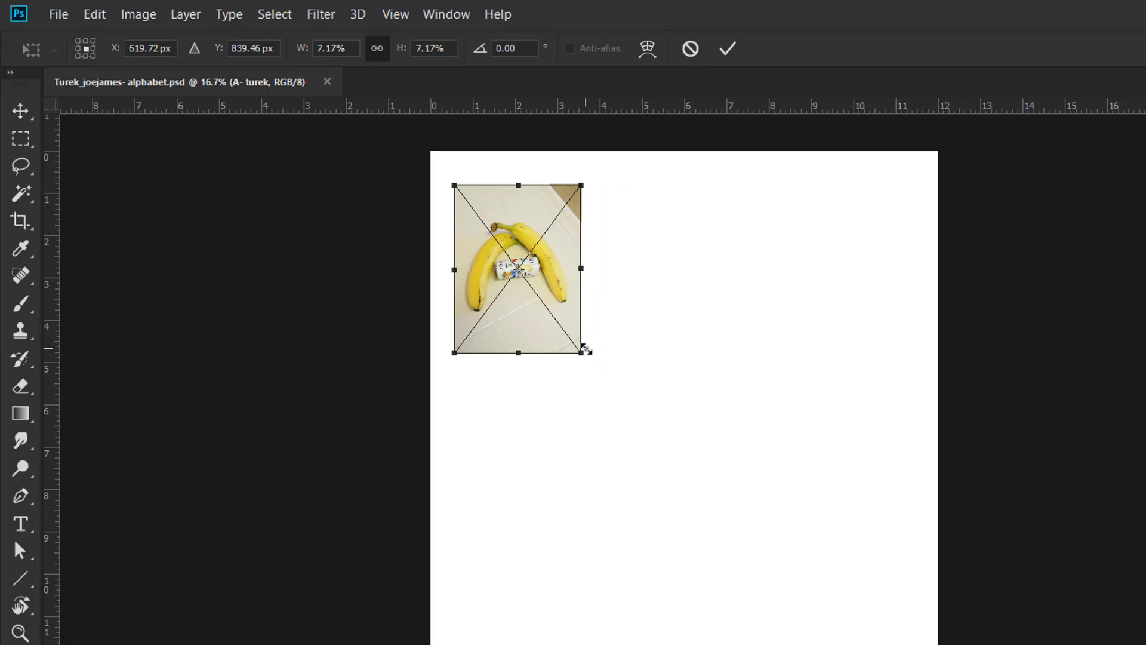
mouse_move(588, 355)
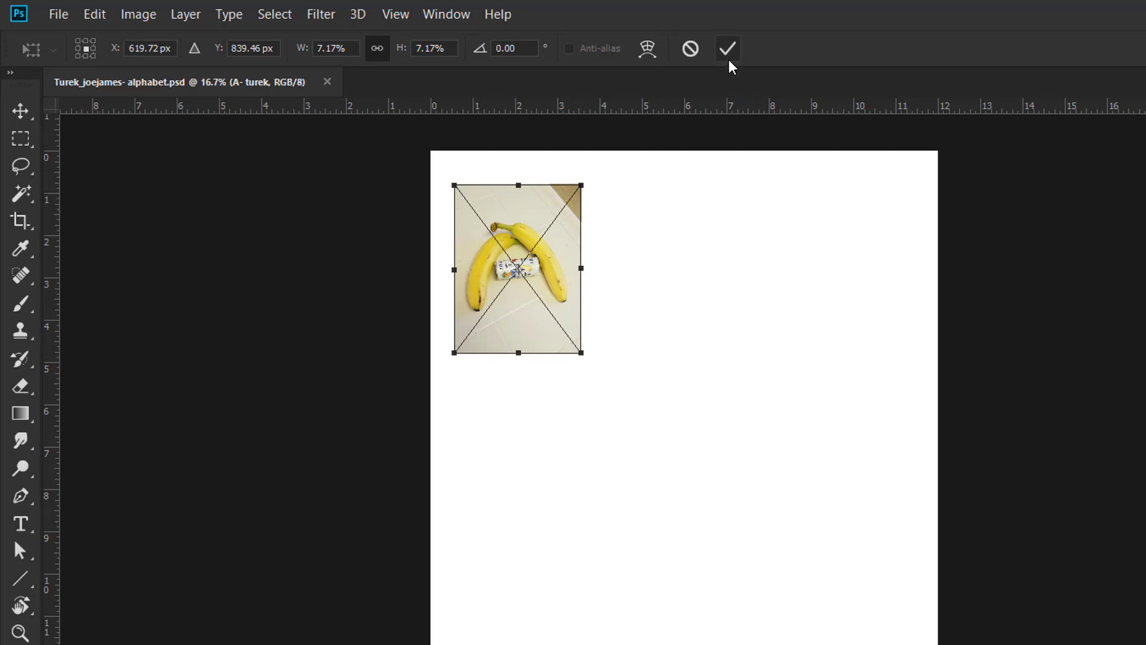
mouse_move(727, 48)
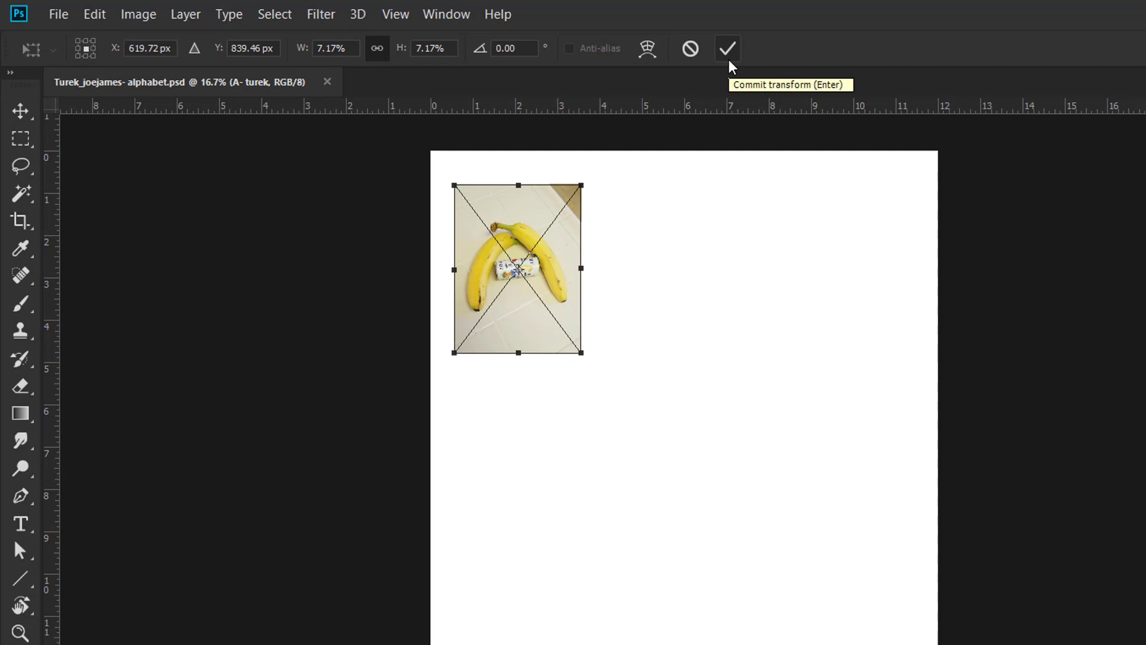
Step: Commit the scaled-down banana photo as a small layer near the top-left
left_click(727, 47)
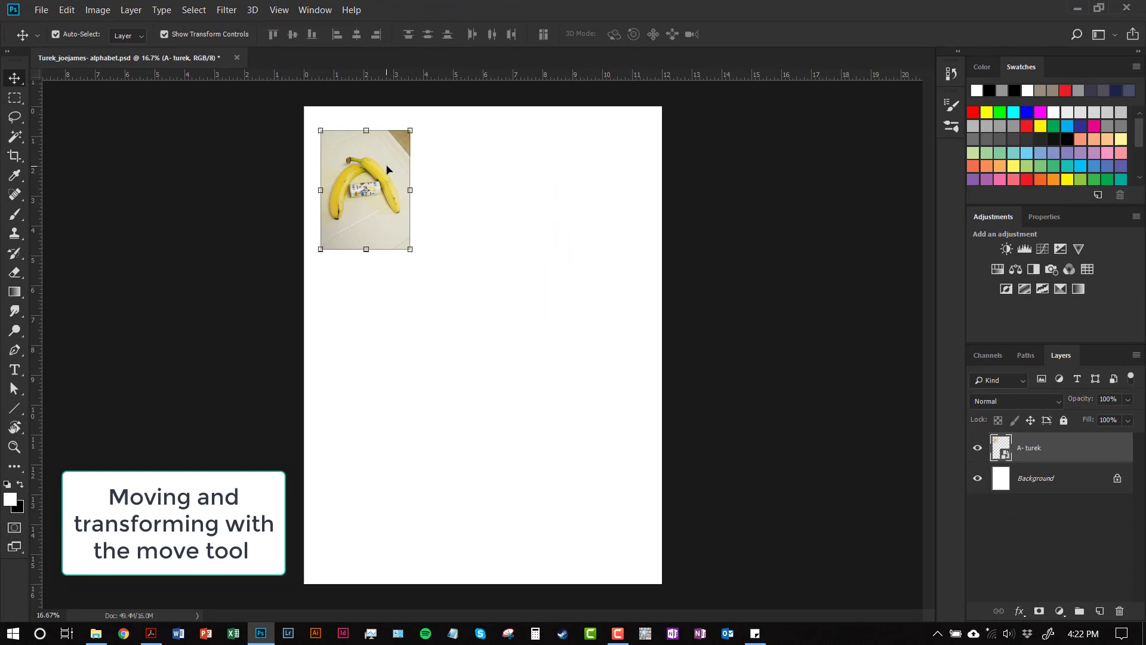
Step: Move the banana photo to the top-left corner, shrink it proportionally and commit the transform
left_click_drag(365, 189, 378, 201)
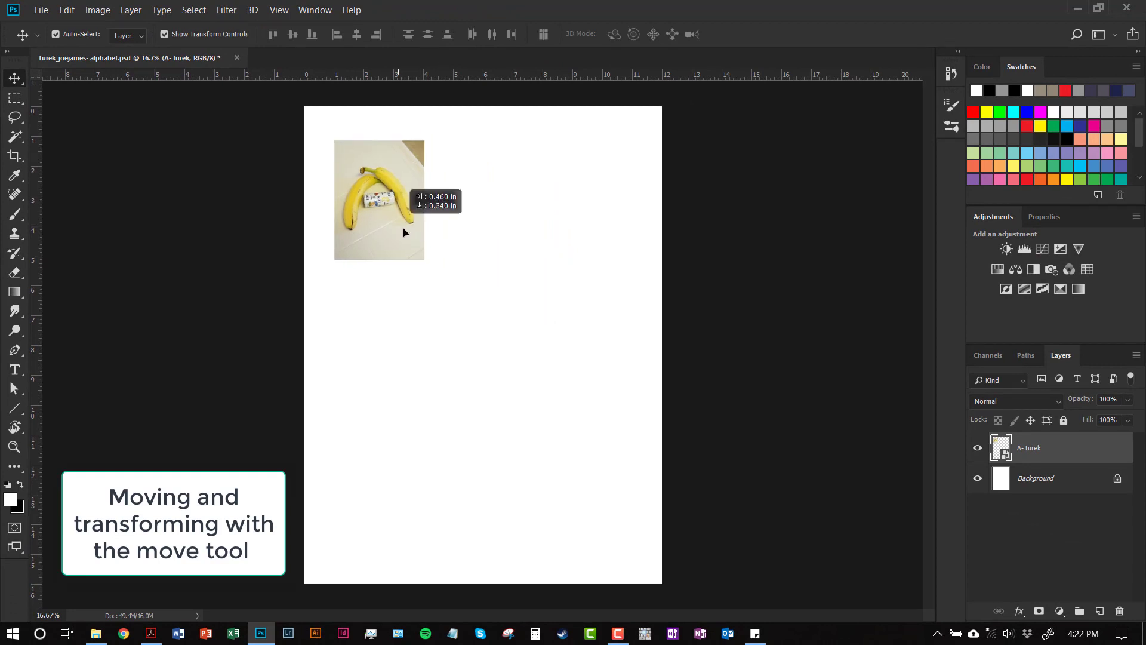
left_click_drag(378, 200, 482, 203)
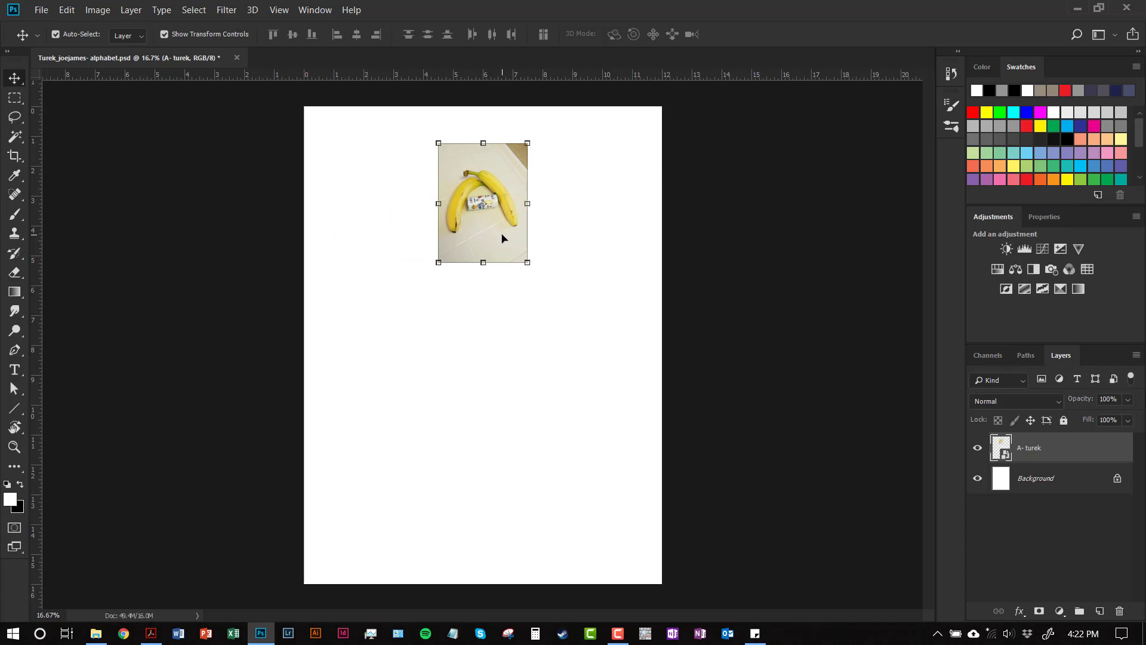
left_click_drag(482, 203, 361, 176)
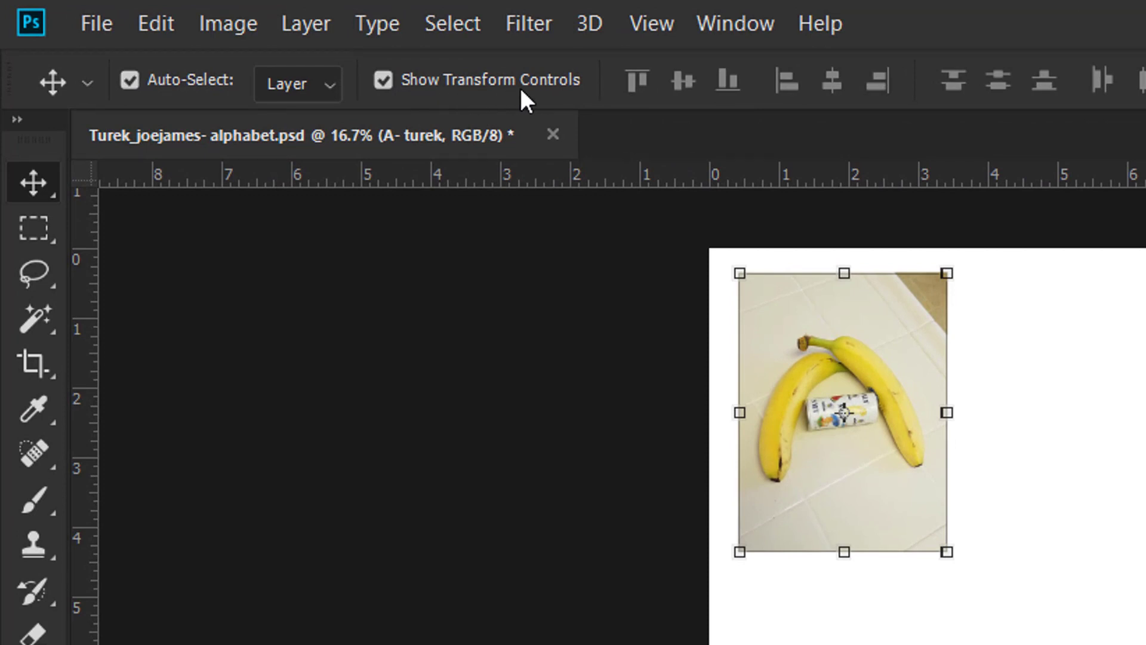
mouse_move(955, 557)
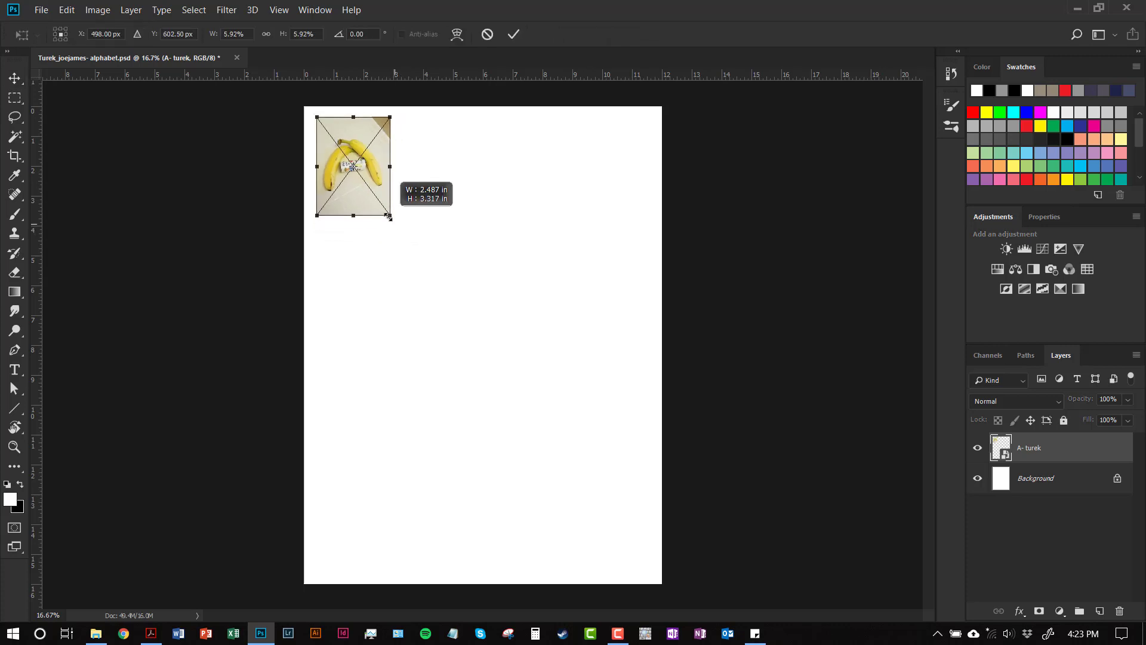
left_click_drag(392, 218, 380, 205)
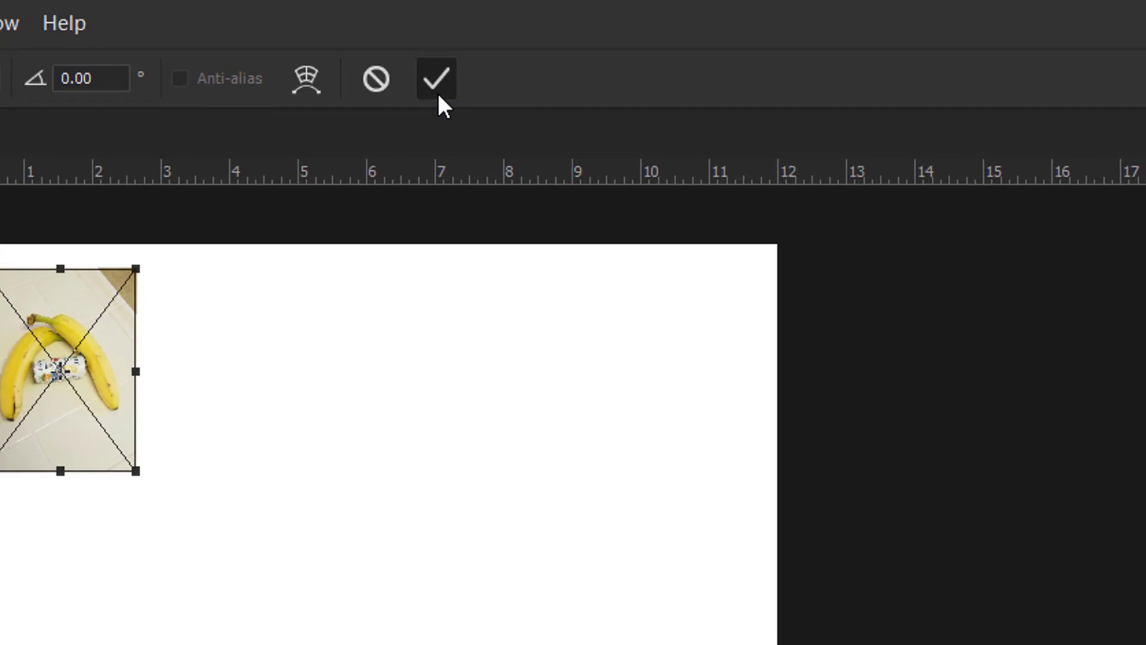
left_click(436, 79)
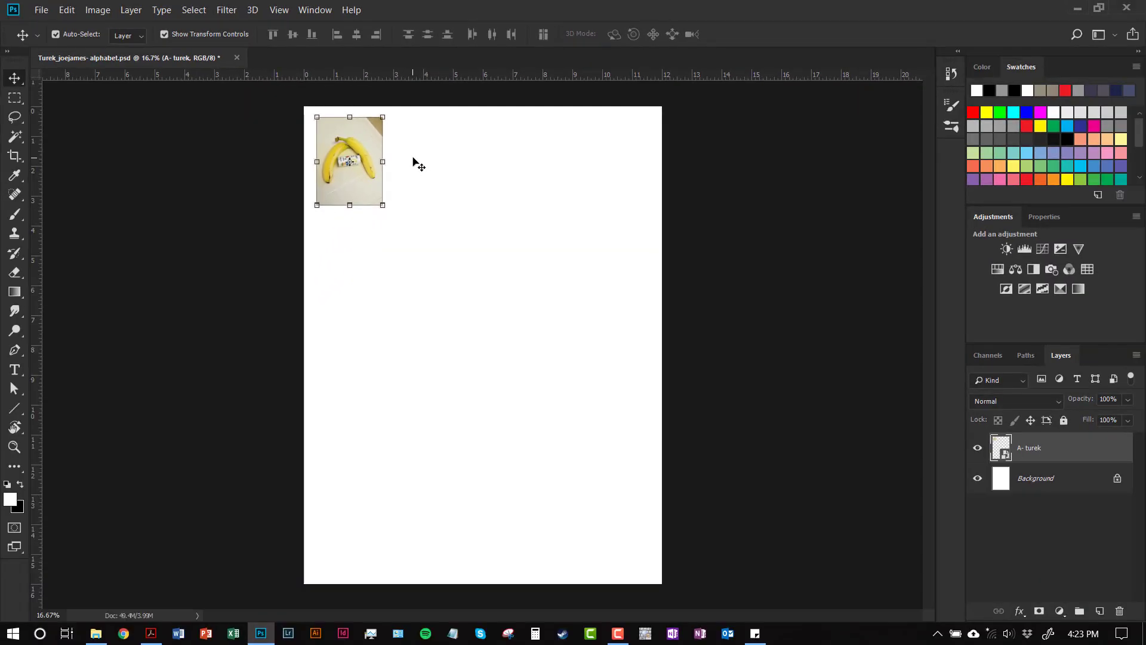
mouse_move(372, 188)
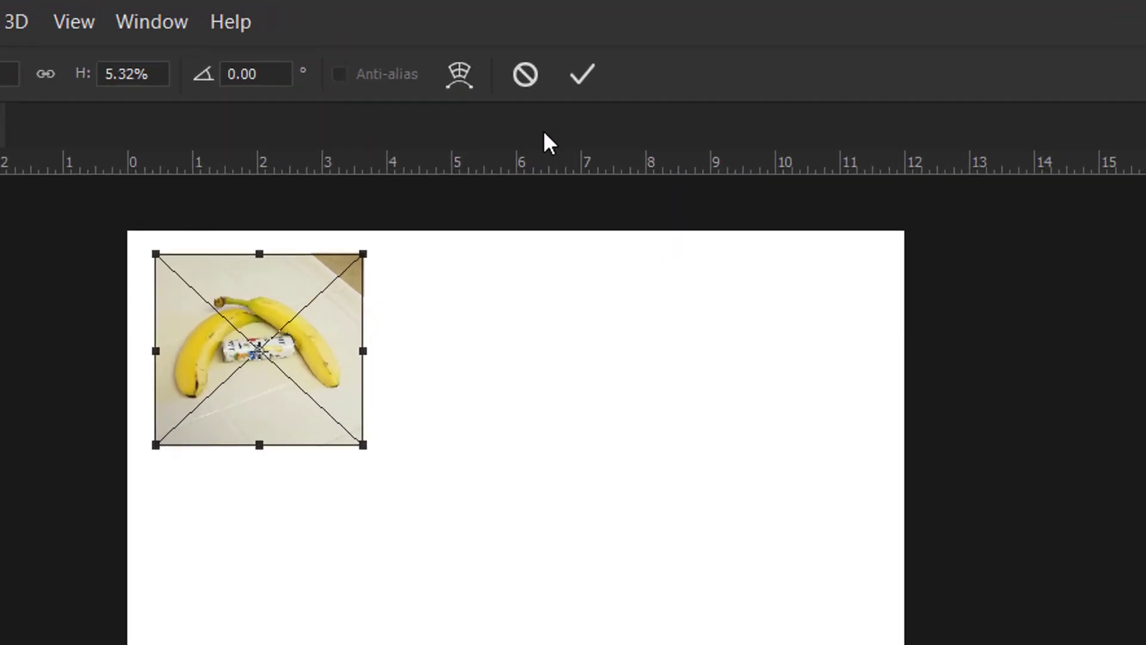
left_click(581, 73)
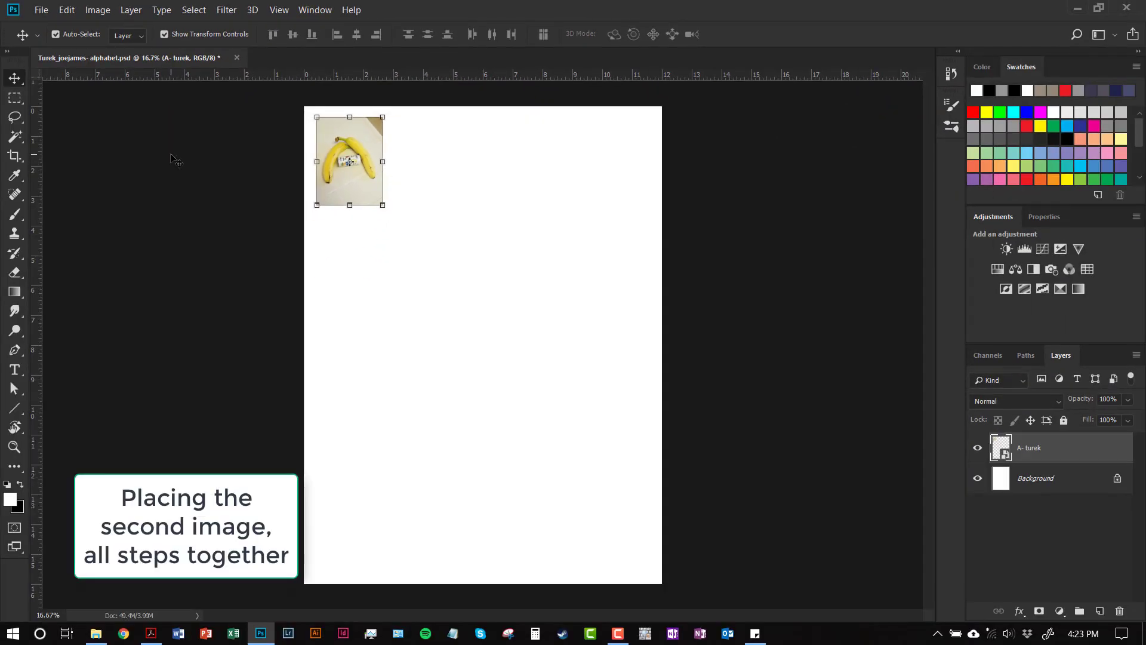
mouse_move(159, 146)
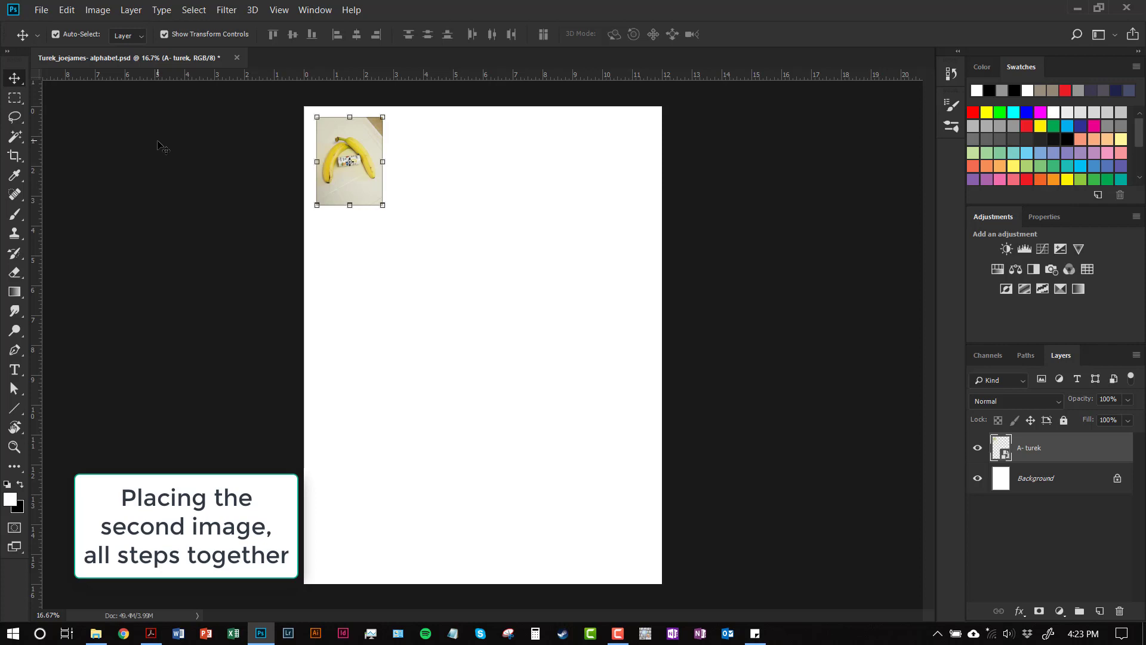
Step: Place photo B (apples and knife) as a small layer beside the banana photo and commit it
left_click(40, 10)
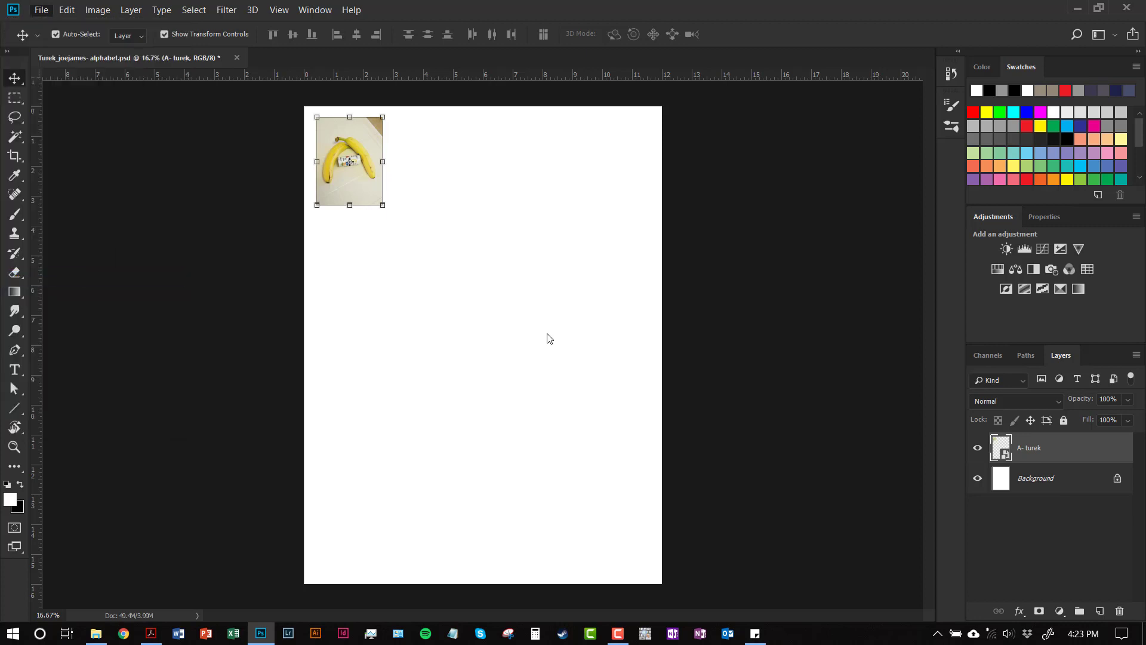
left_click(41, 10)
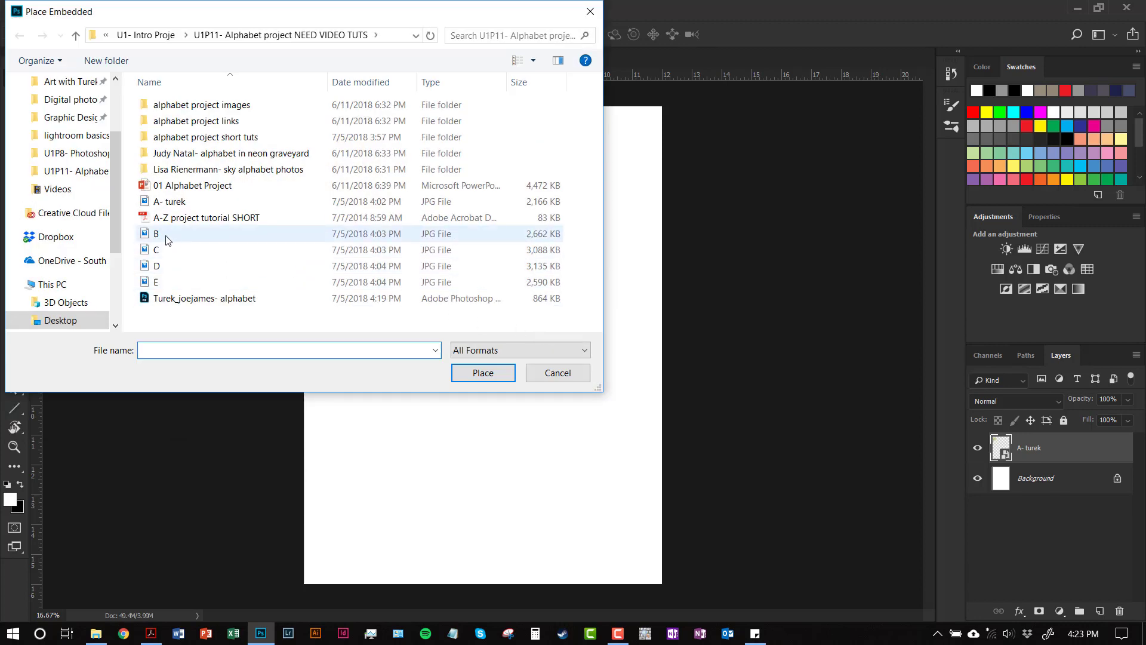
left_click(155, 233)
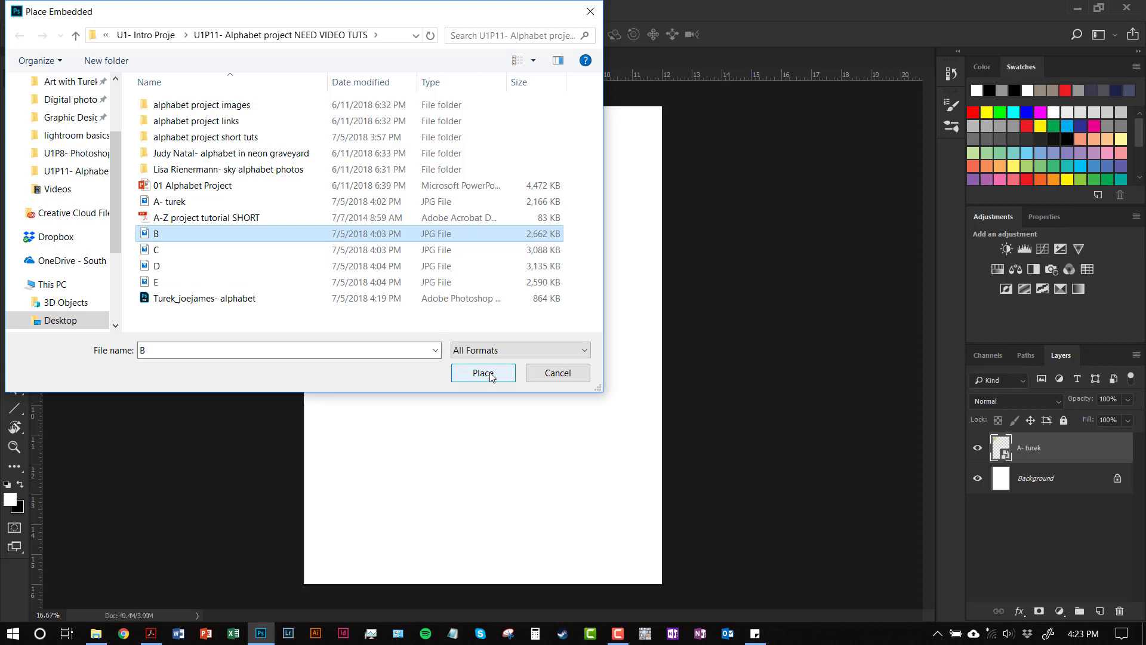
left_click(482, 372)
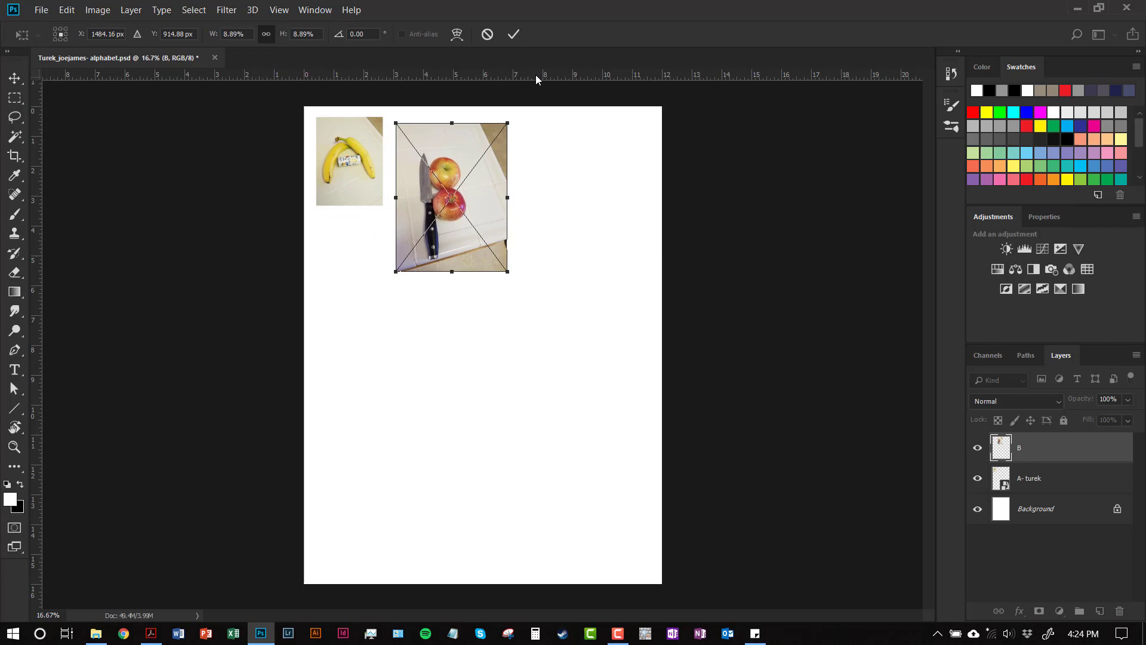
left_click(512, 35)
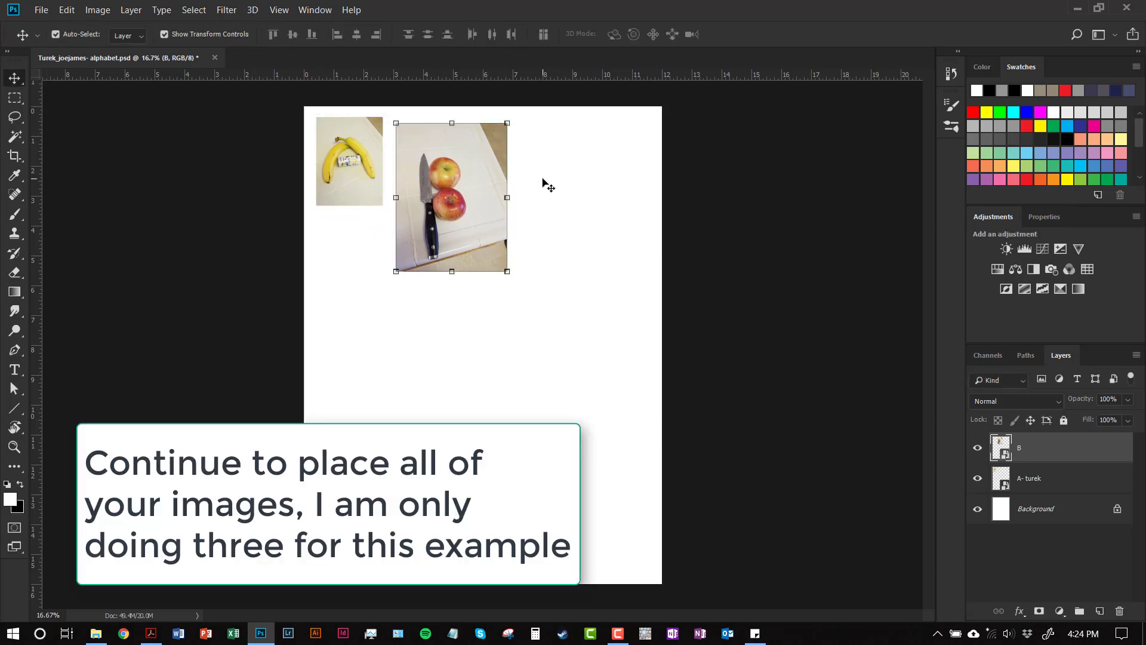
Step: Embed photo C (lime on red board) as a new layer via File > Place Embedded
left_click(41, 9)
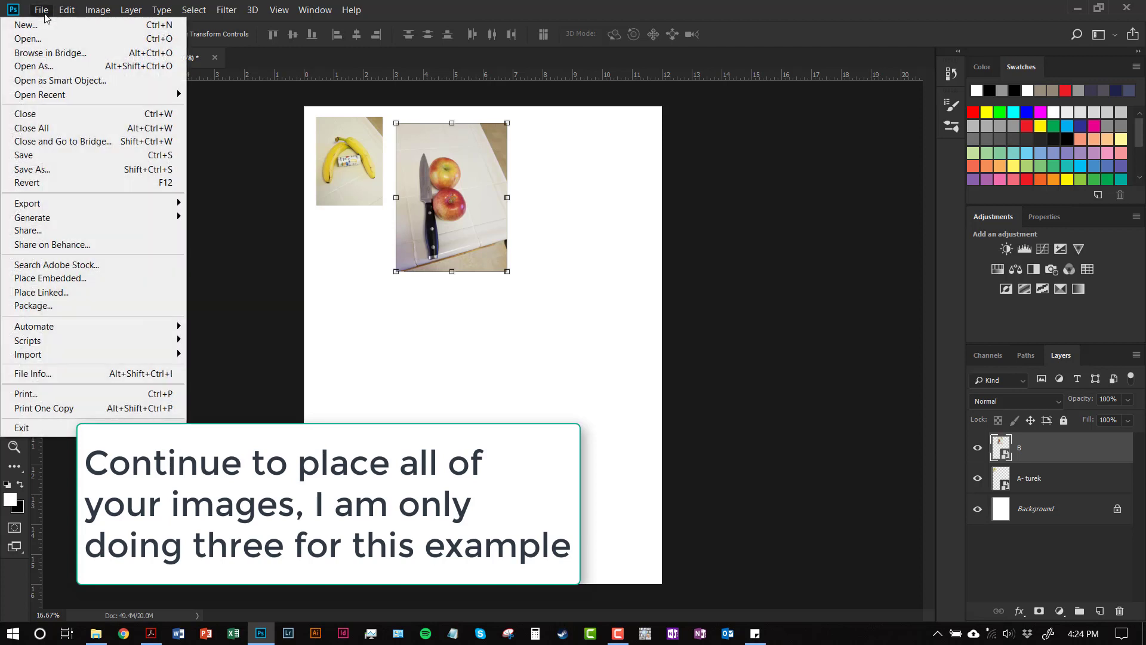
mouse_move(41, 291)
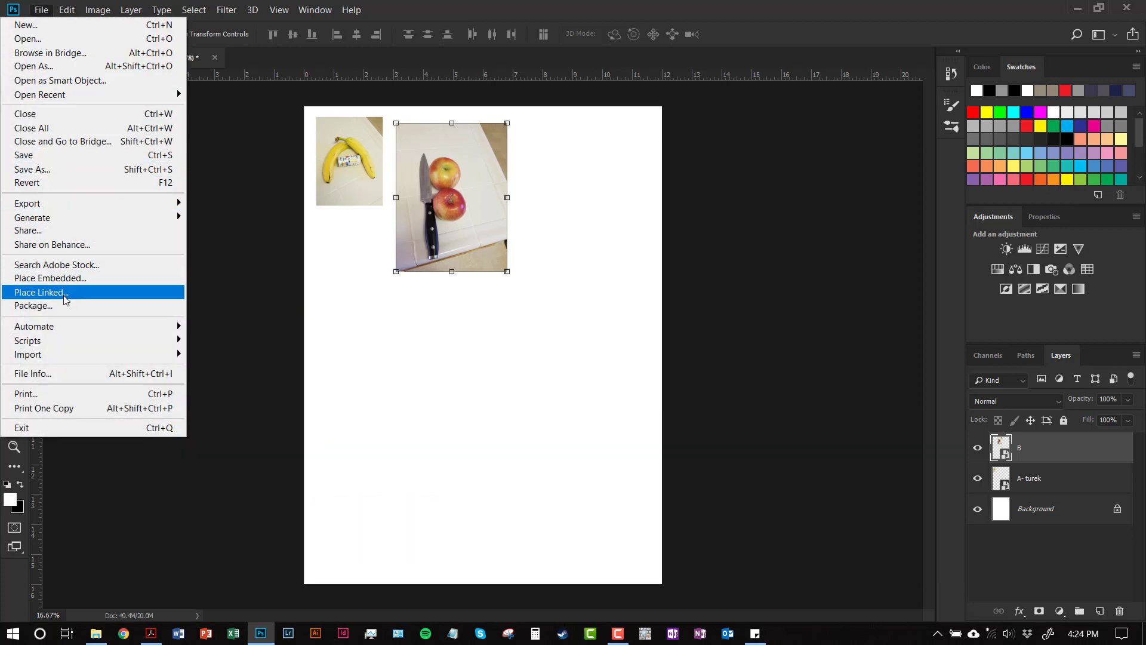
left_click(50, 278)
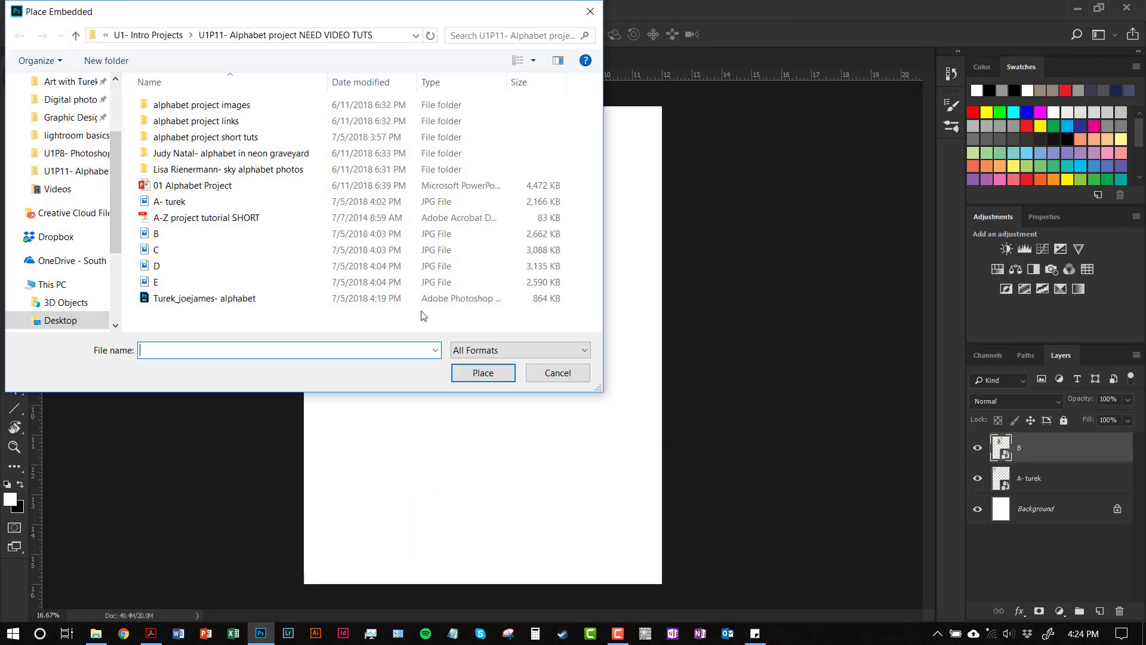
left_click(157, 249)
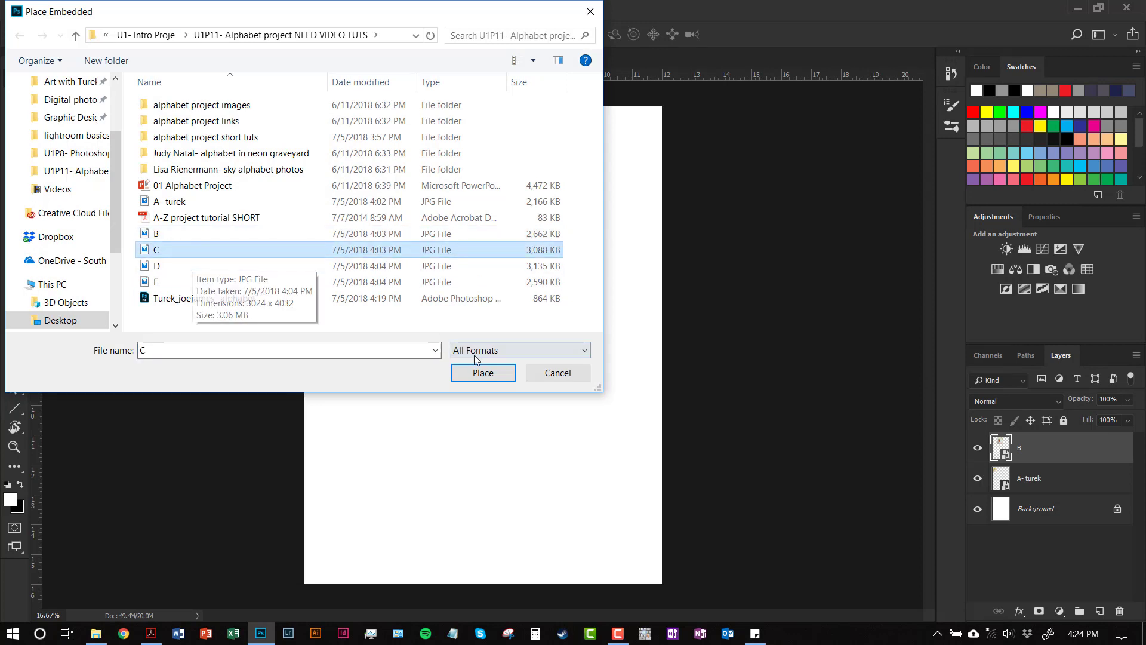
left_click(482, 373)
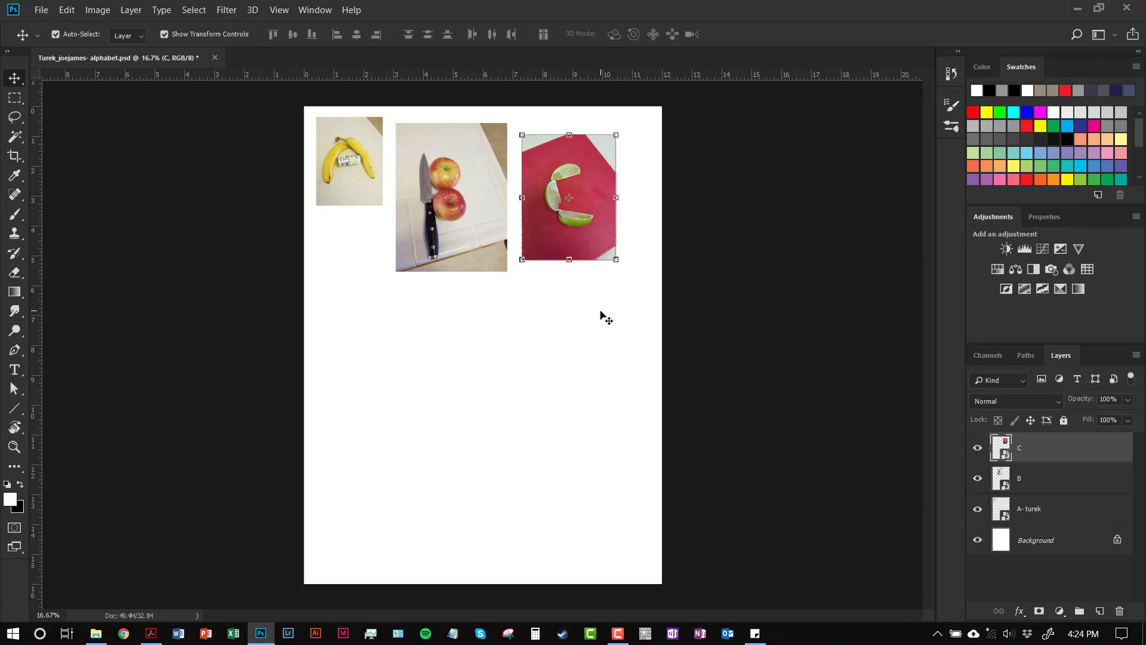
mouse_move(478, 261)
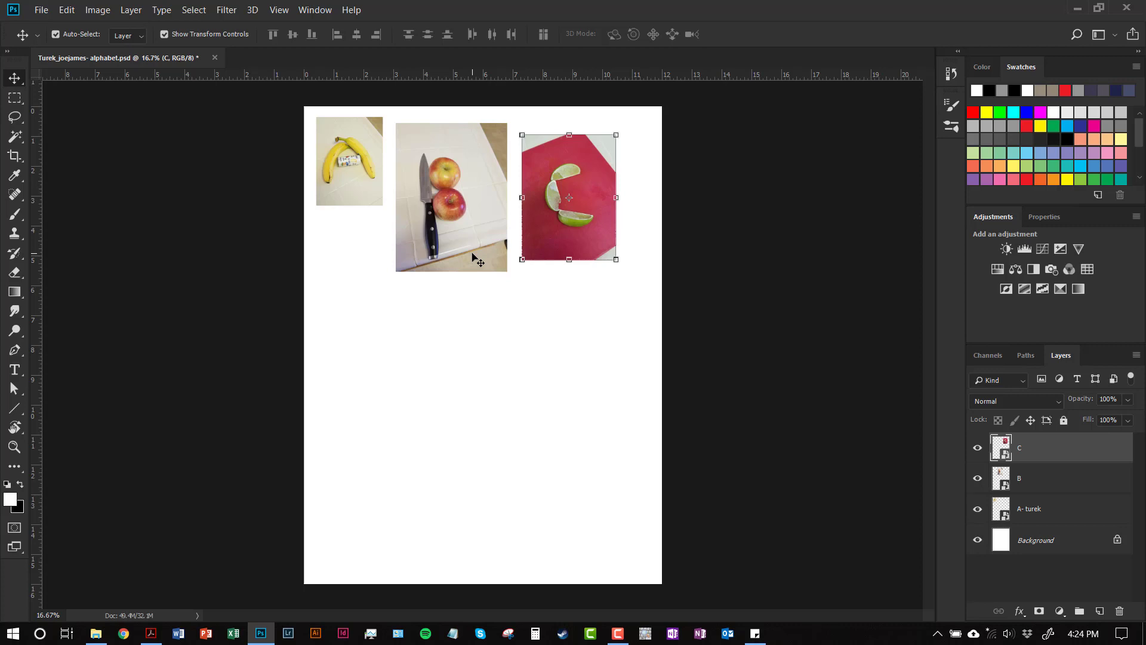
mouse_move(485, 244)
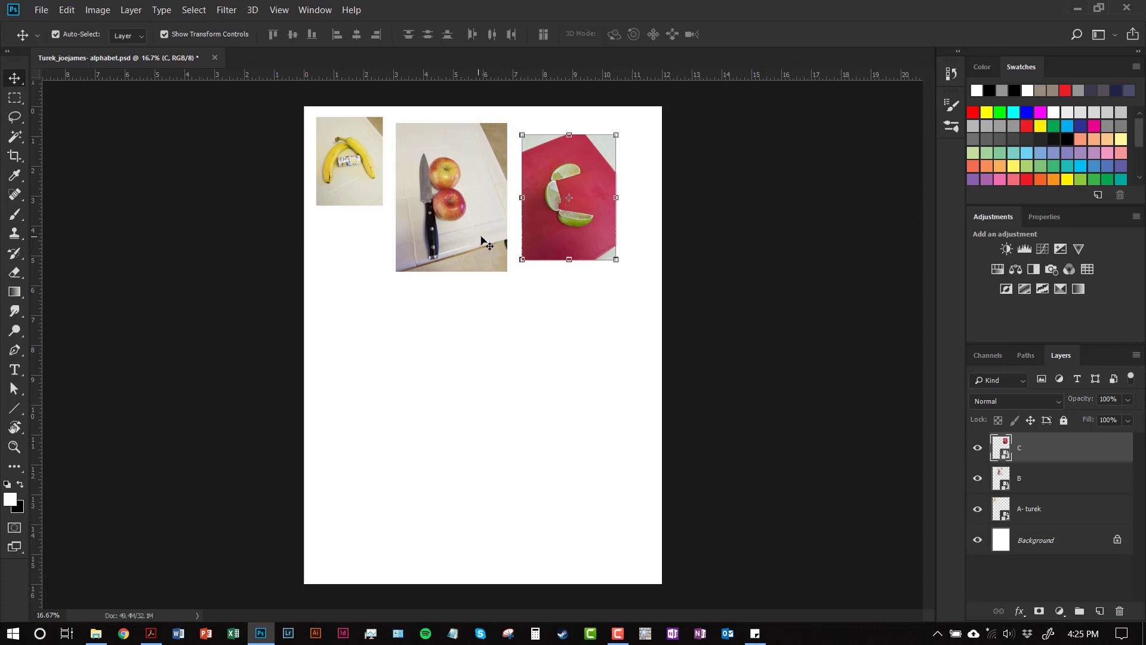
Step: Move the banana photo A lower on the page, level with the apples photo B
left_click(349, 161)
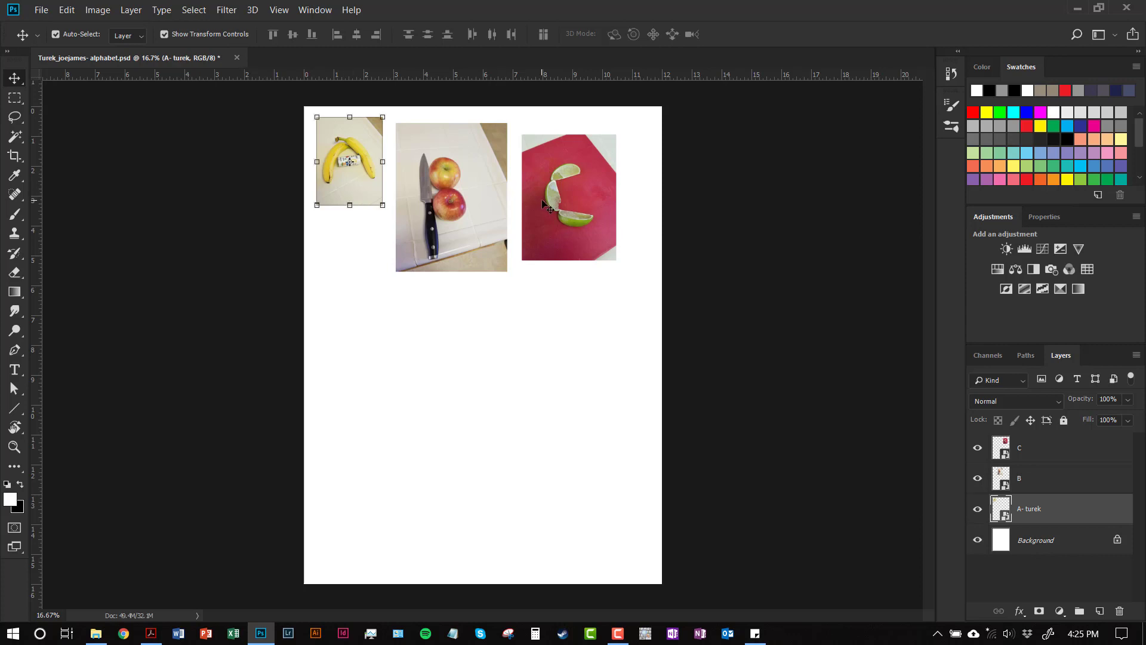
left_click(568, 197)
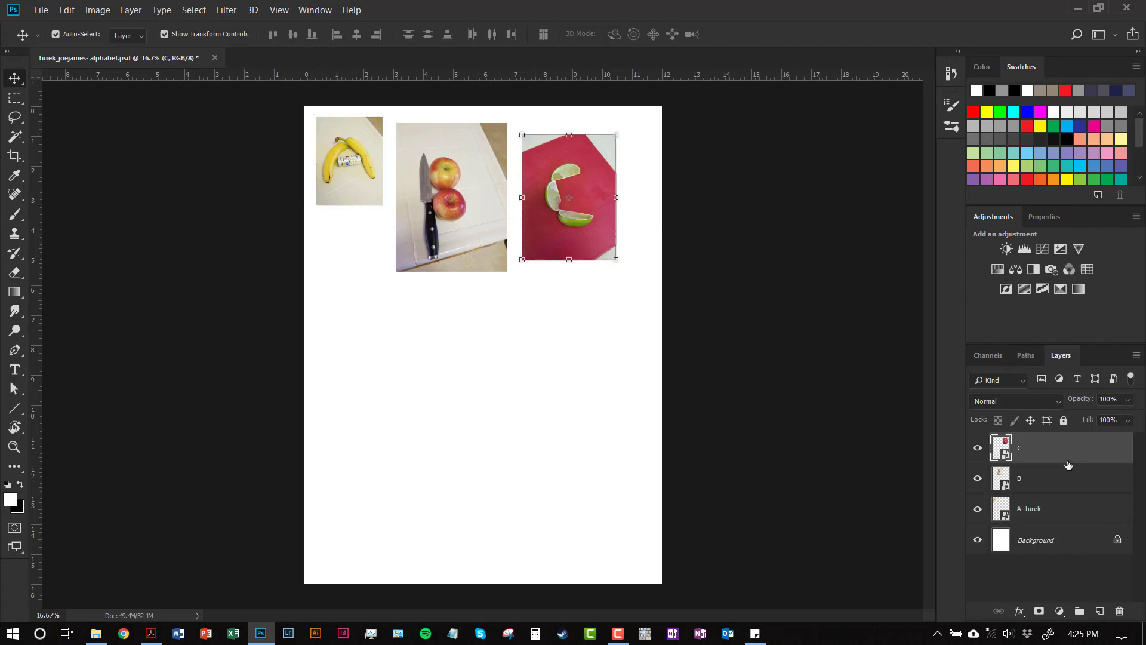
mouse_move(1084, 522)
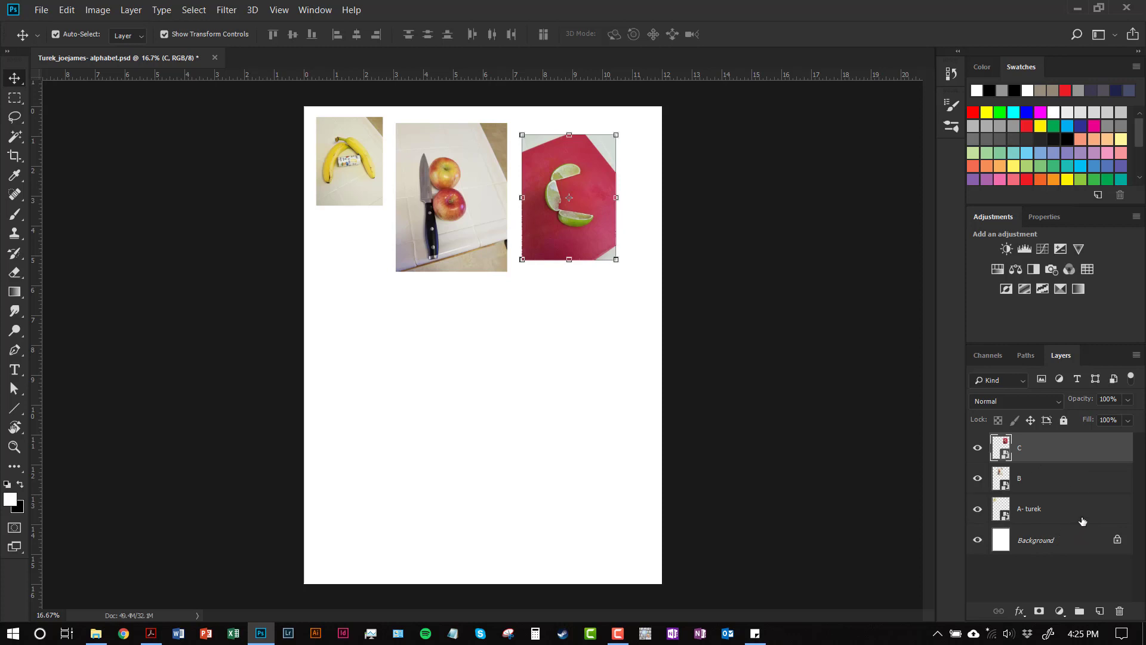
mouse_move(627, 310)
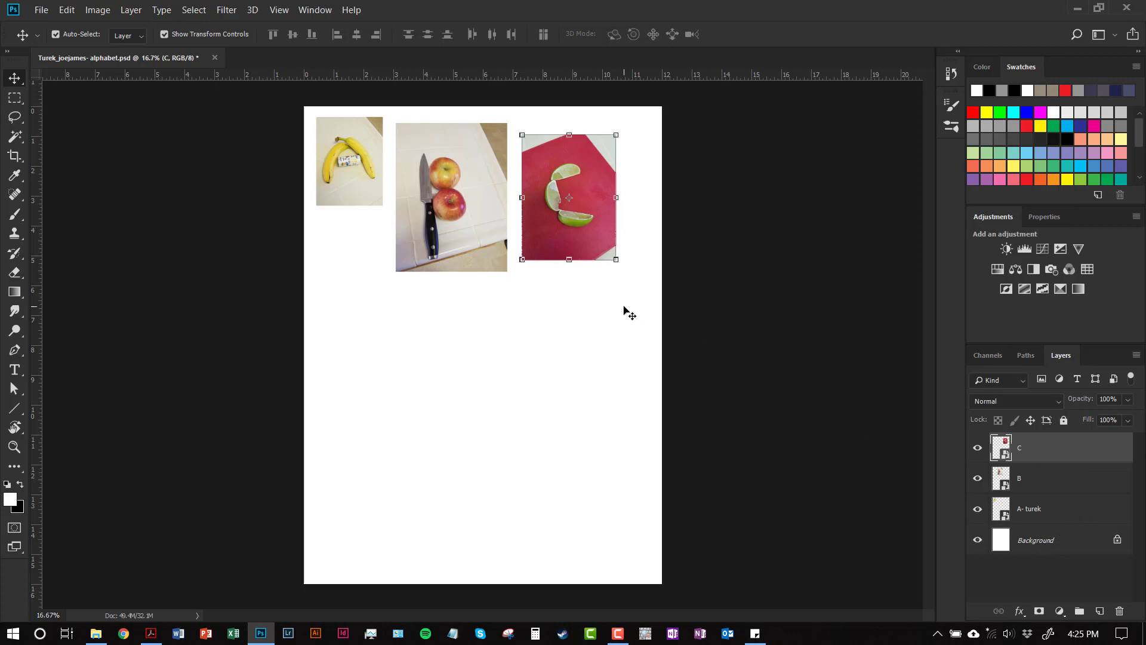
left_click(1030, 508)
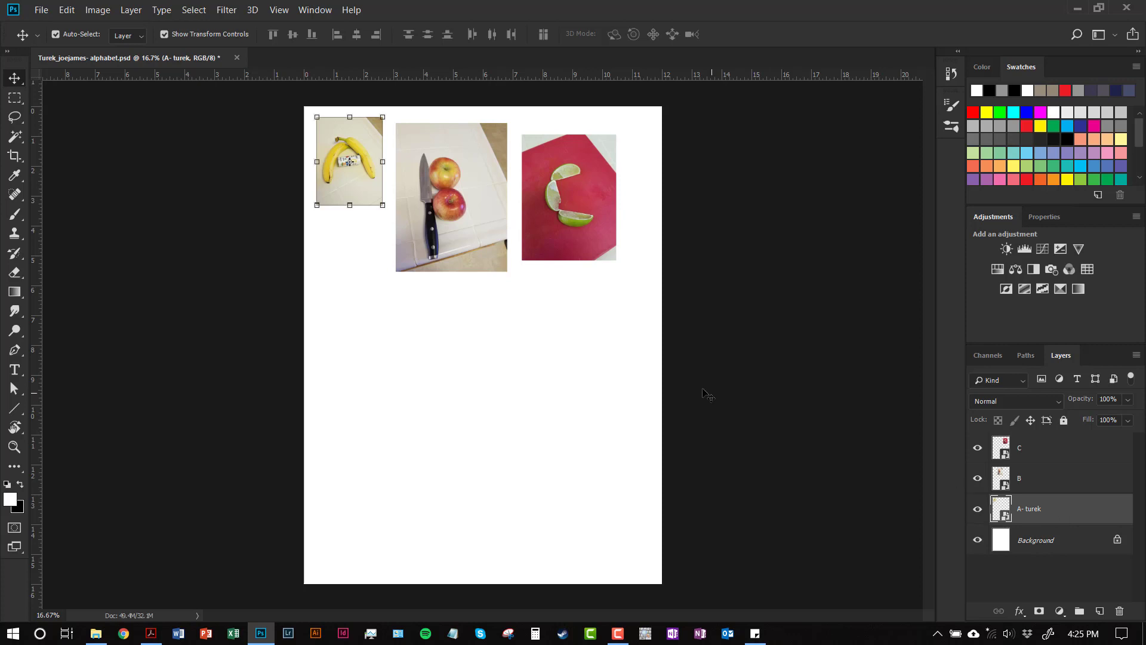
left_click_drag(349, 161, 348, 197)
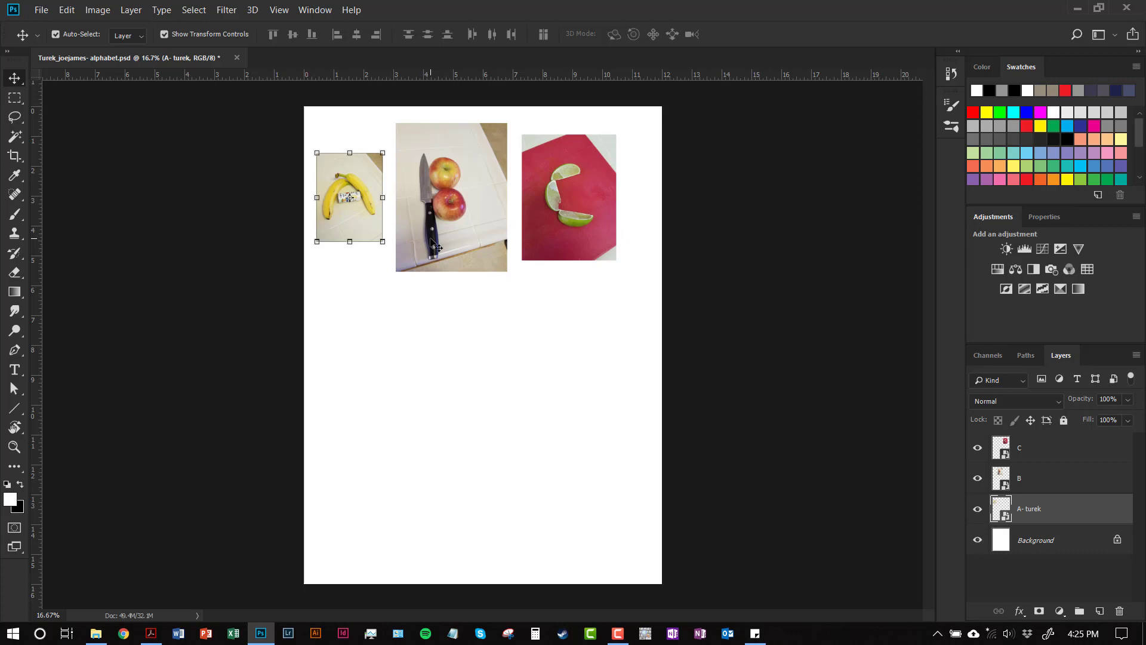
mouse_move(445, 235)
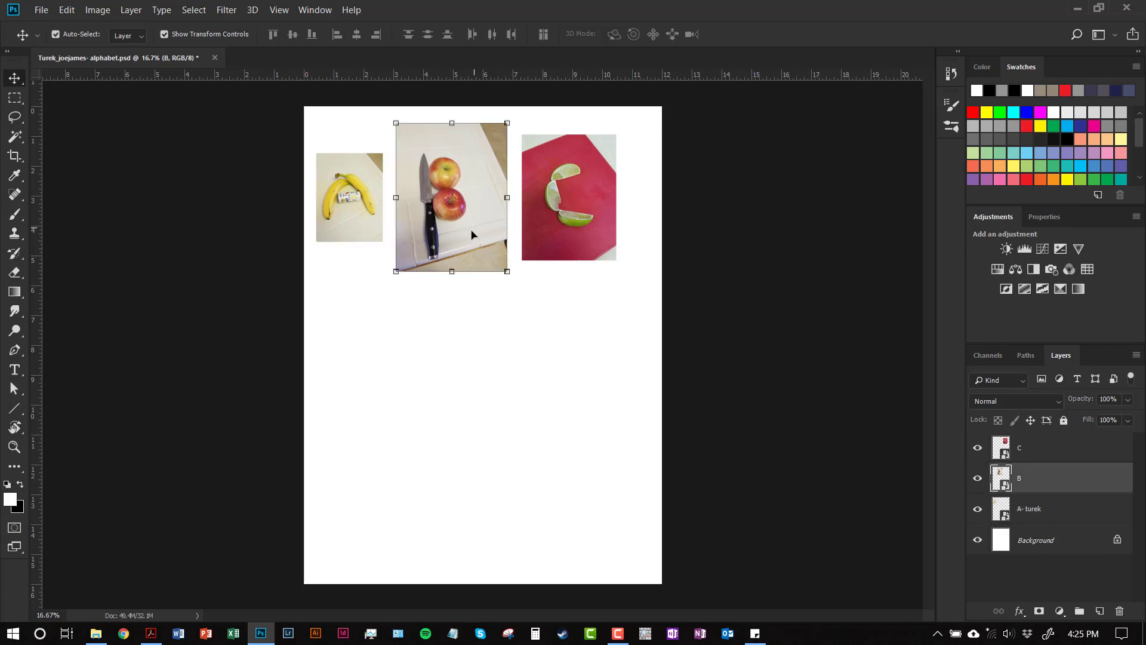
mouse_move(568, 240)
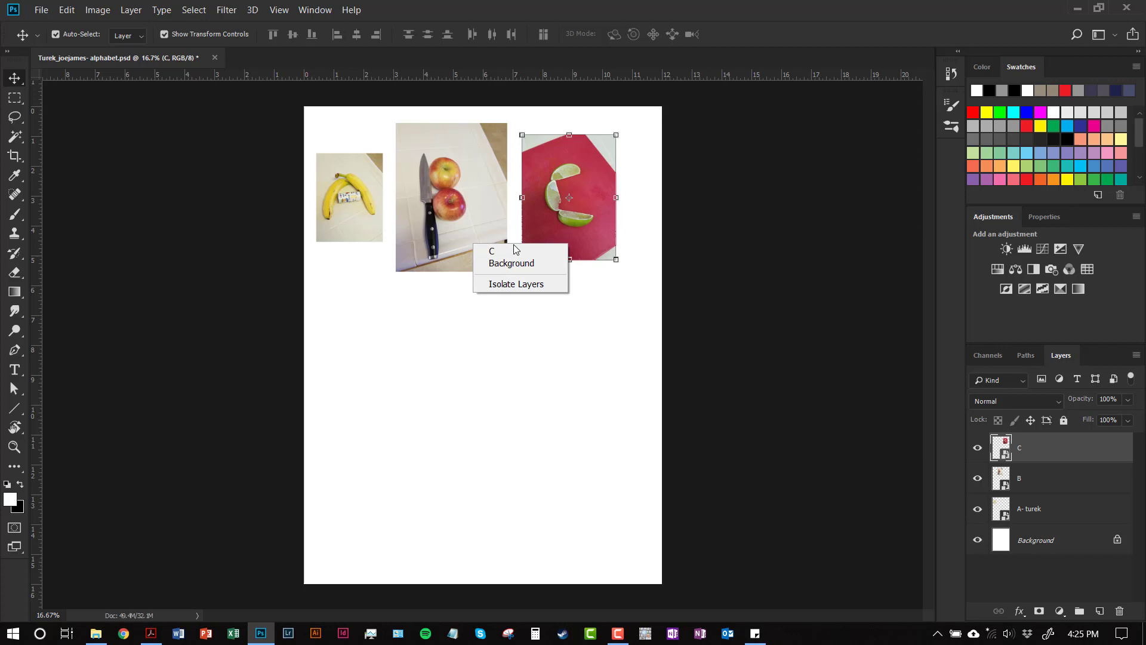
mouse_move(521, 250)
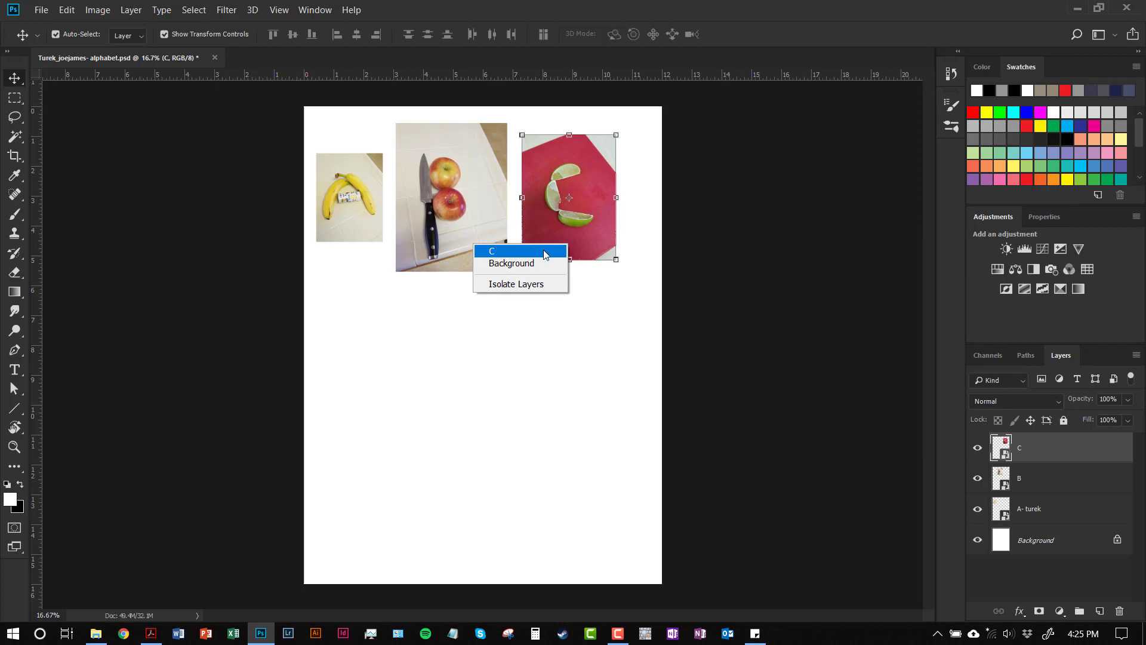
mouse_move(512, 263)
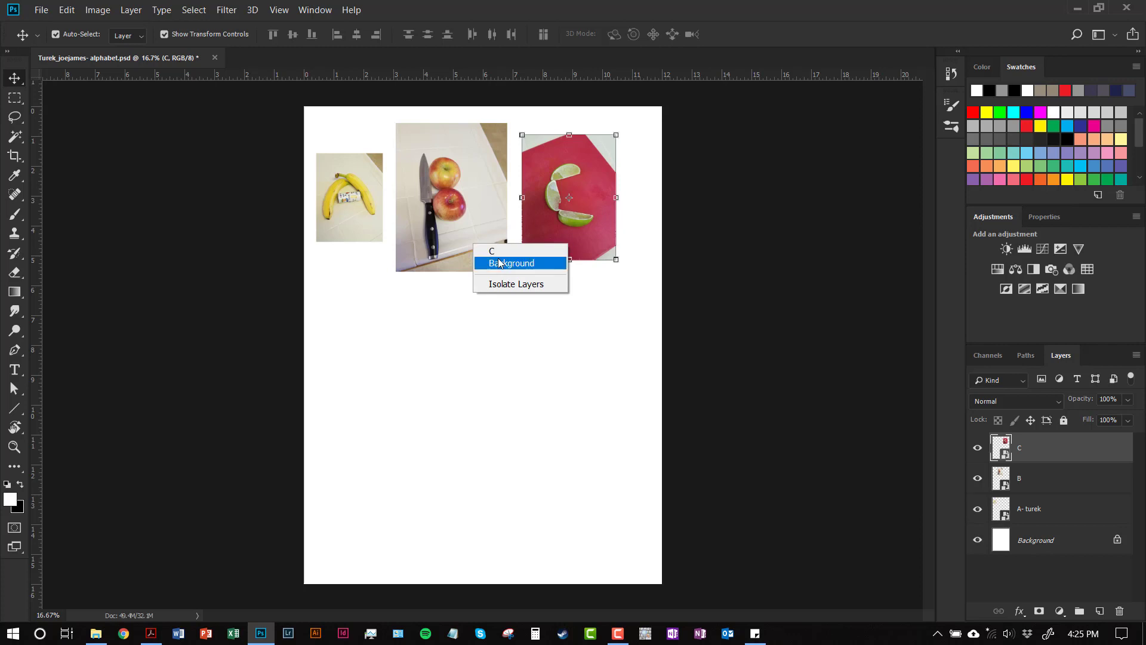
mouse_move(500, 251)
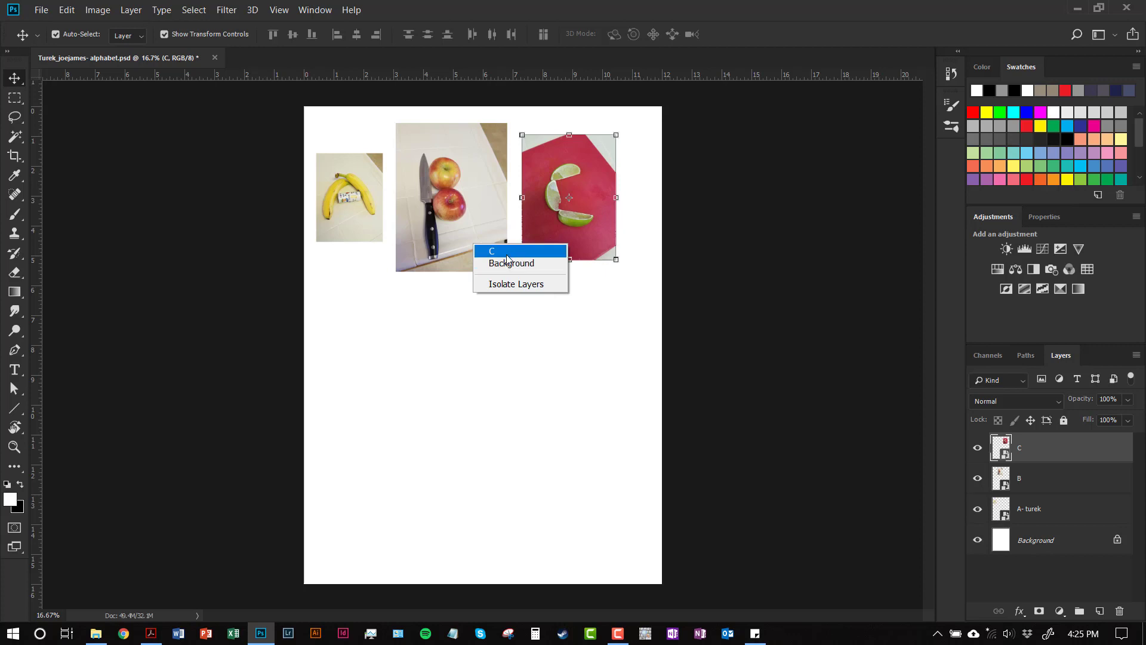
mouse_move(499, 253)
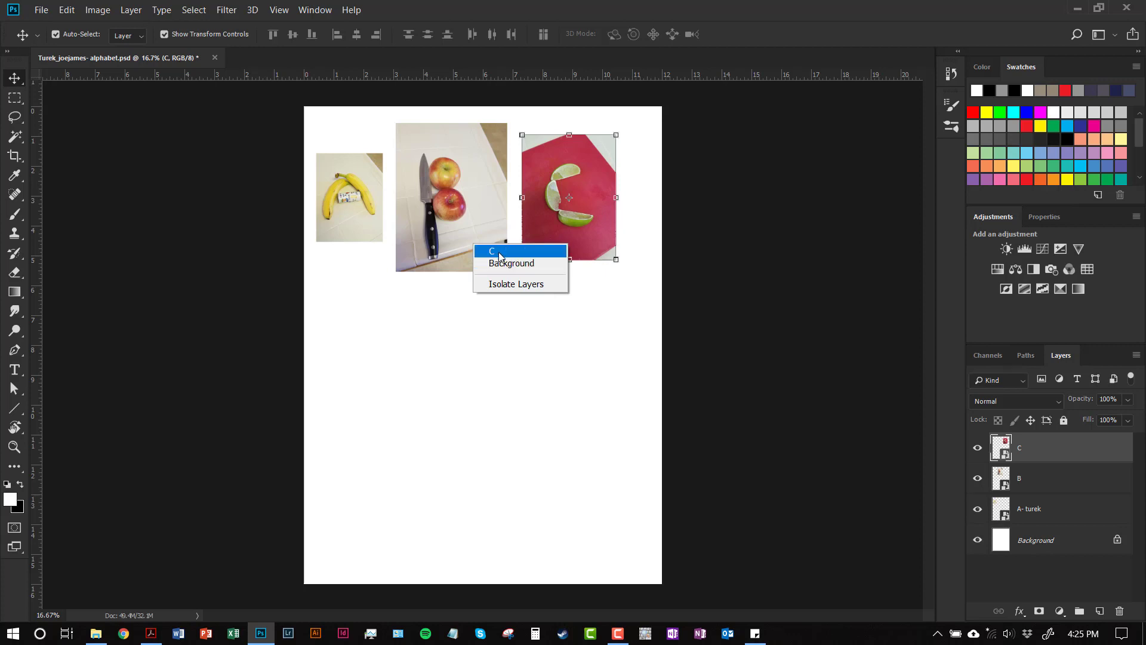
mouse_move(512, 263)
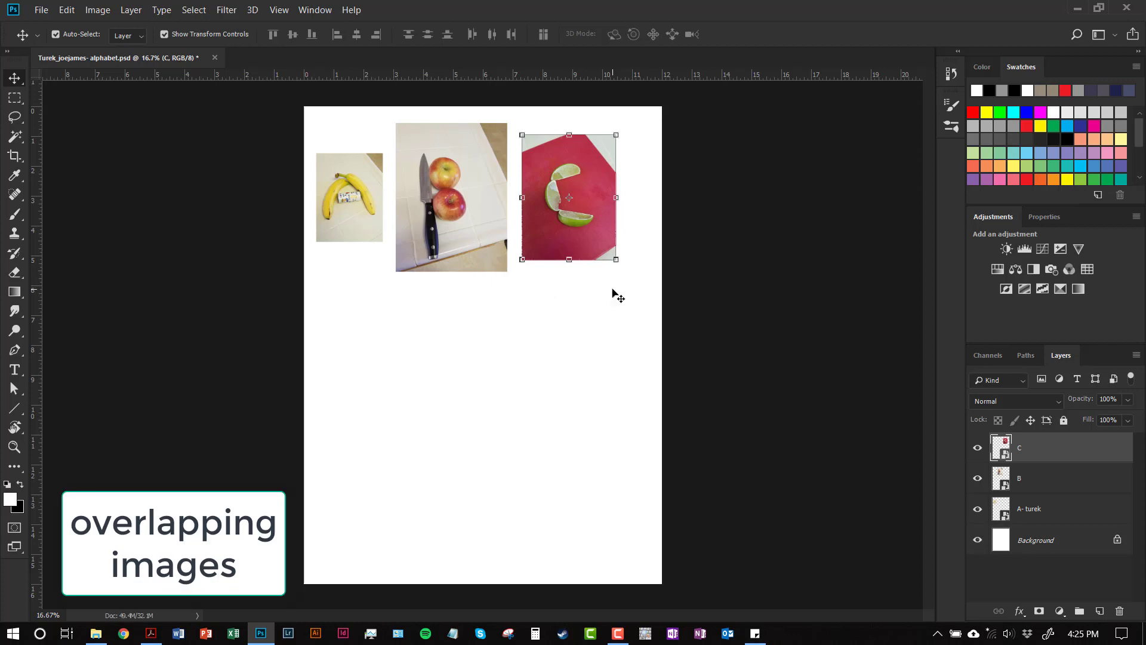
mouse_move(545, 248)
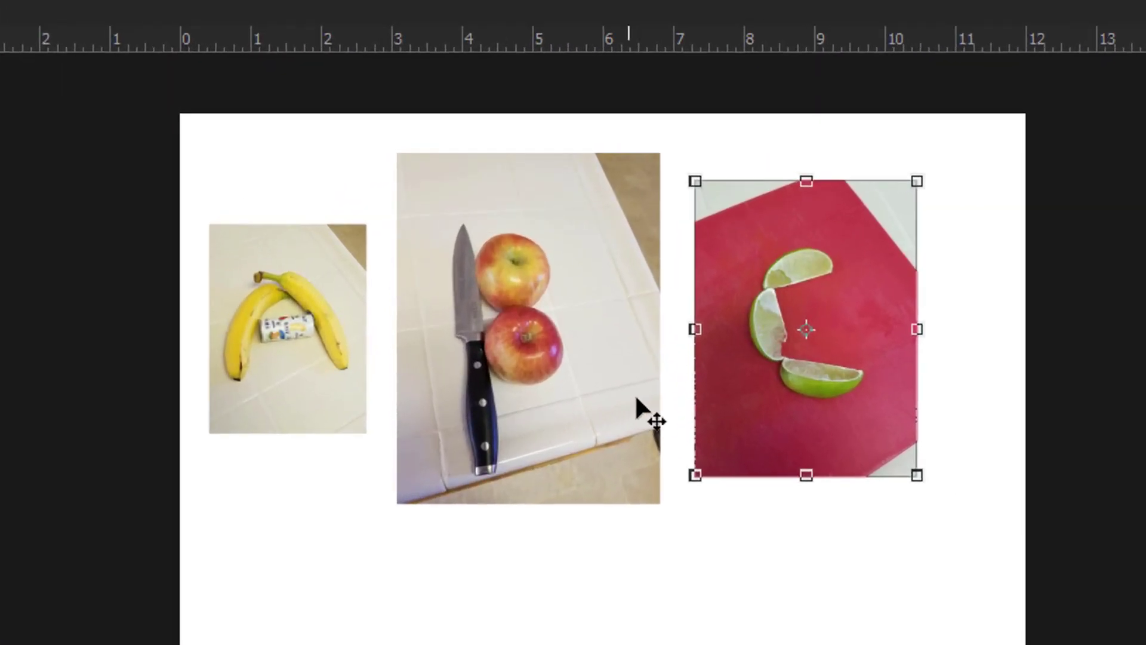
mouse_move(661, 409)
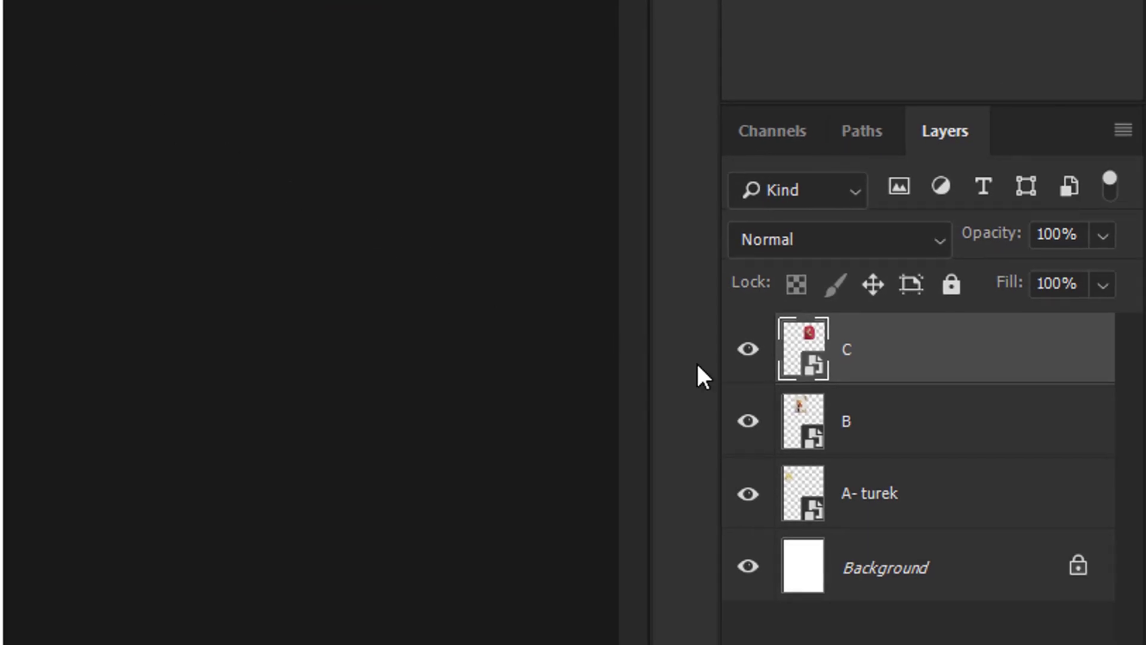
Step: Select layer B so it stacks above the lime photo C
left_click(913, 420)
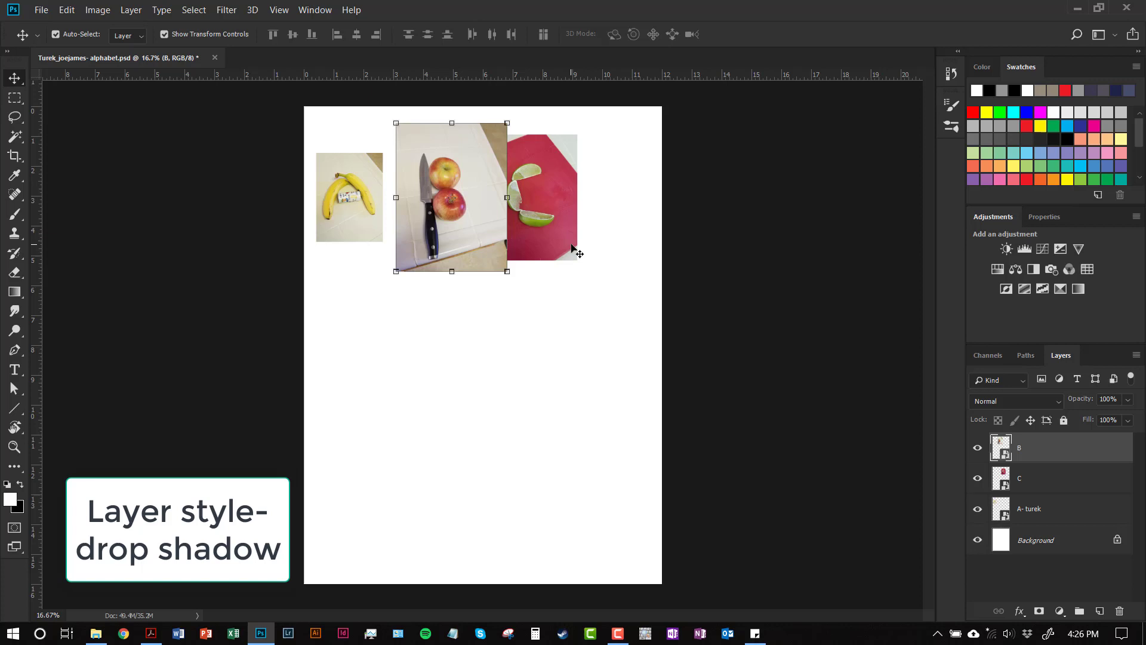
mouse_move(576, 244)
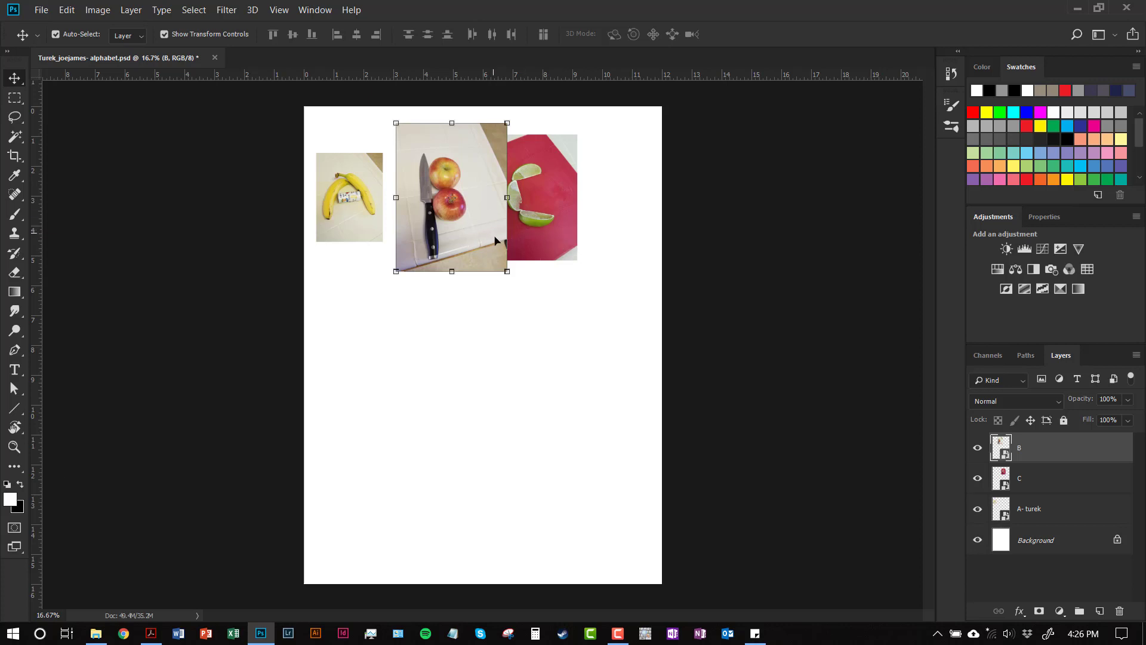
mouse_move(730, 393)
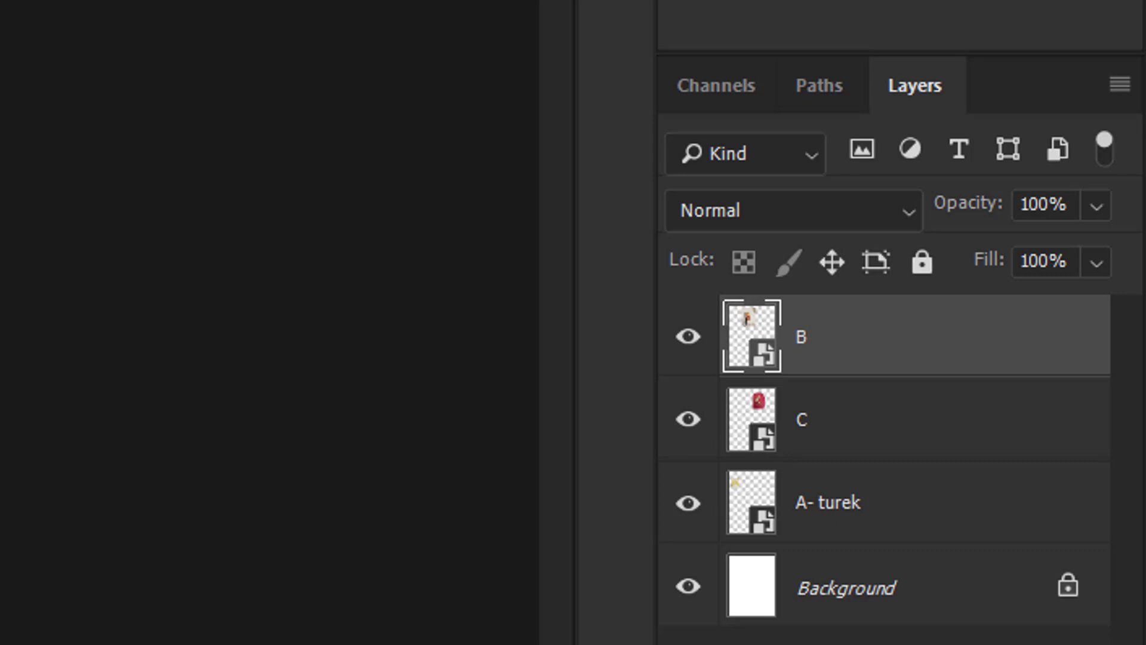
mouse_move(607, 341)
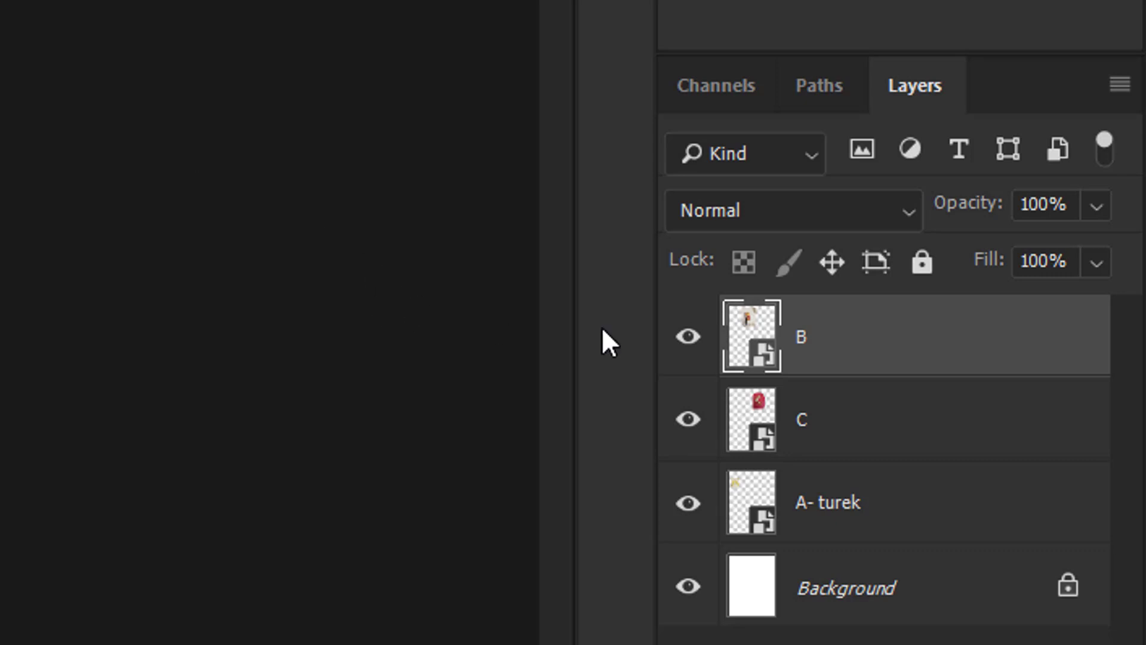
mouse_move(909, 363)
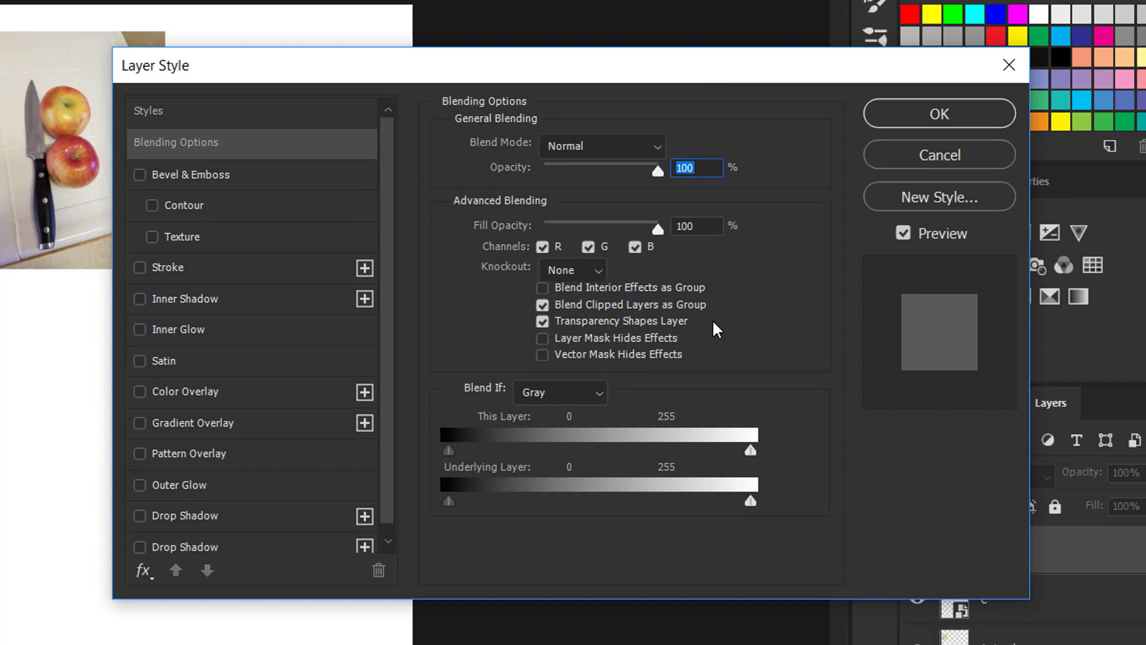
mouse_move(715, 266)
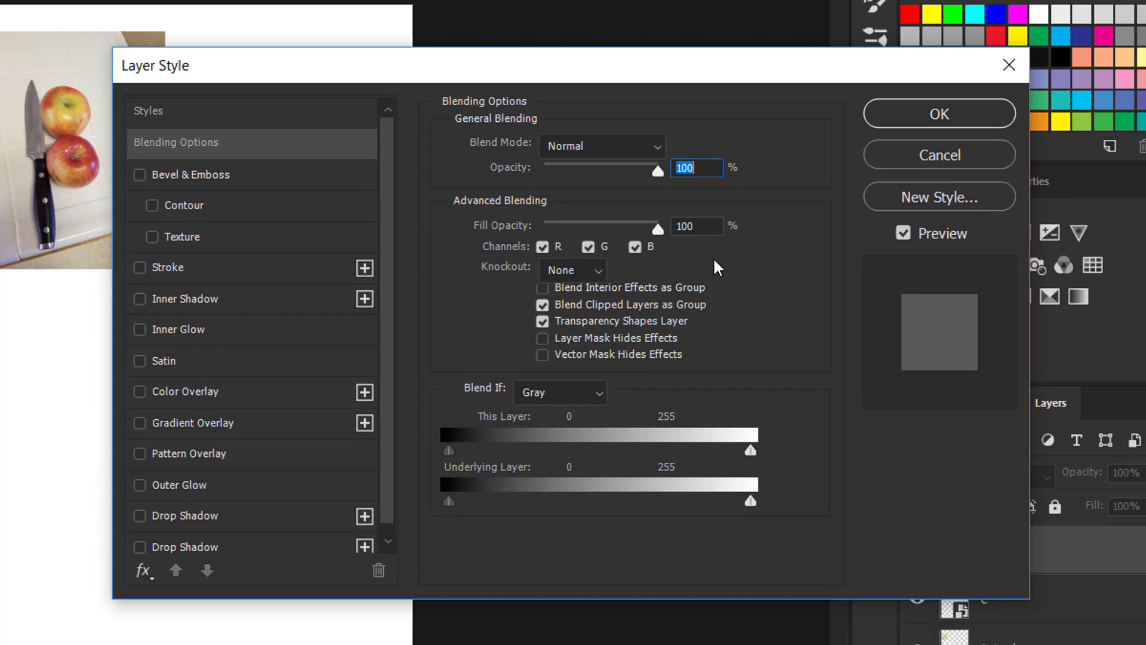
mouse_move(207, 334)
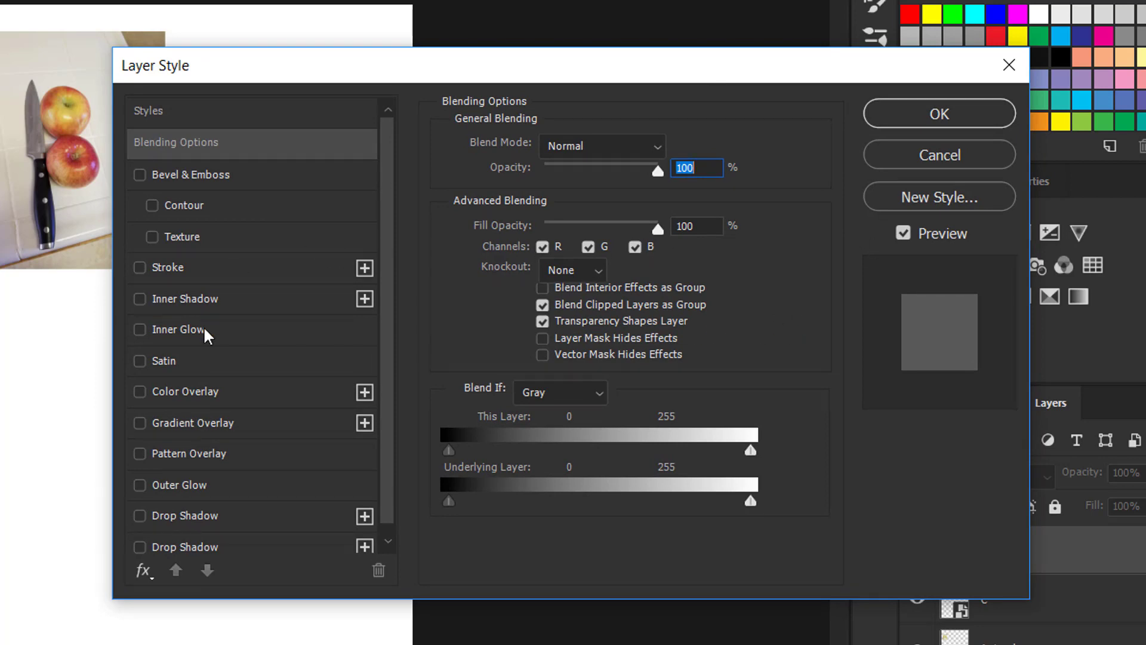
mouse_move(287, 544)
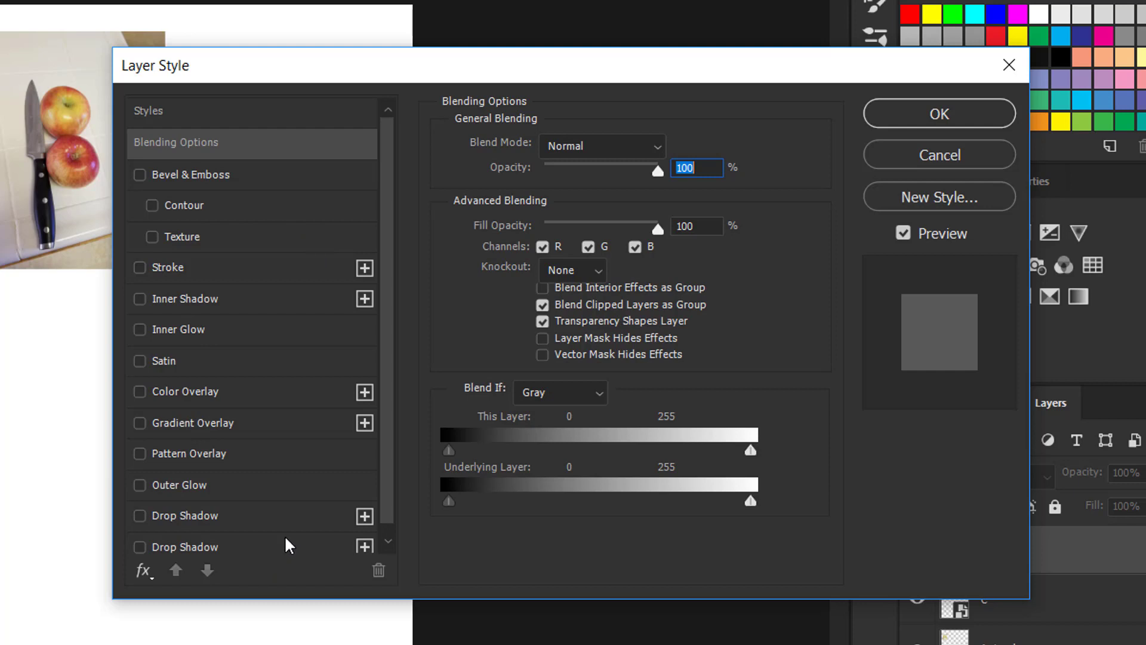
mouse_move(144, 525)
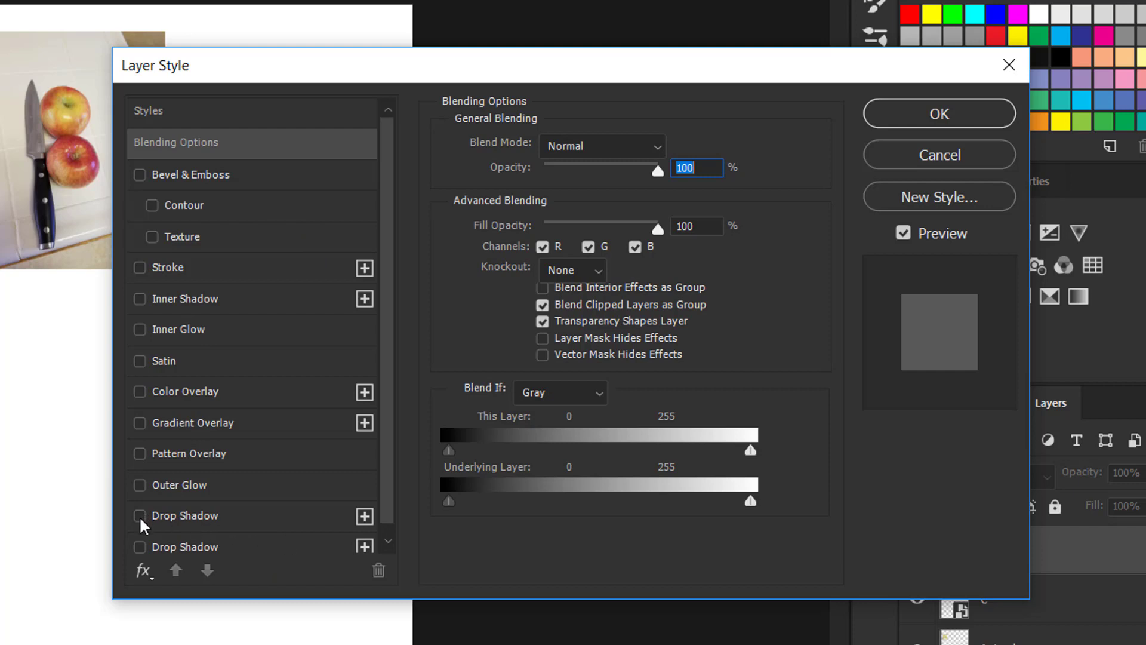
mouse_move(141, 516)
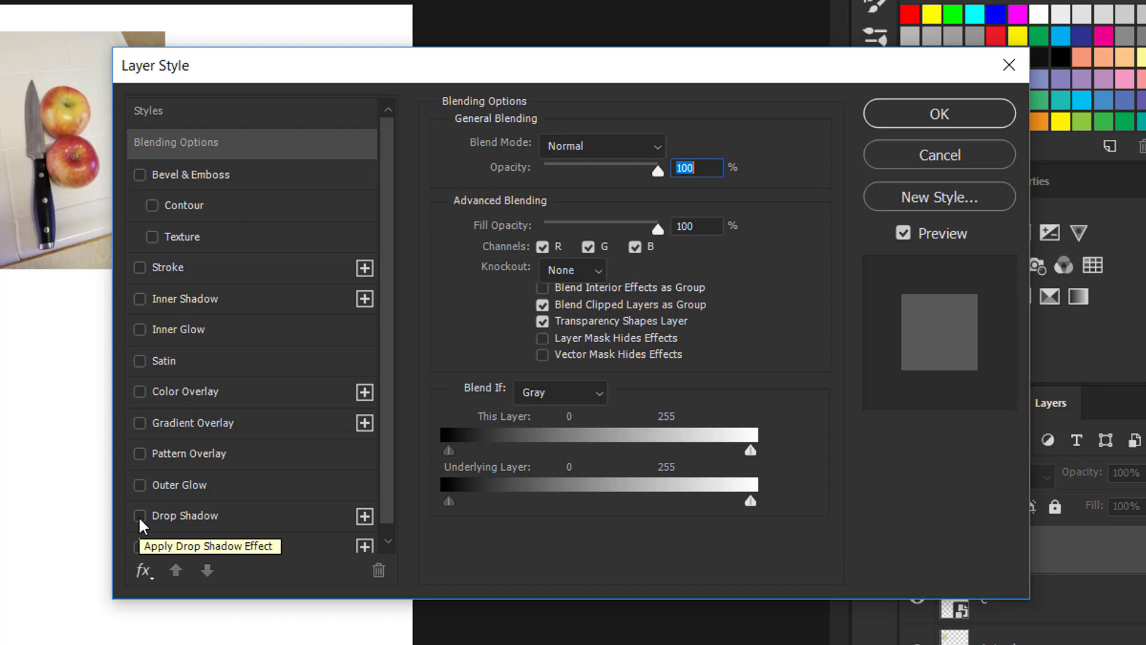
Step: Switch on the Drop Shadow effect for layer B in Layer Style
left_click(140, 515)
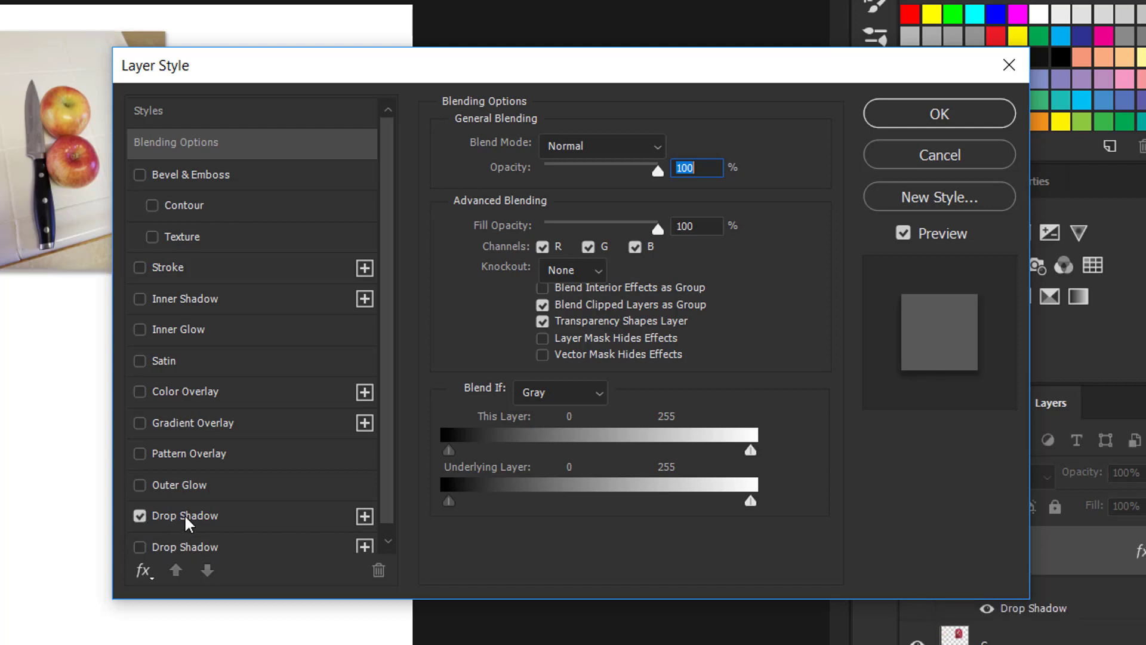
mouse_move(16, 274)
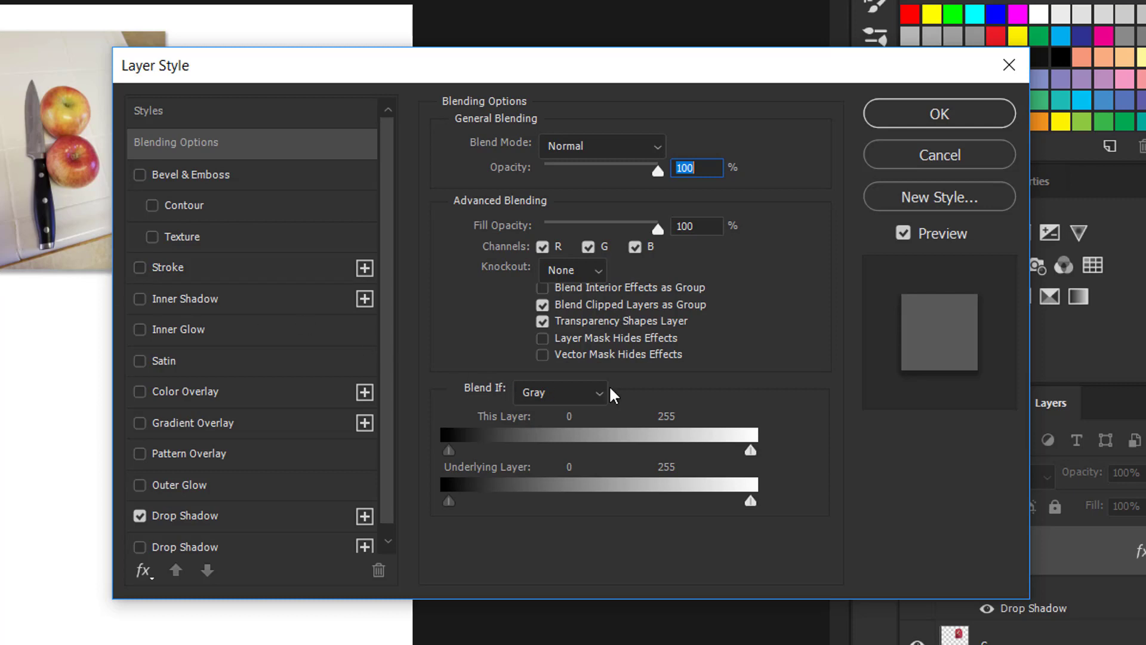
Step: Set B's drop shadow to 34% opacity, 156° angle, 28 px distance, 31% spread, 35 px size
left_click(186, 516)
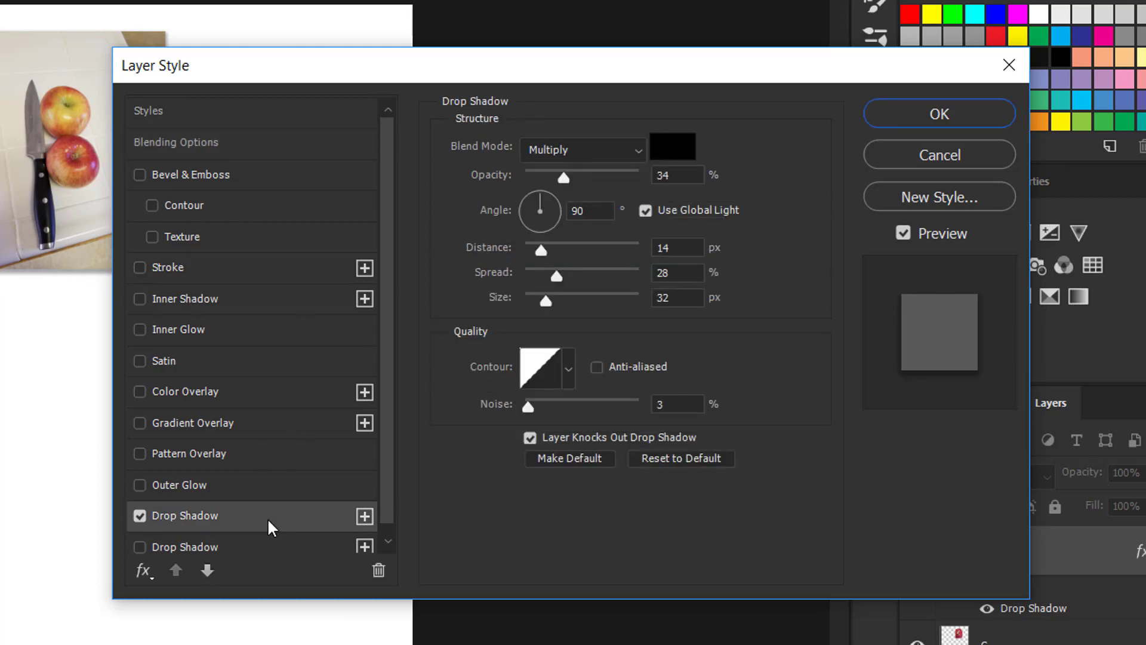
mouse_move(286, 527)
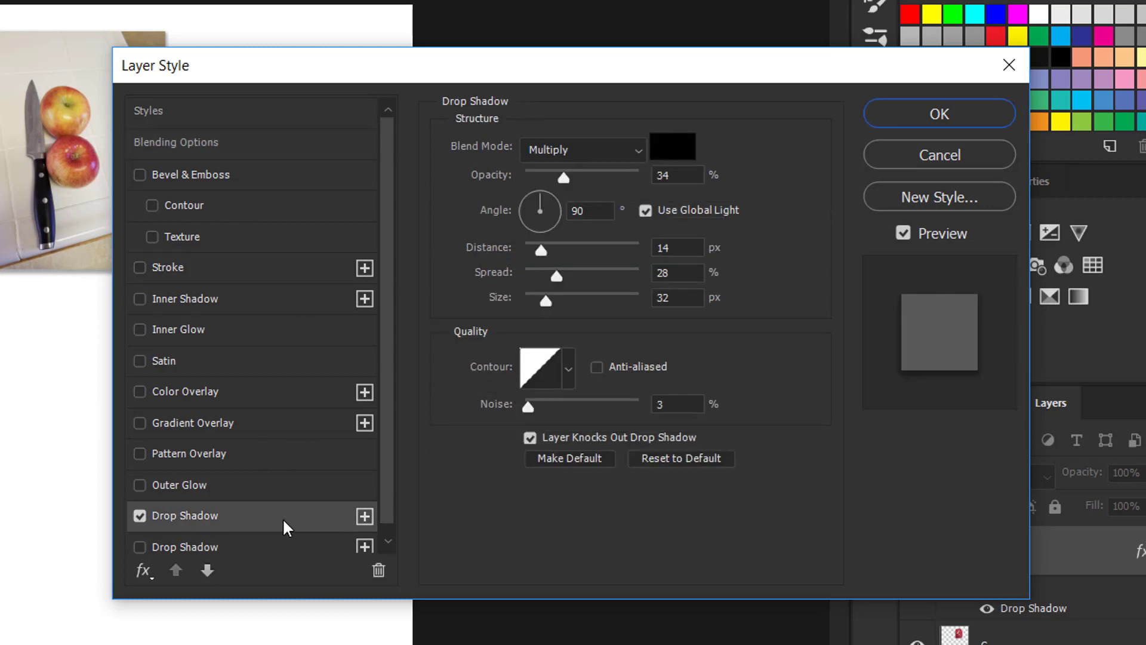
mouse_move(568, 315)
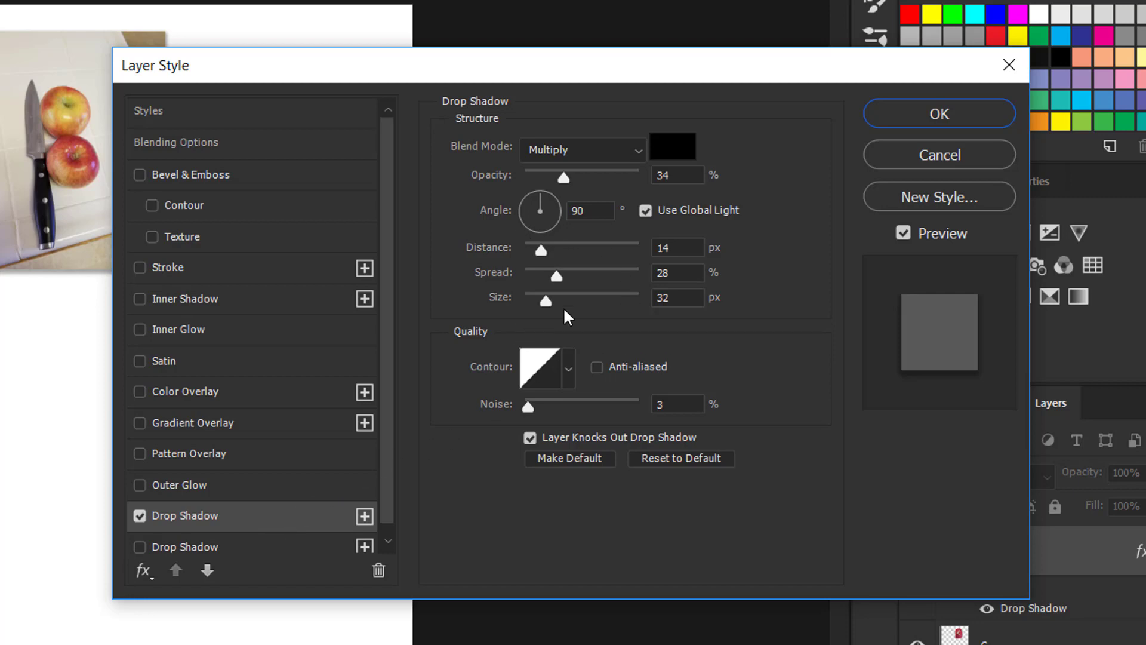
mouse_move(565, 253)
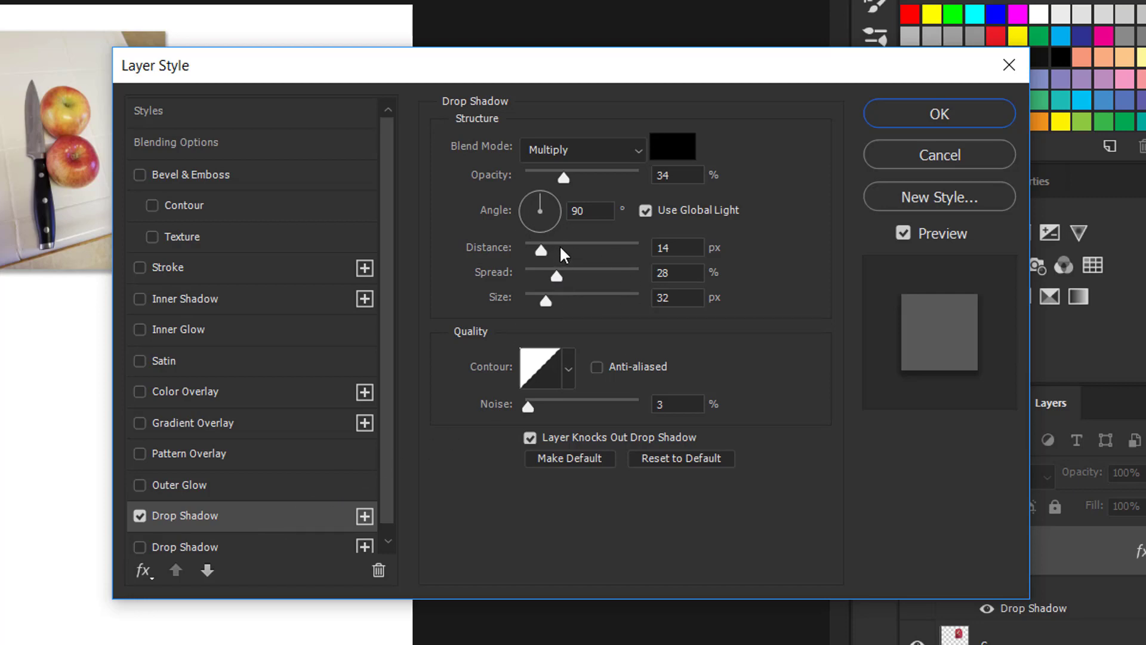
mouse_move(542, 200)
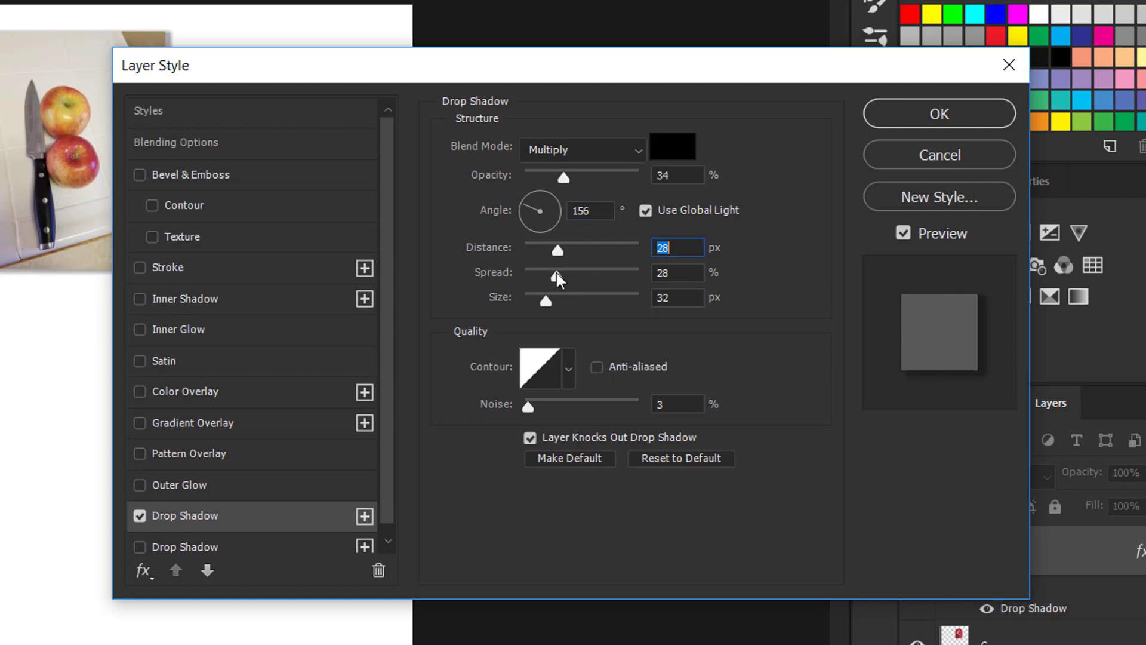
left_click(675, 272)
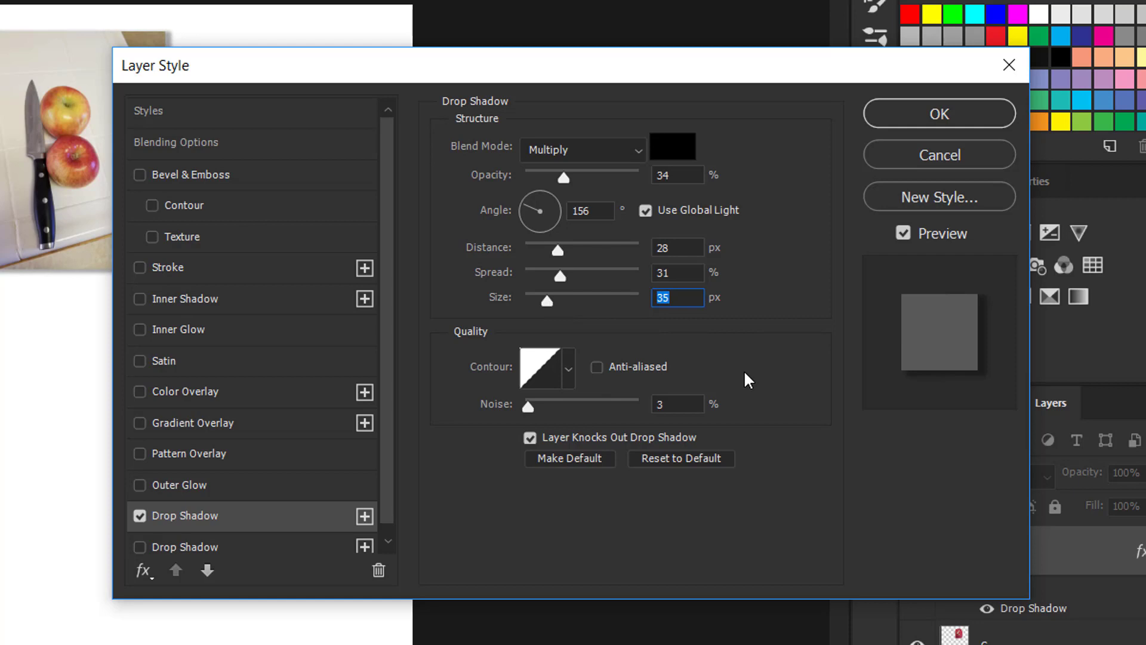
mouse_move(728, 262)
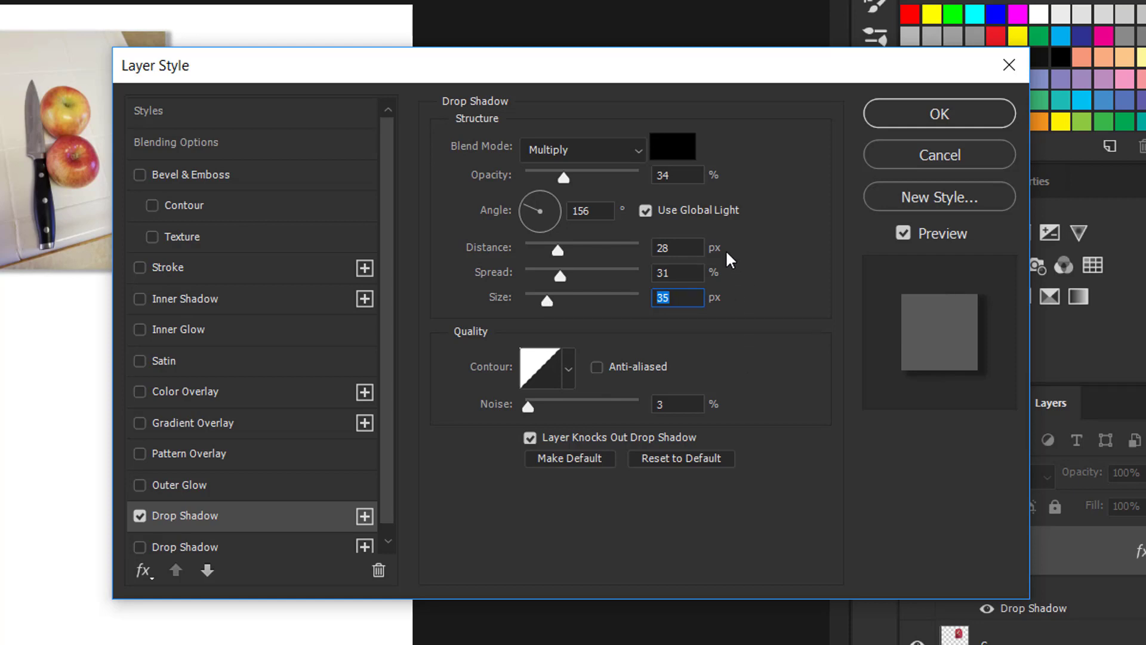
mouse_move(203, 279)
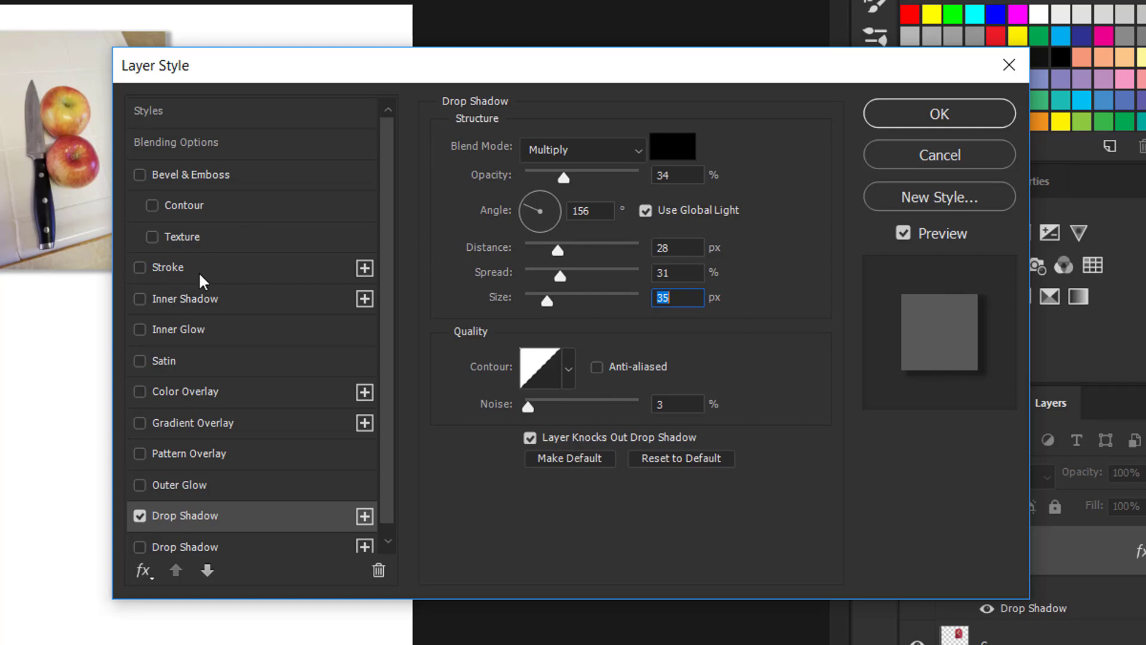
mouse_move(295, 318)
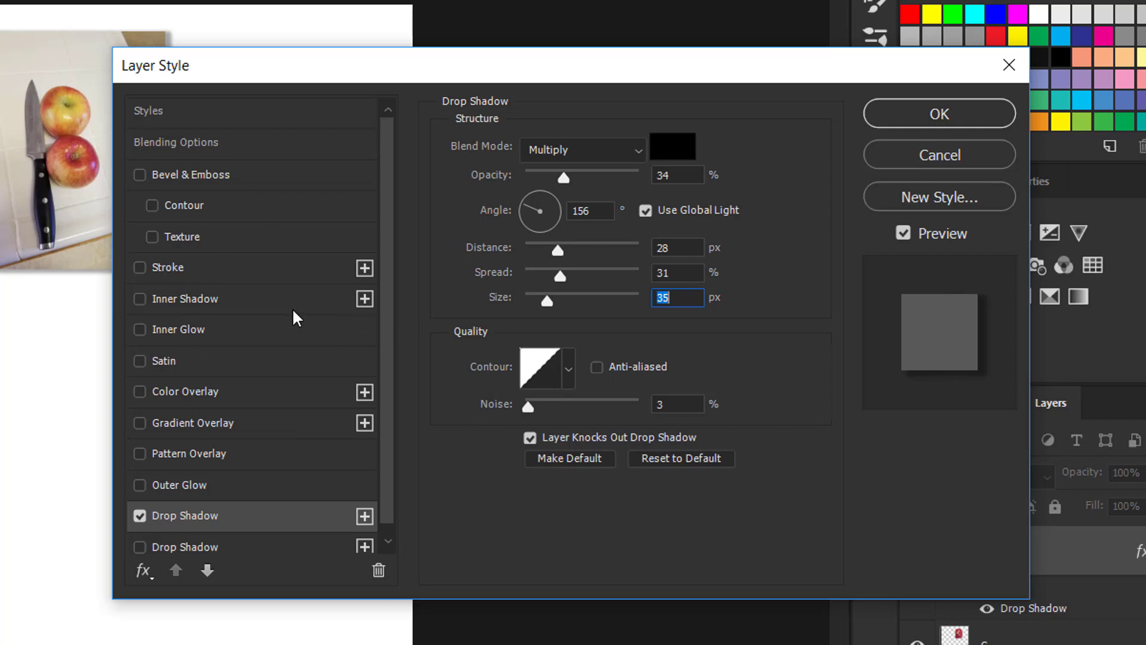
mouse_move(393, 341)
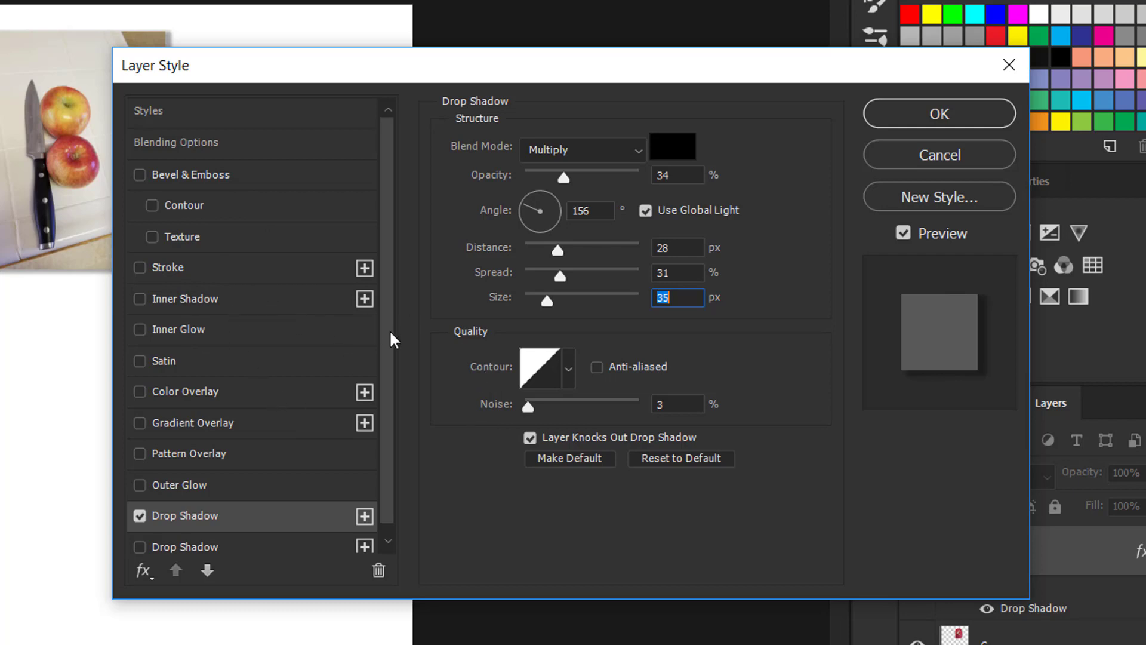
mouse_move(403, 320)
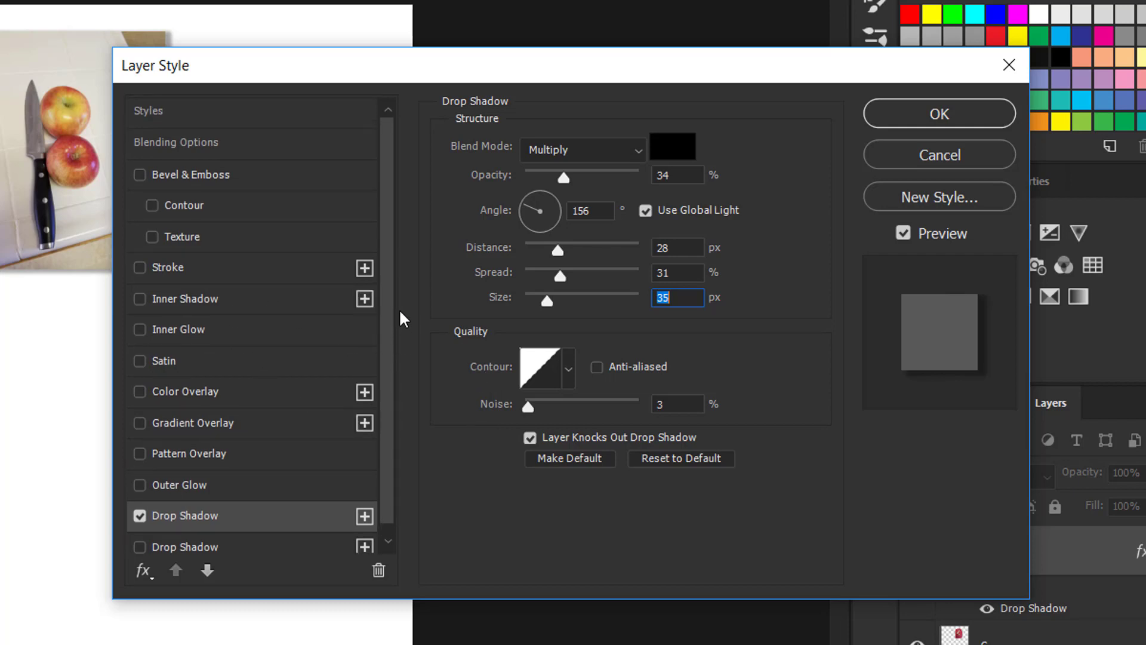
mouse_move(811, 350)
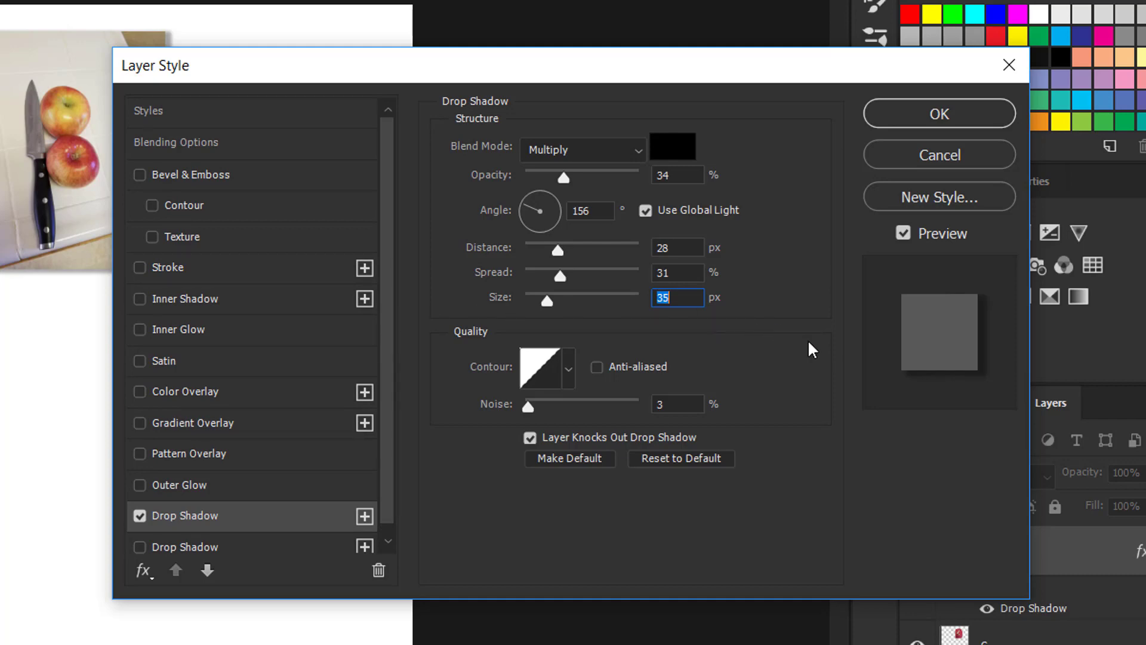
mouse_move(264, 395)
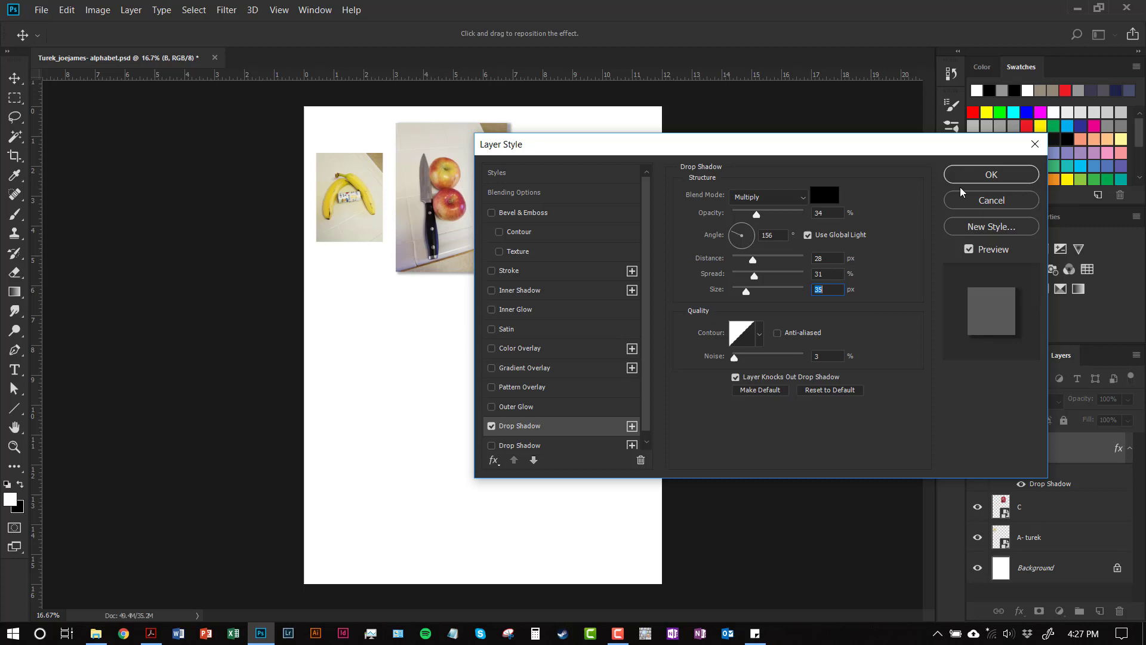
Step: Apply B's drop shadow, review its settings once more and confirm them unchanged
left_click(990, 174)
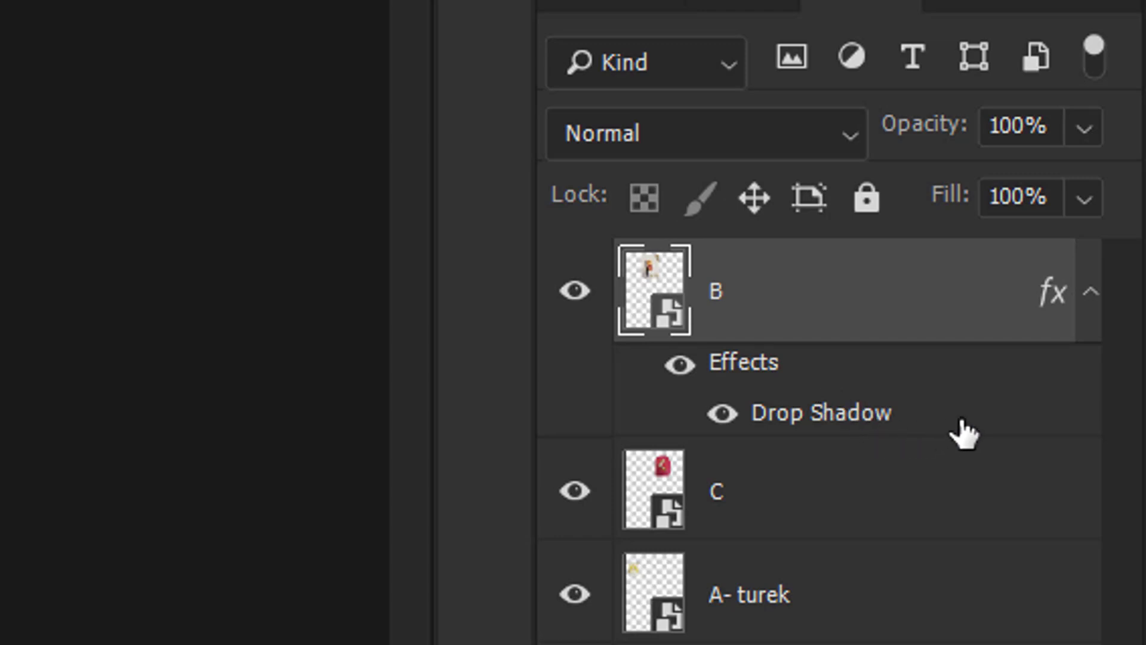
mouse_move(947, 399)
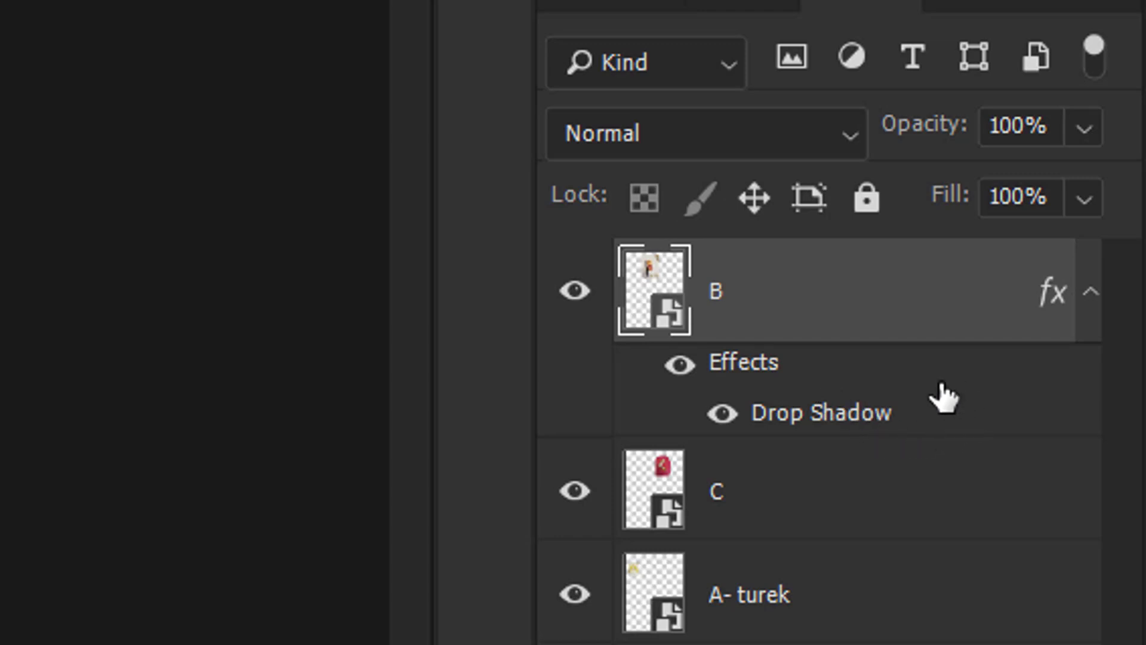
mouse_move(941, 430)
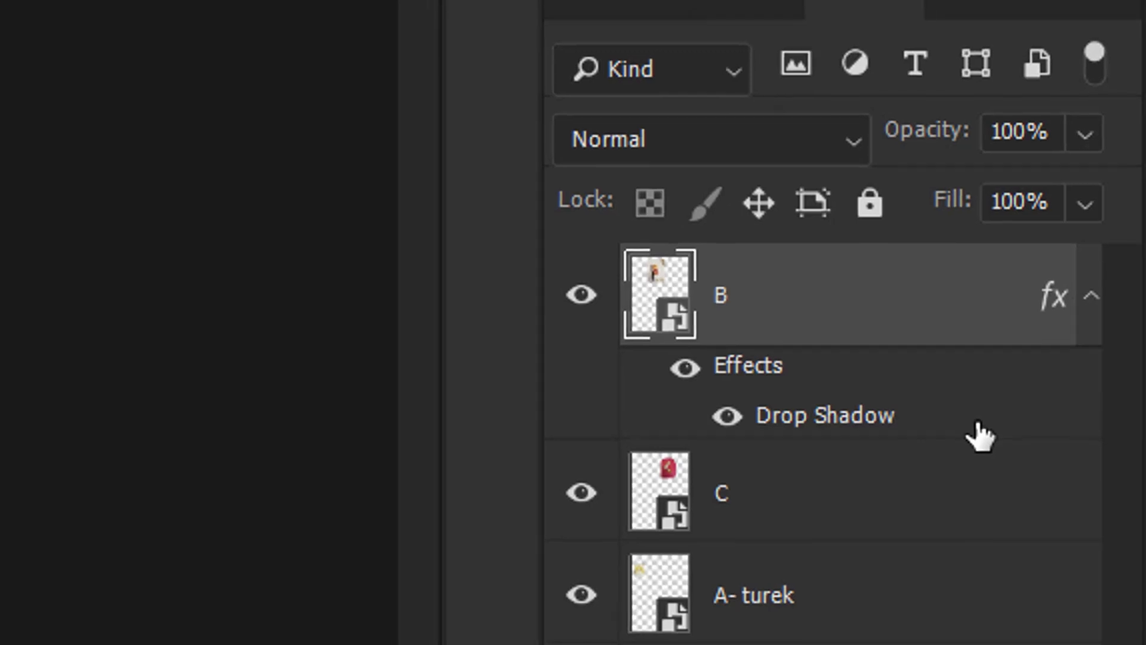
double_click(820, 415)
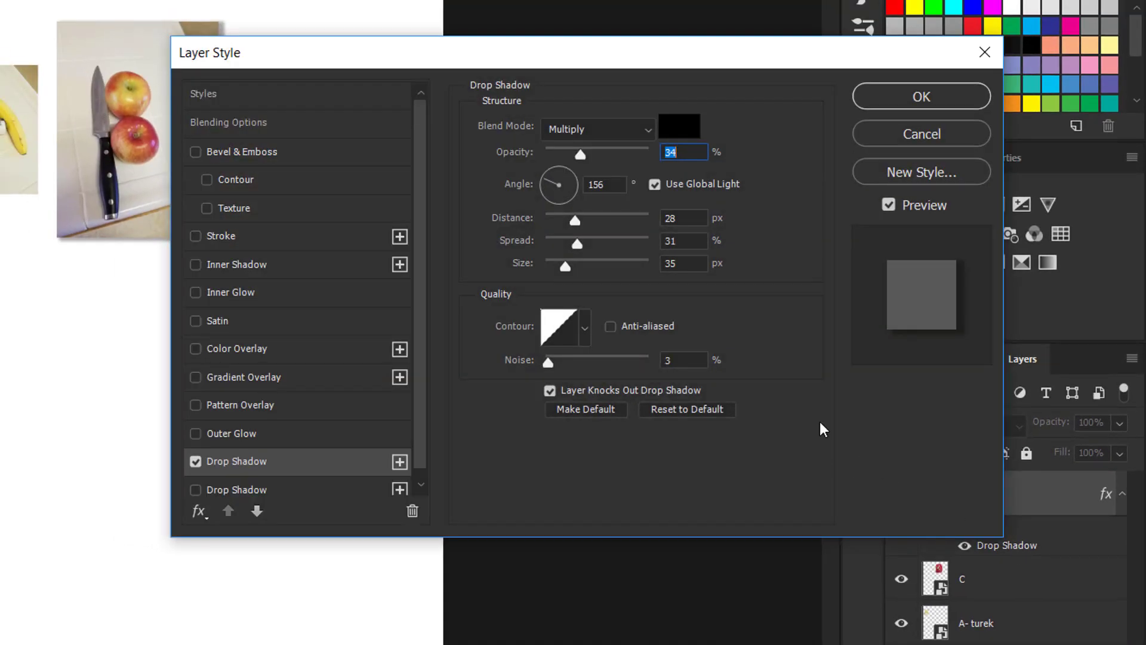
mouse_move(778, 358)
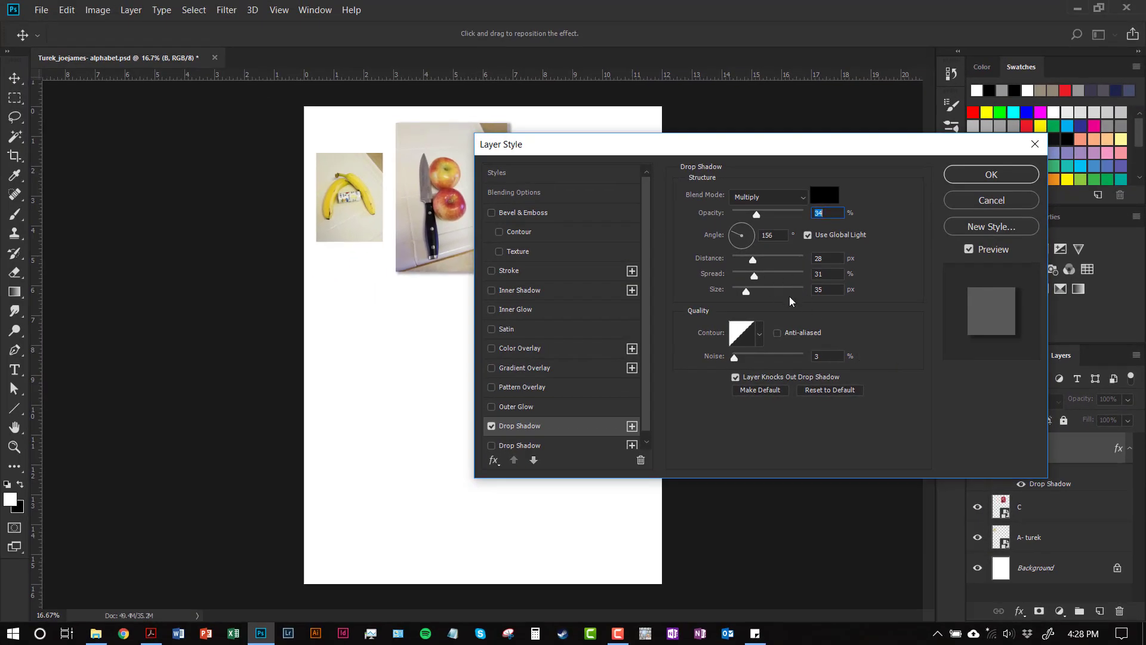
mouse_move(868, 279)
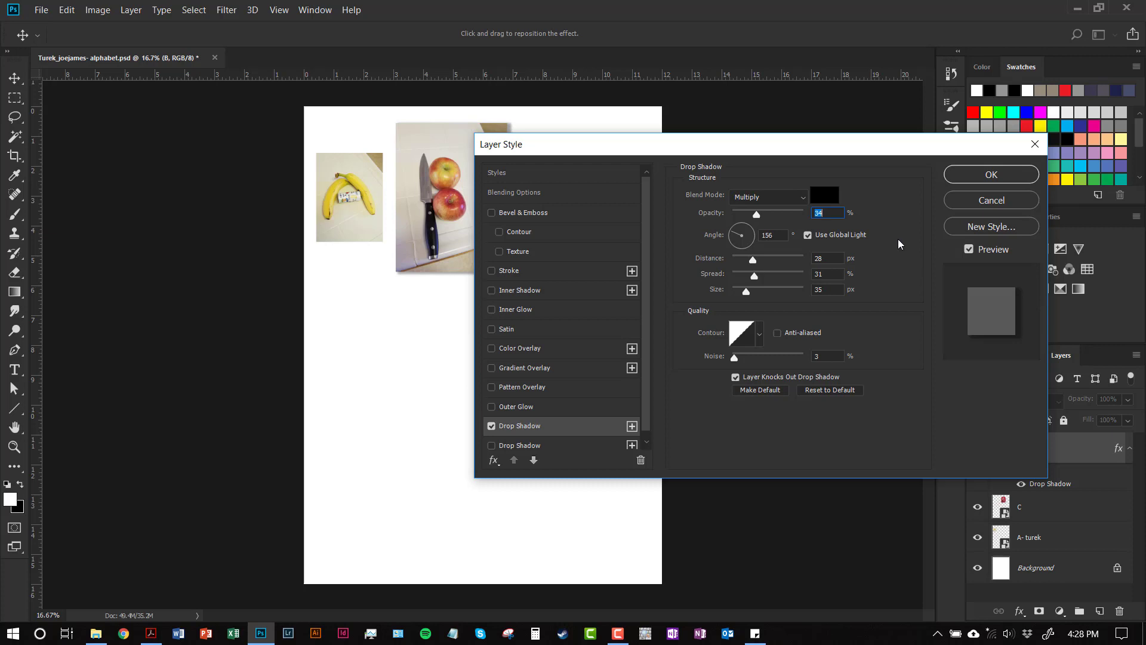
left_click(991, 174)
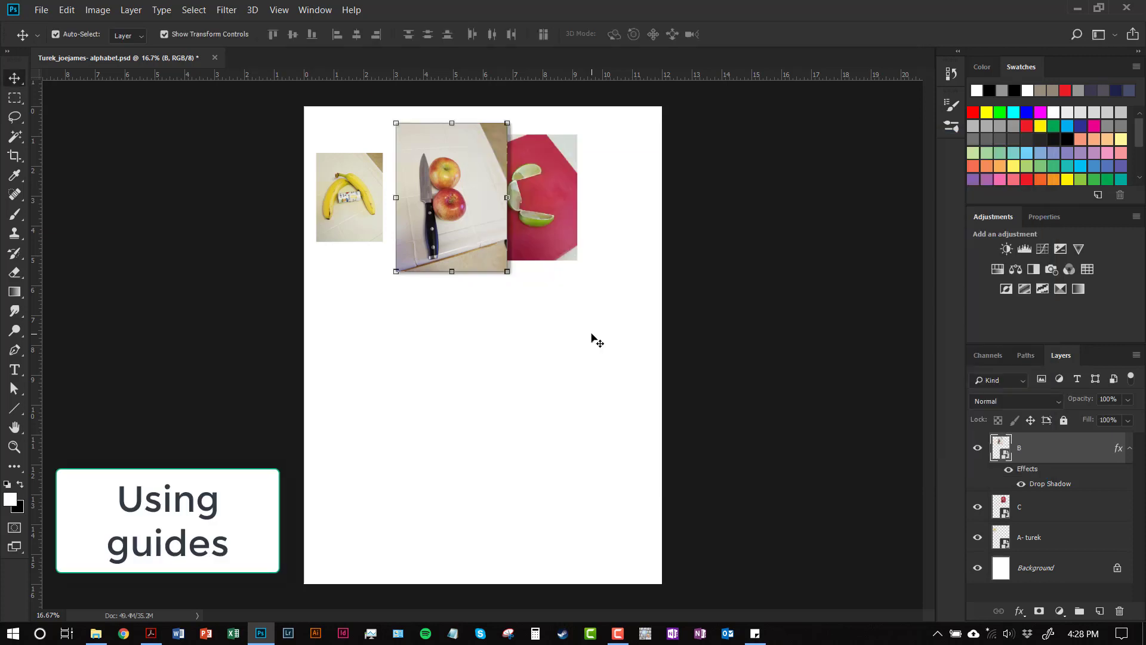
mouse_move(490, 191)
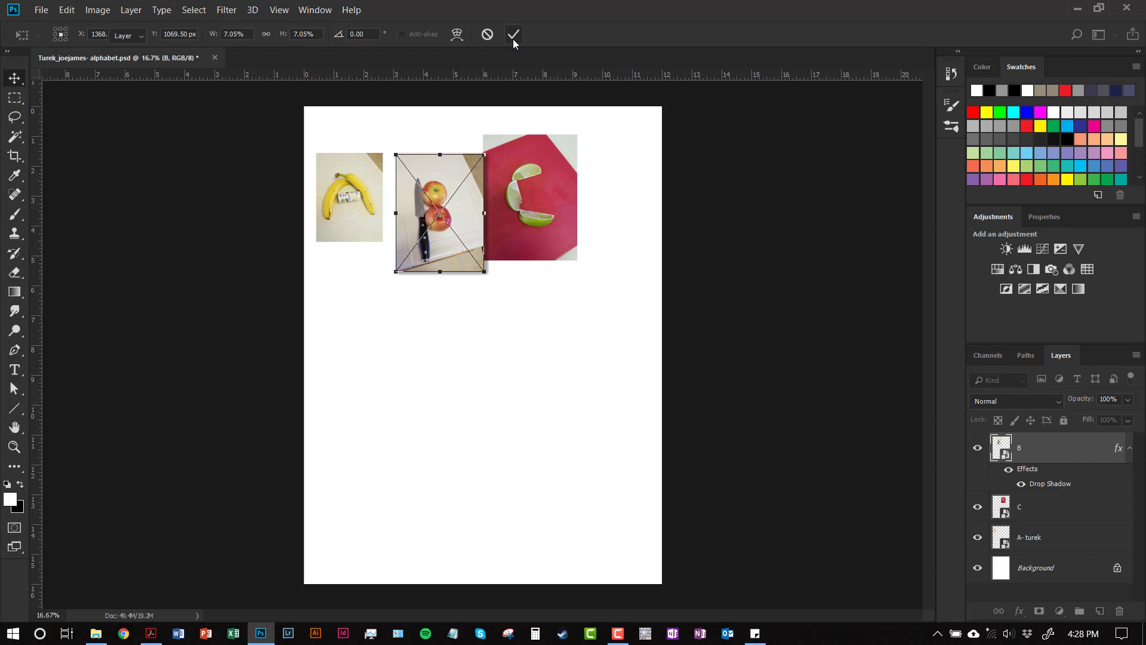
Step: Commit the proportional downscale of photo B to about 7%
left_click(512, 35)
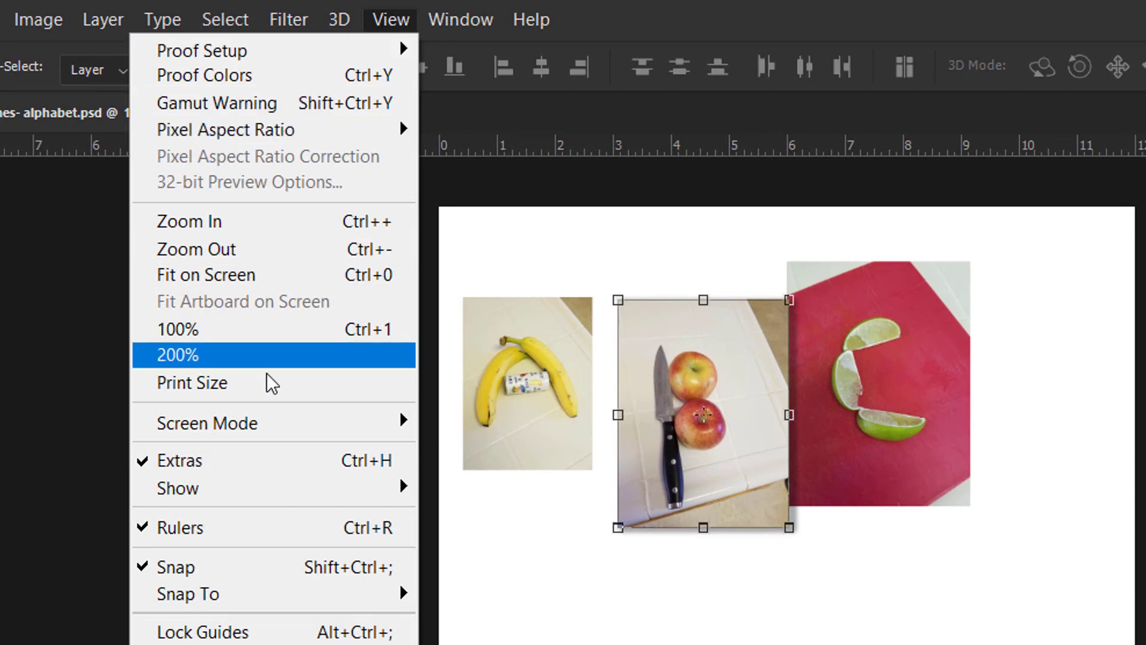
mouse_move(181, 526)
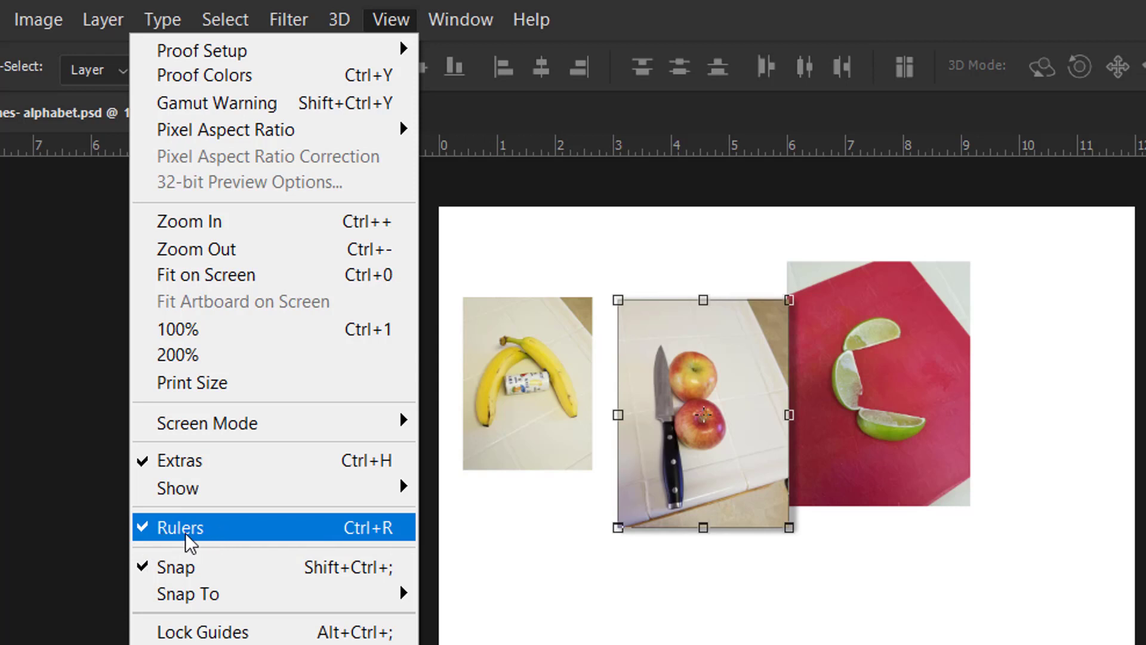
mouse_move(369, 9)
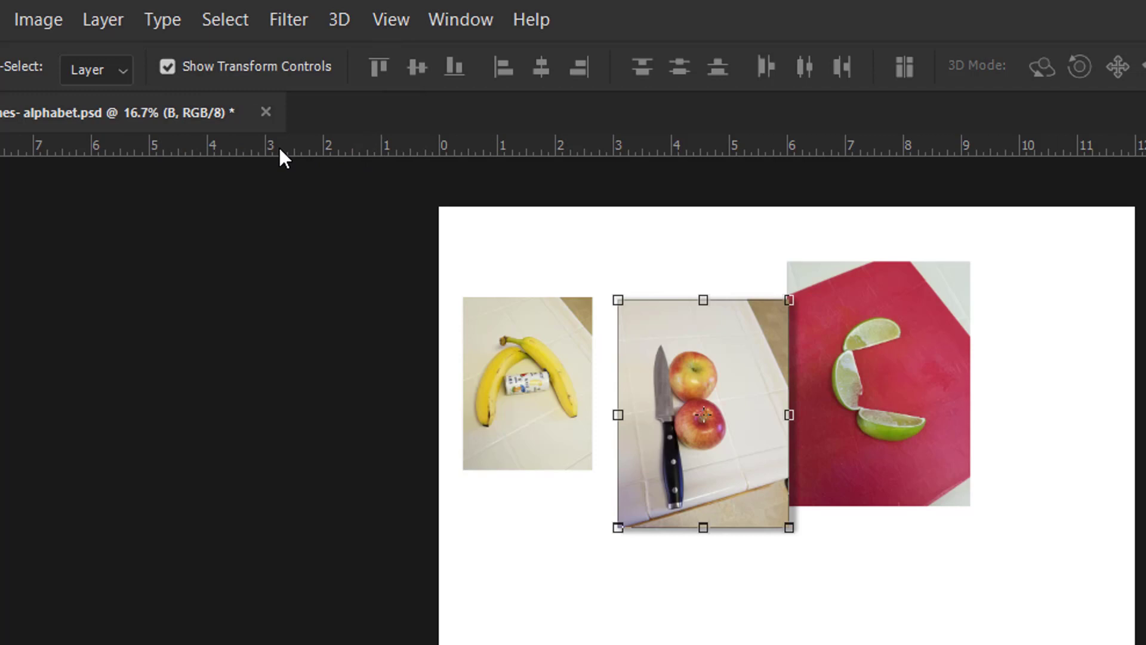
mouse_move(630, 158)
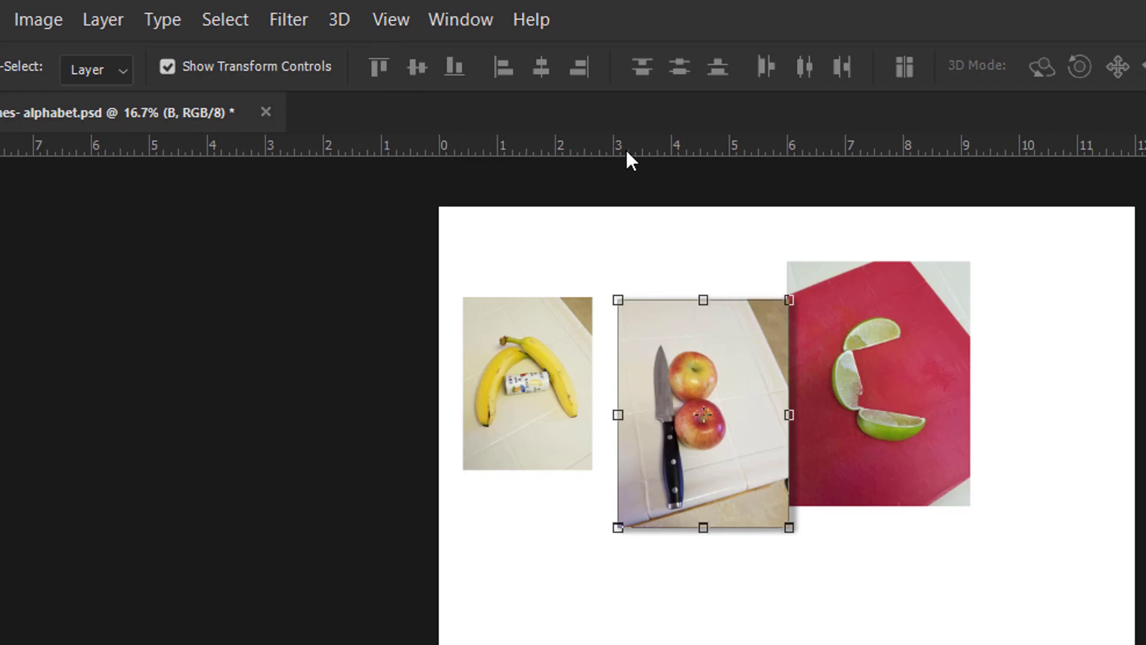
mouse_move(971, 158)
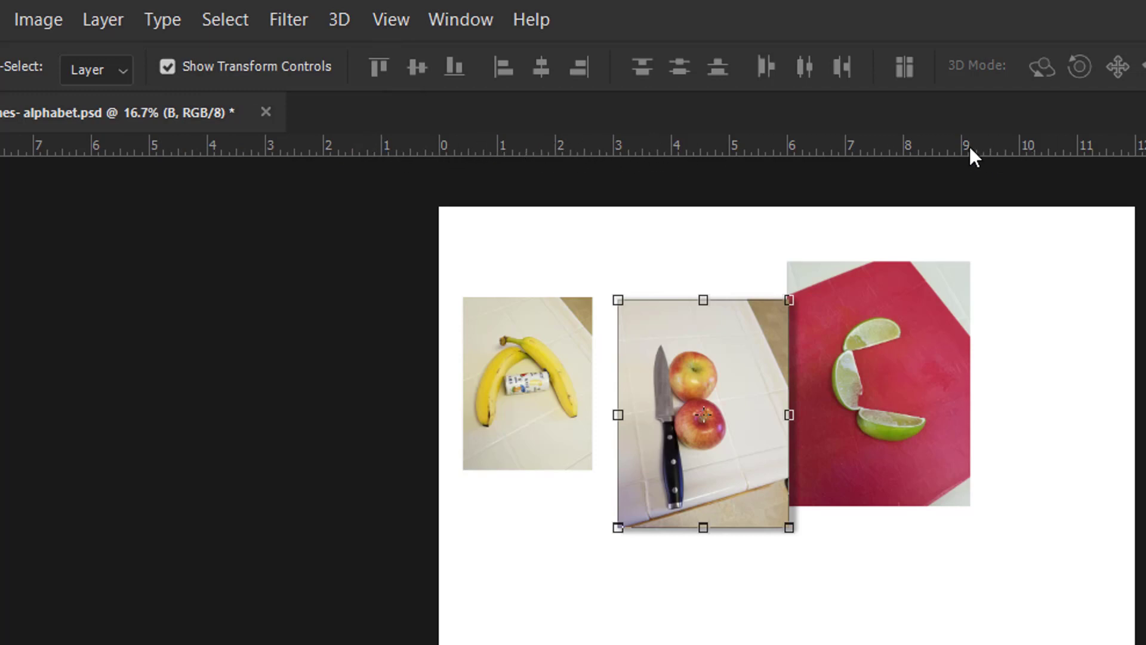
mouse_move(598, 176)
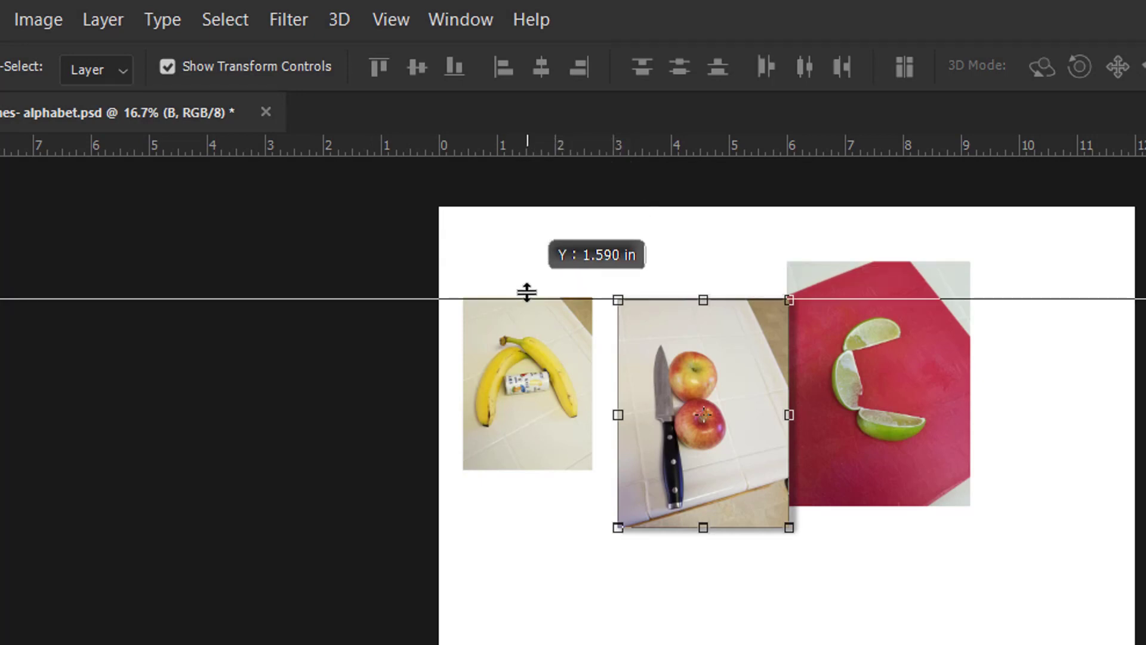
mouse_move(602, 344)
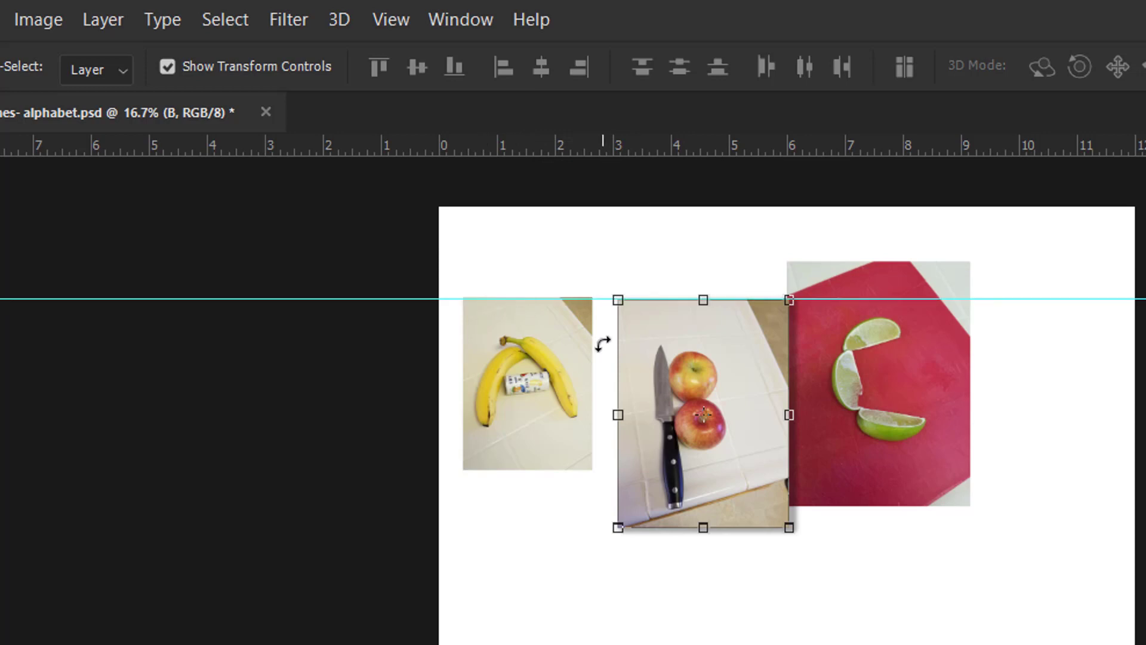
mouse_move(893, 365)
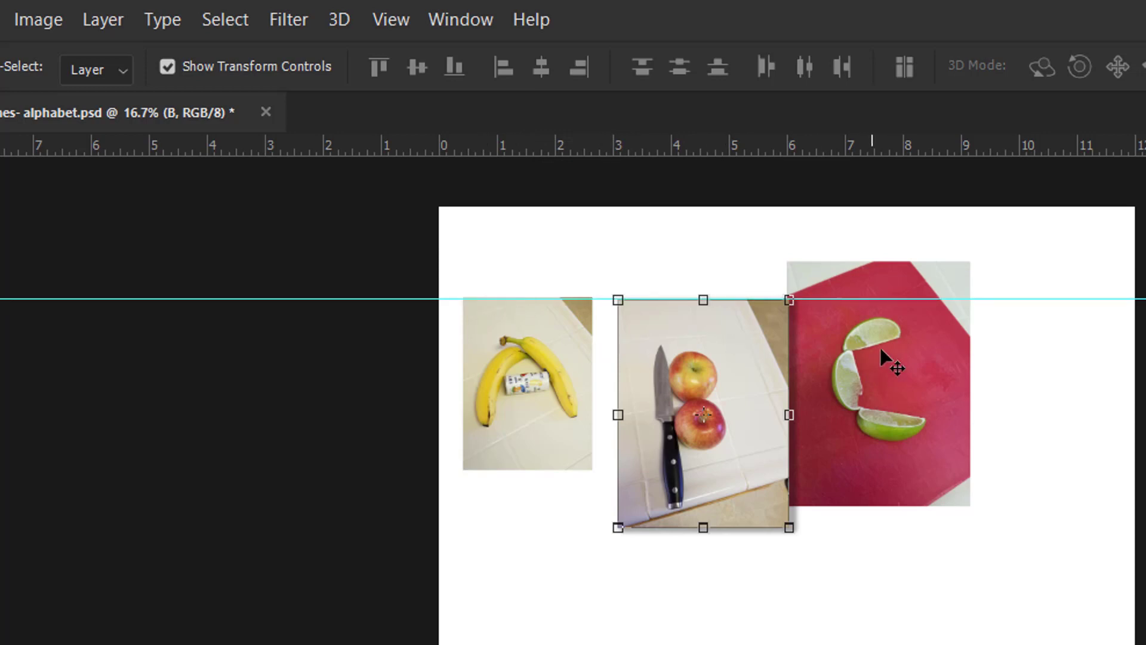
mouse_move(899, 354)
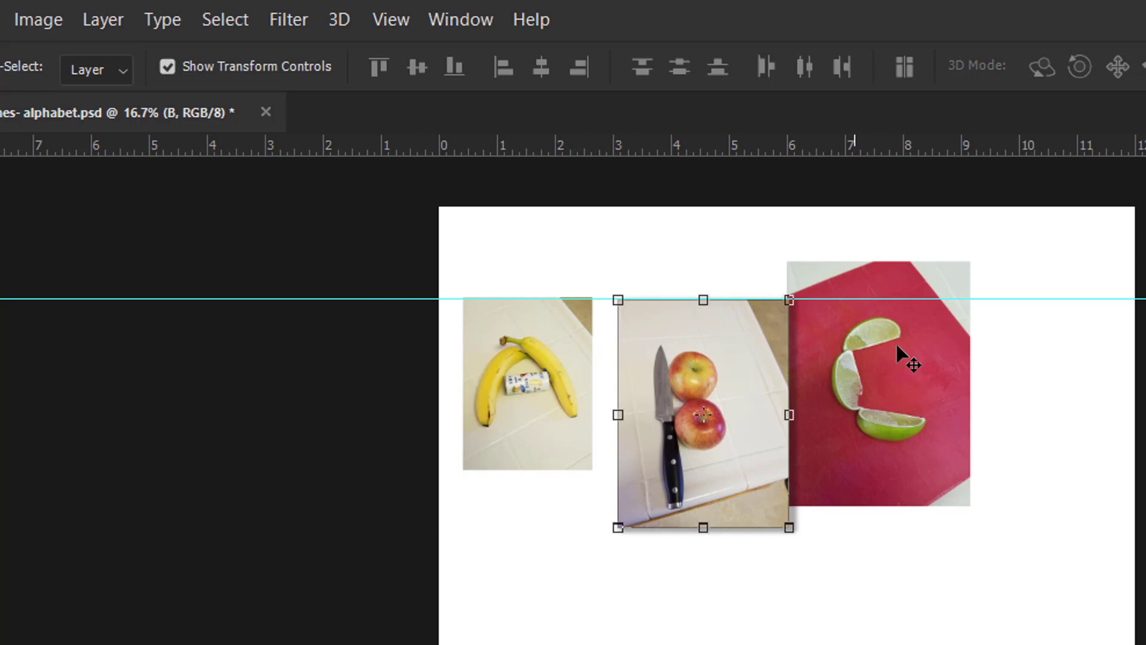
mouse_move(633, 350)
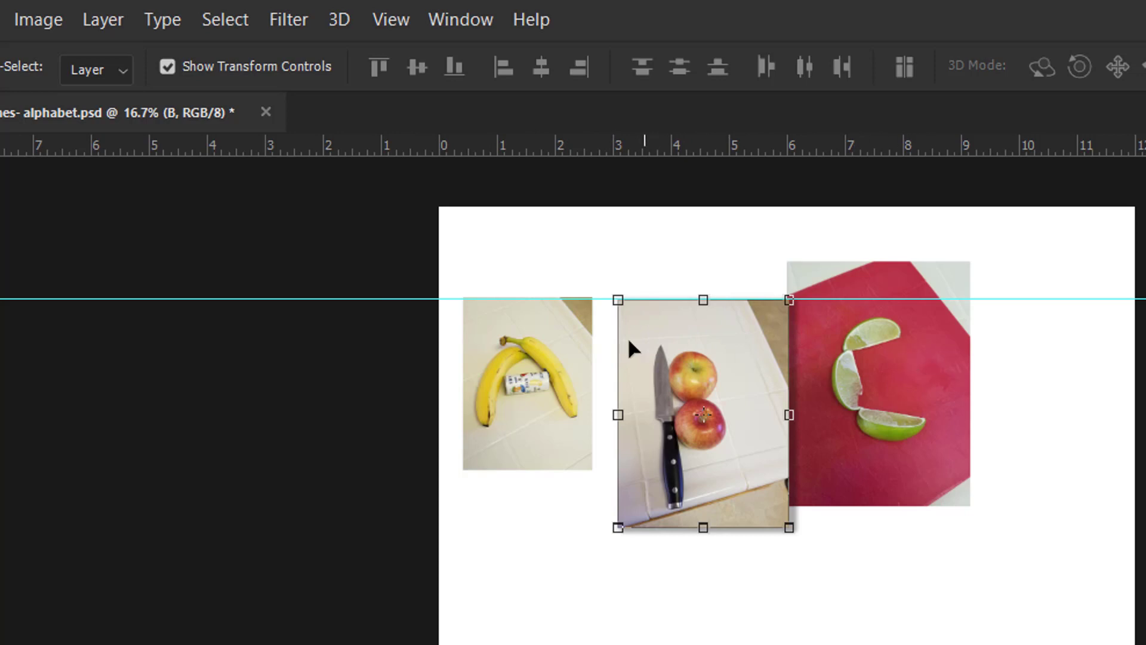
mouse_move(899, 343)
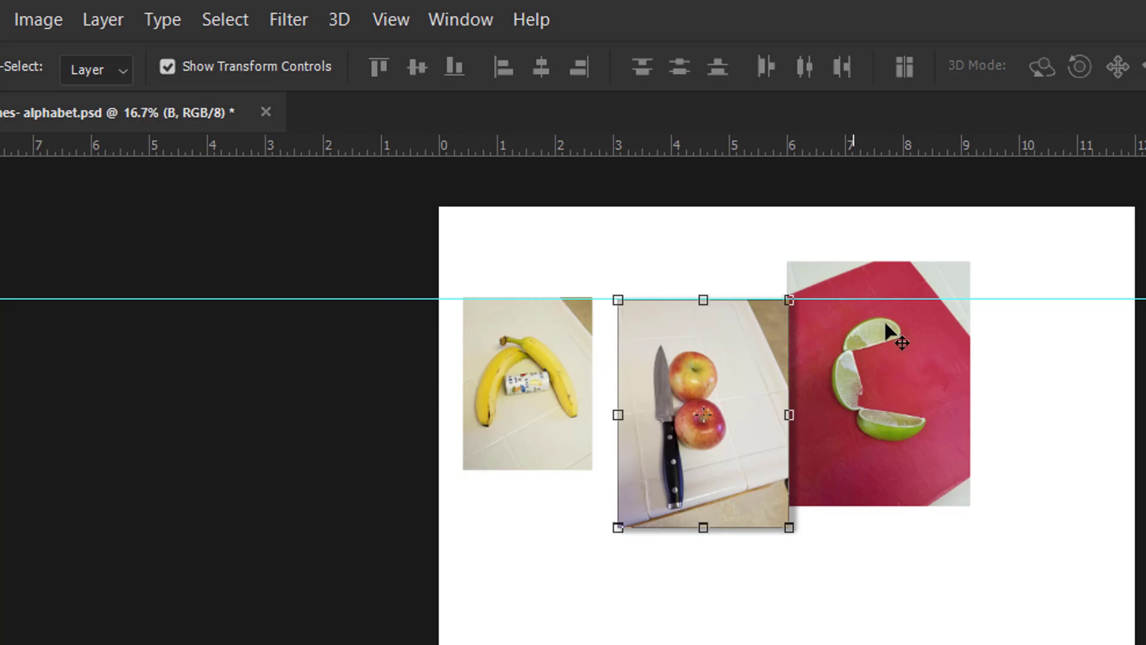
mouse_move(566, 297)
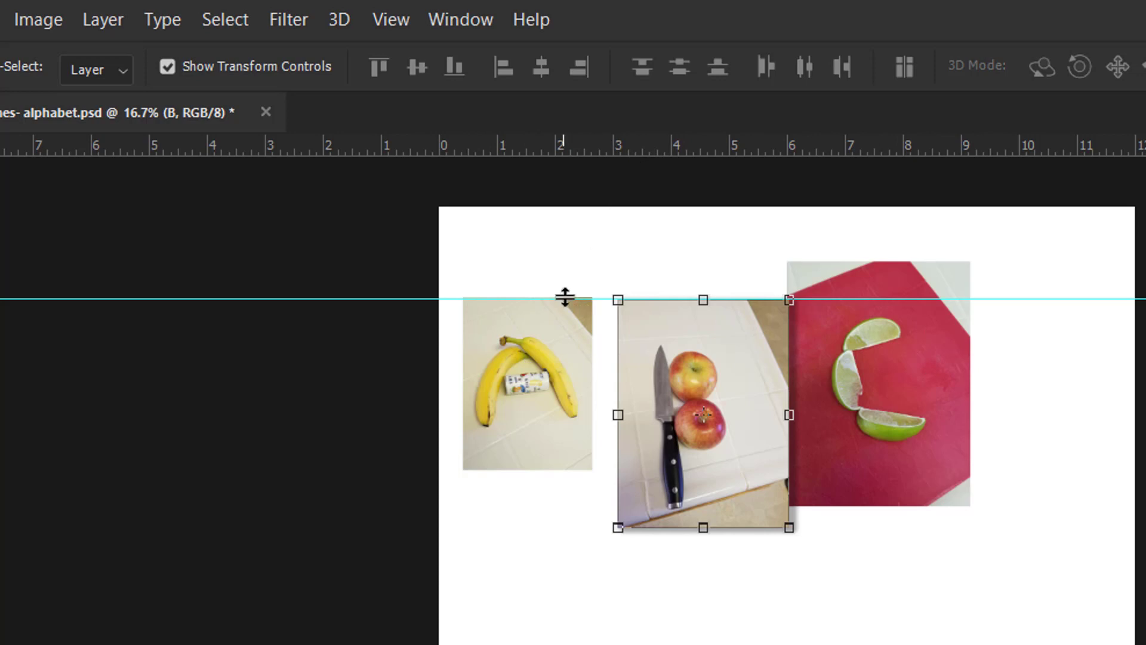
Step: Align the lime photo C to the top guide, clear of photo B
left_click(880, 386)
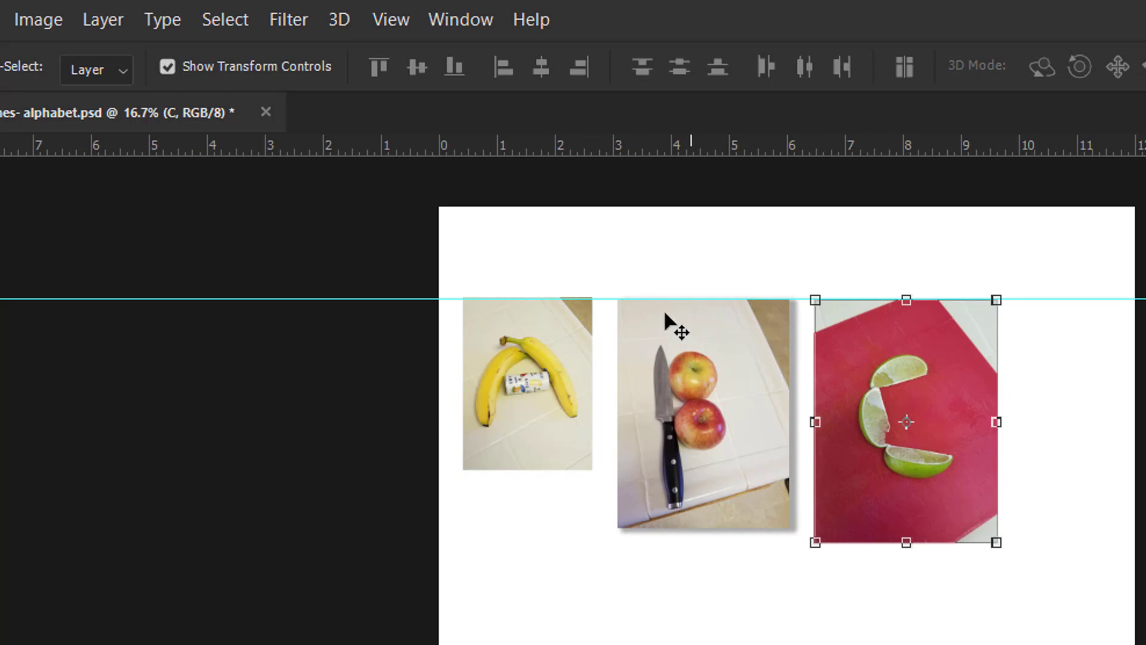
mouse_move(1047, 348)
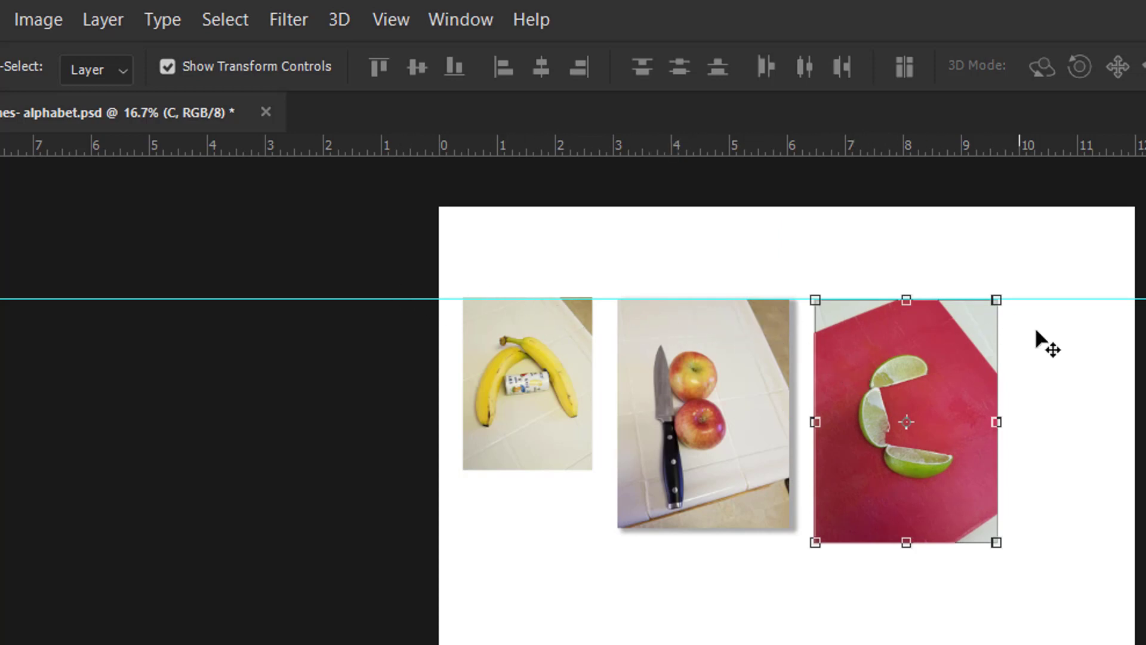
mouse_move(691, 435)
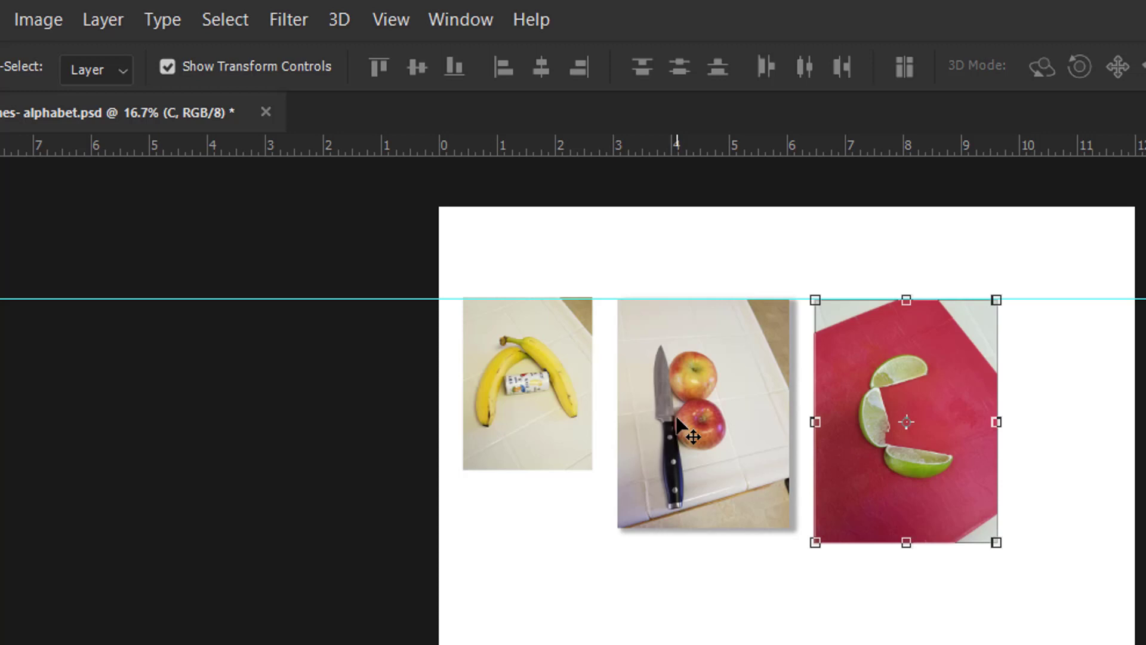
mouse_move(515, 372)
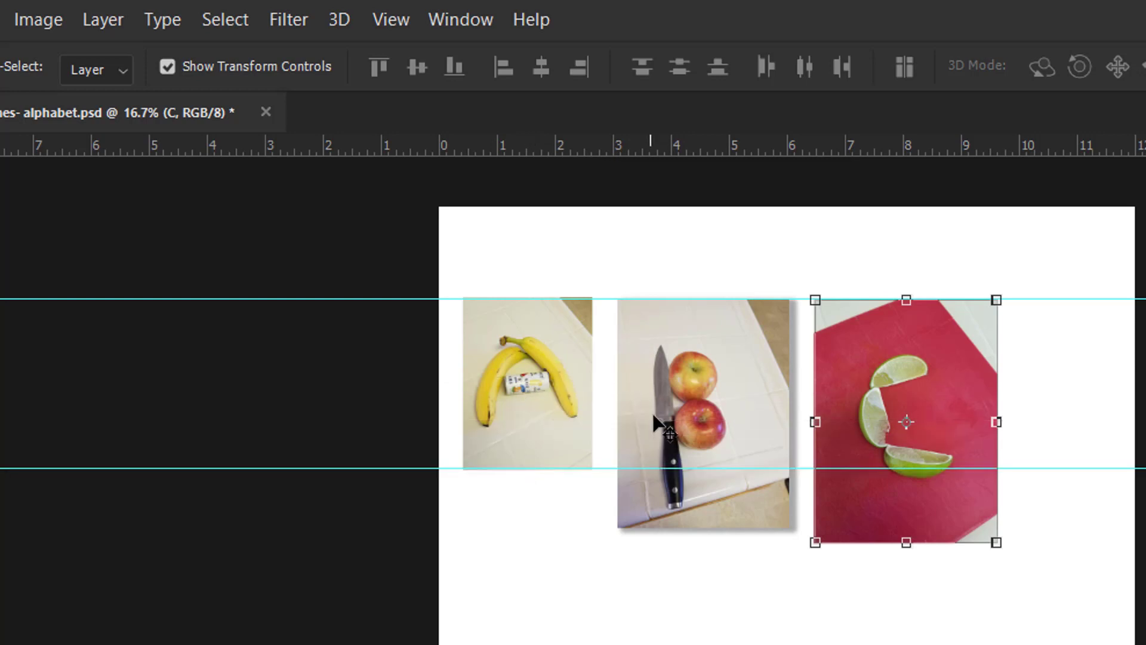
Step: Scale photos B and C to fit between the two guides and commit each resize
left_click(702, 416)
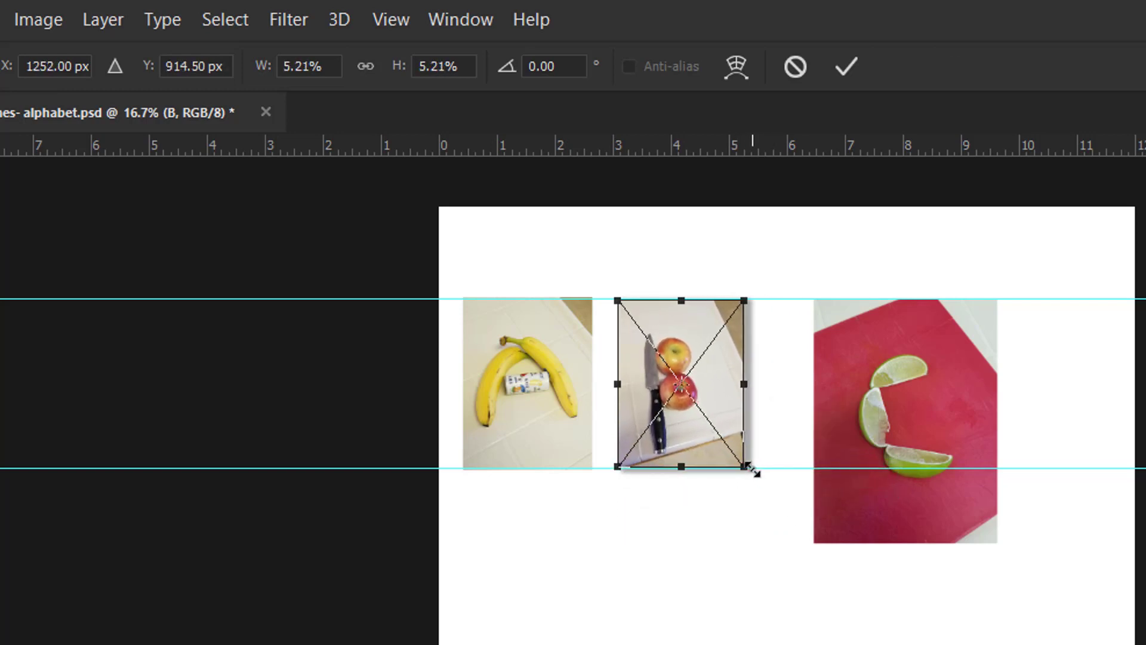
mouse_move(846, 67)
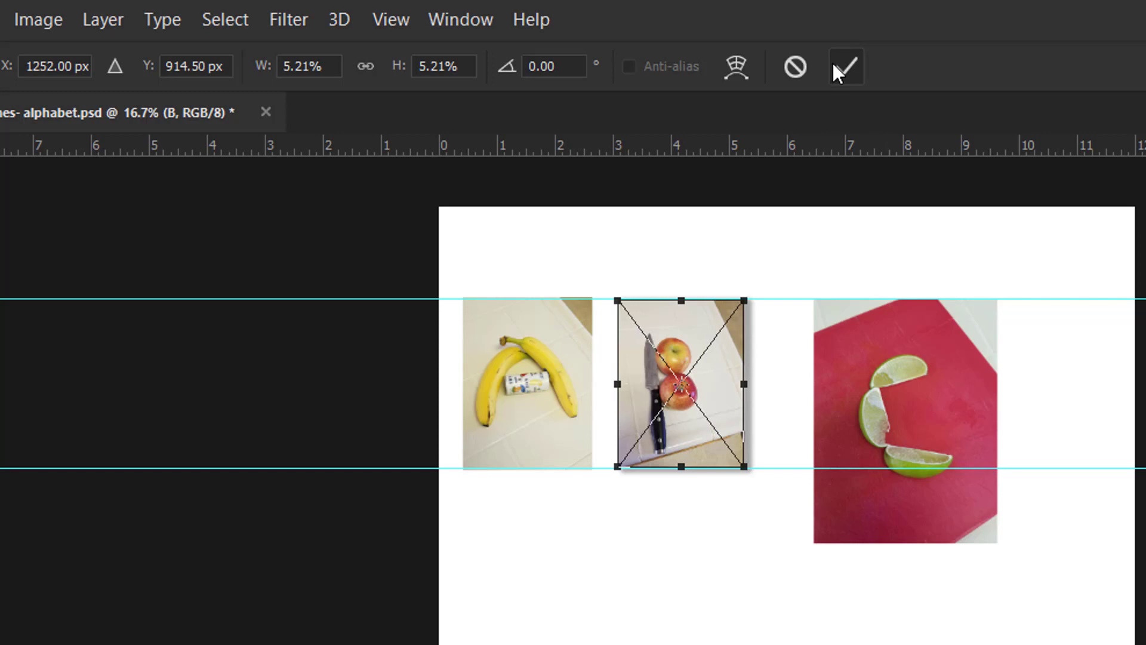
left_click(845, 67)
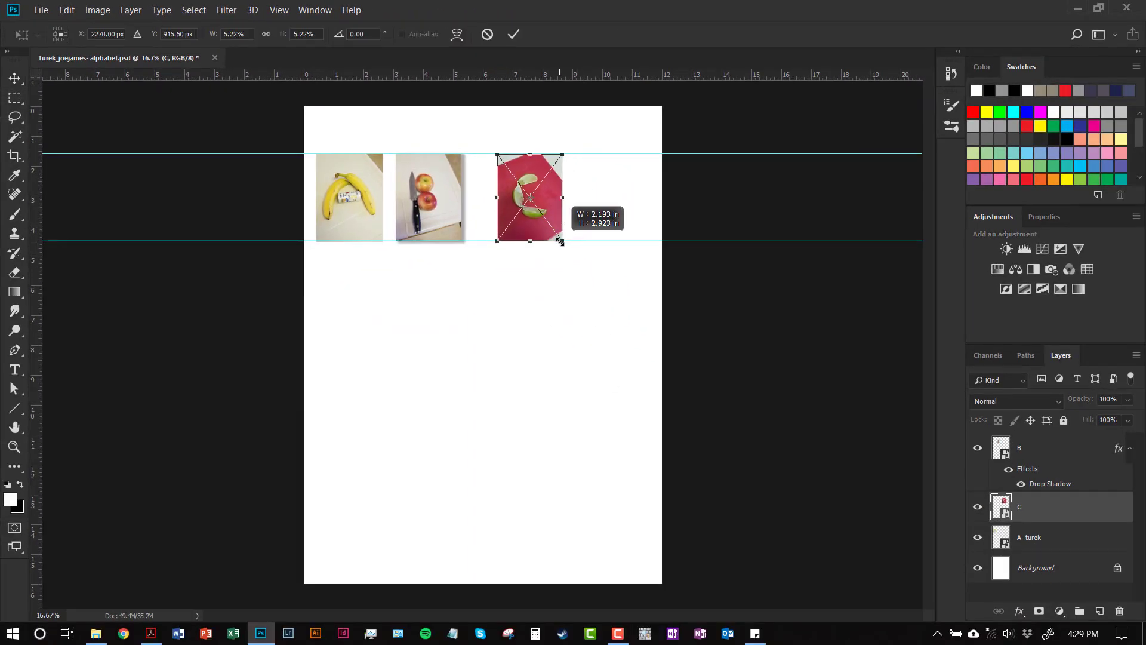
left_click(513, 35)
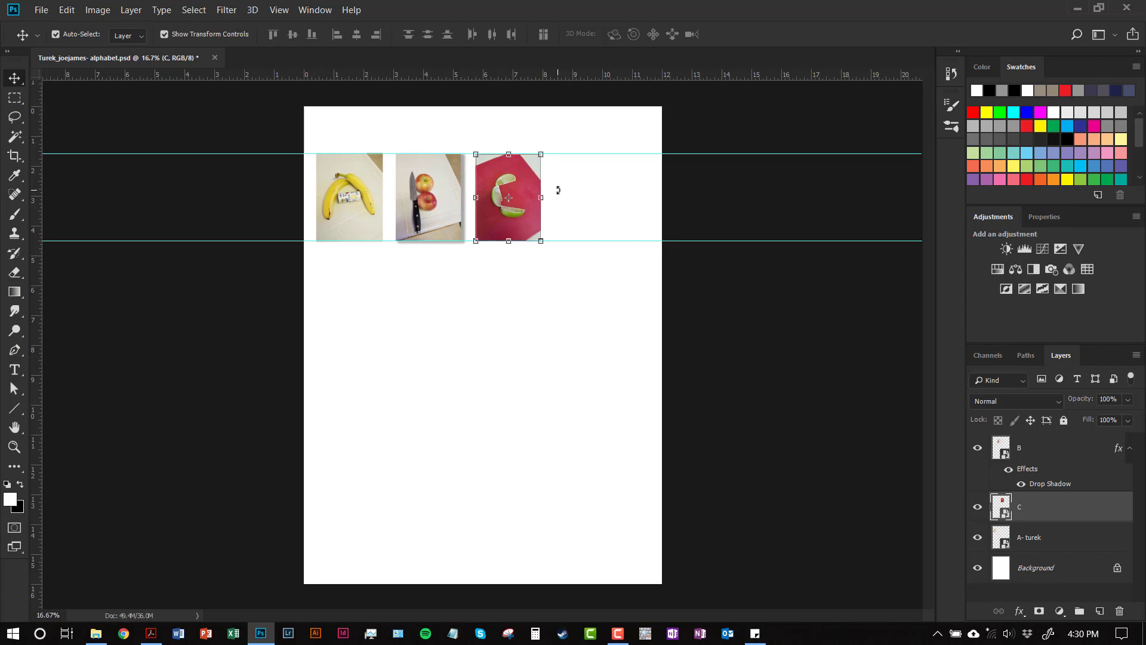
mouse_move(565, 199)
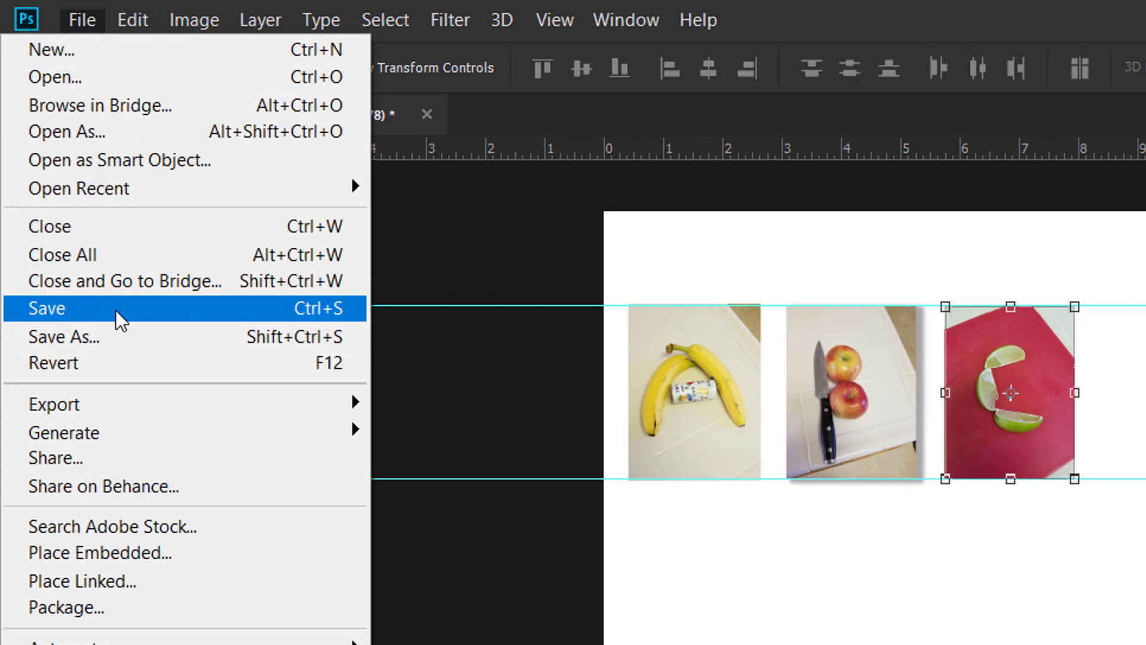
Step: Save the alphabet PSD and start Save As for a JPEG copy
left_click(45, 308)
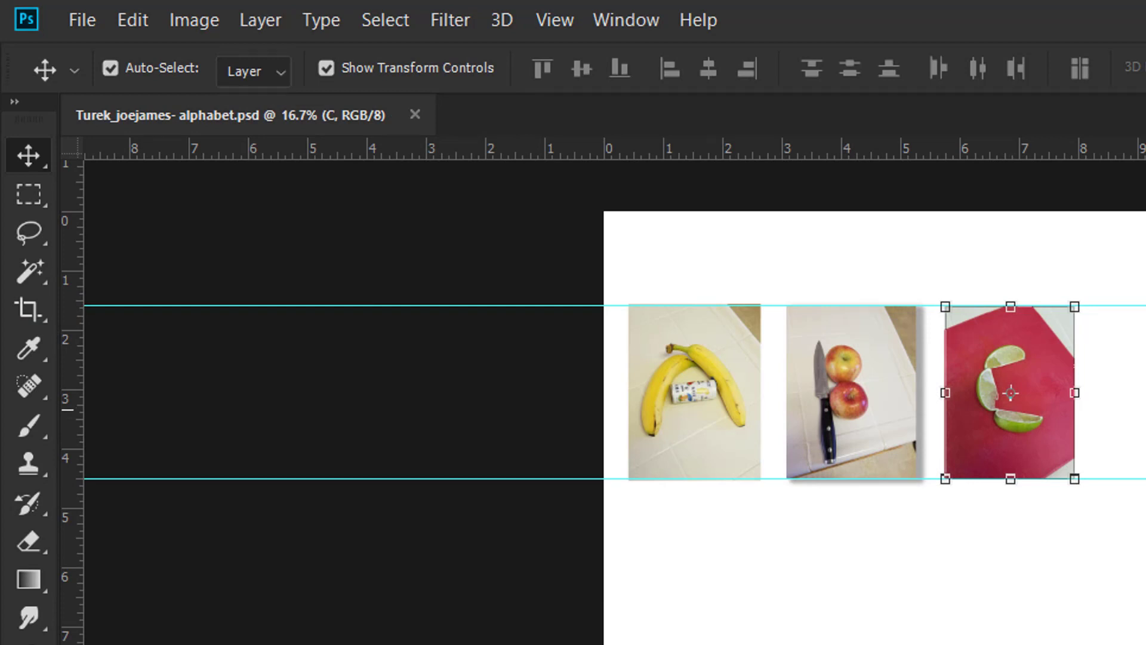
left_click(81, 20)
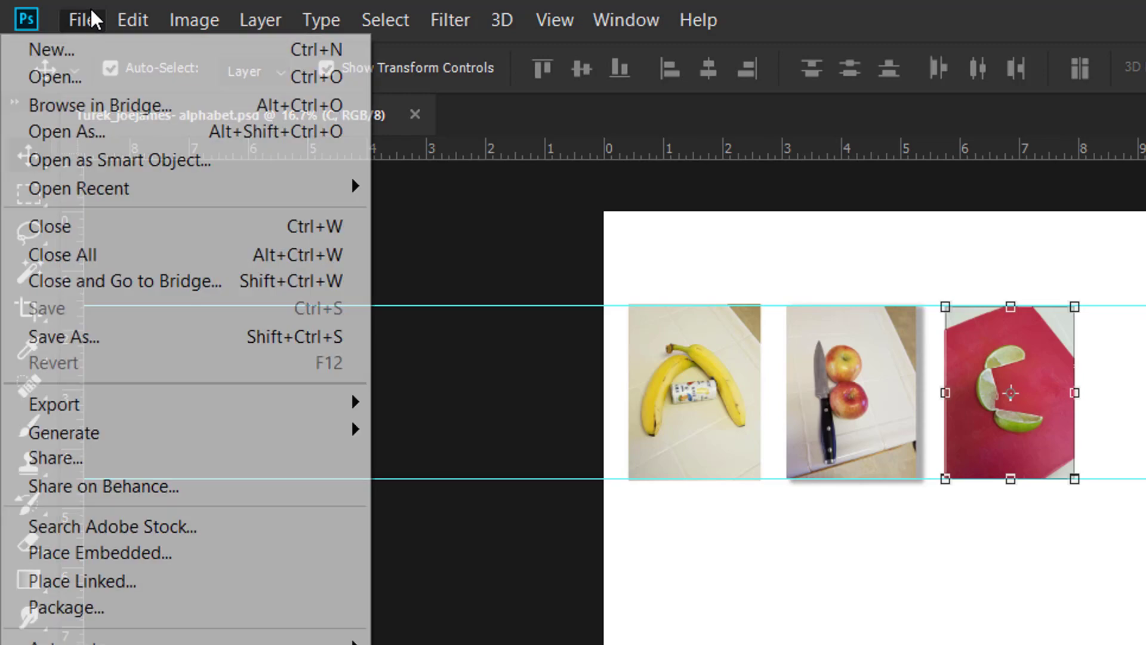
left_click(63, 336)
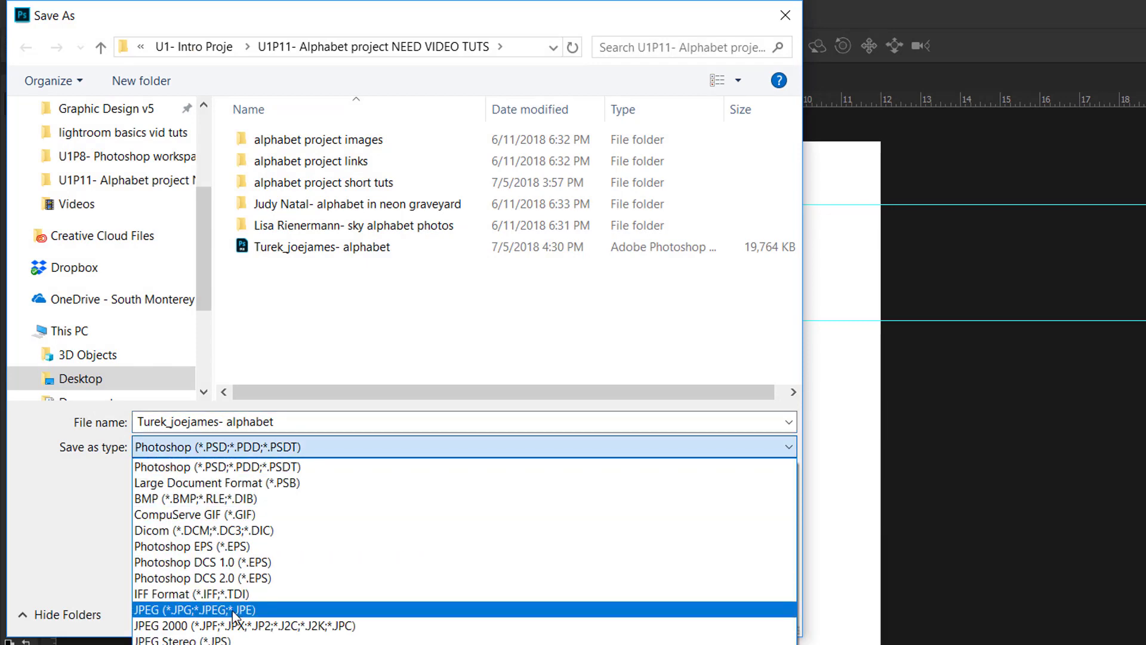
Step: Save a JPEG copy of the alphabet layout at maximum quality 12 beside the PSD
left_click(199, 608)
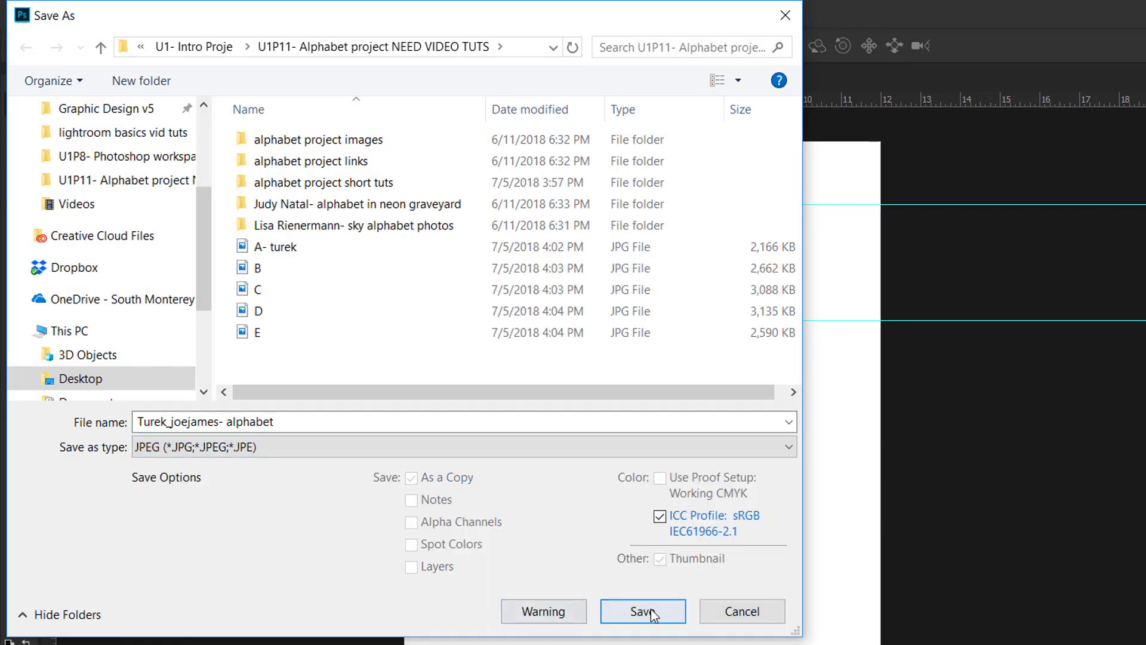
left_click(276, 246)
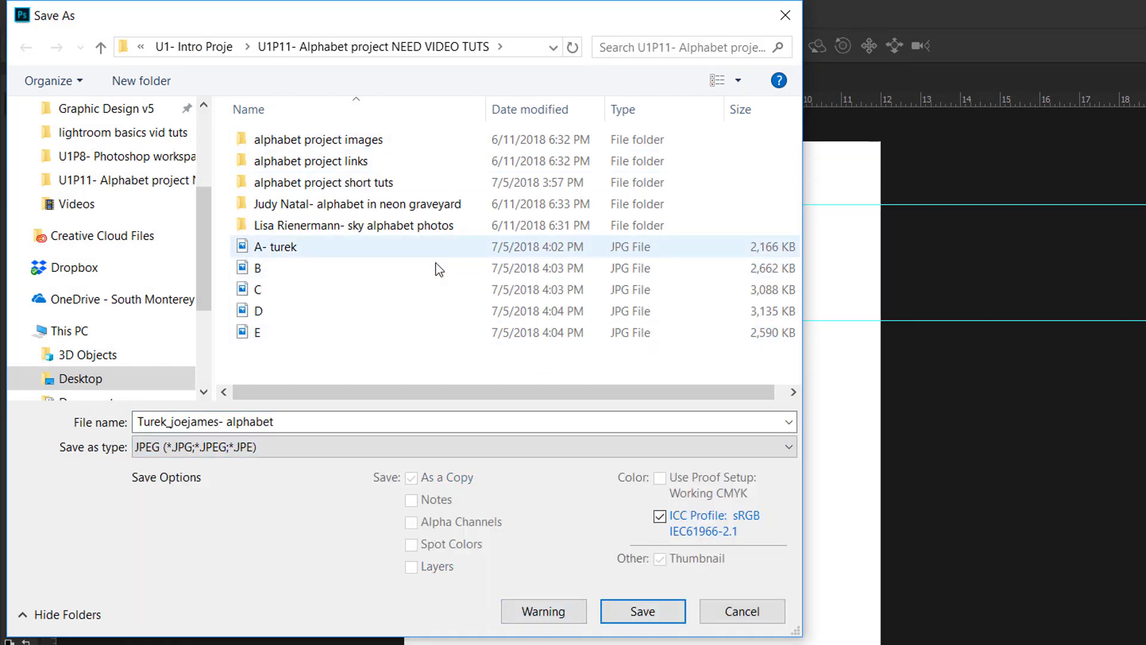
left_click(643, 609)
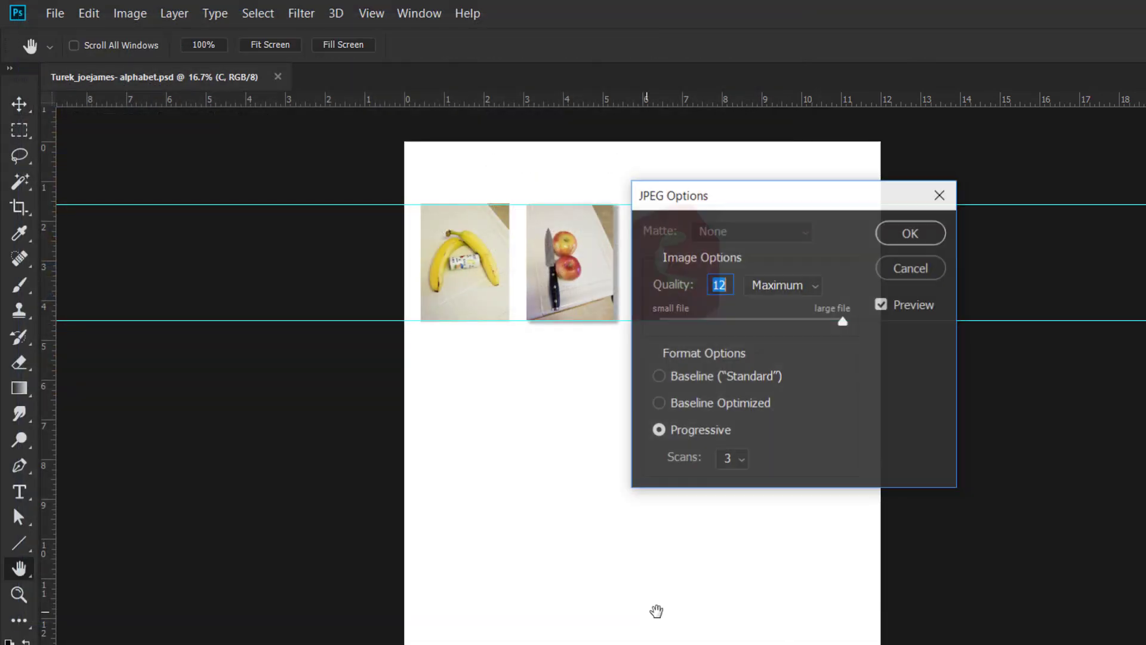
left_click(909, 233)
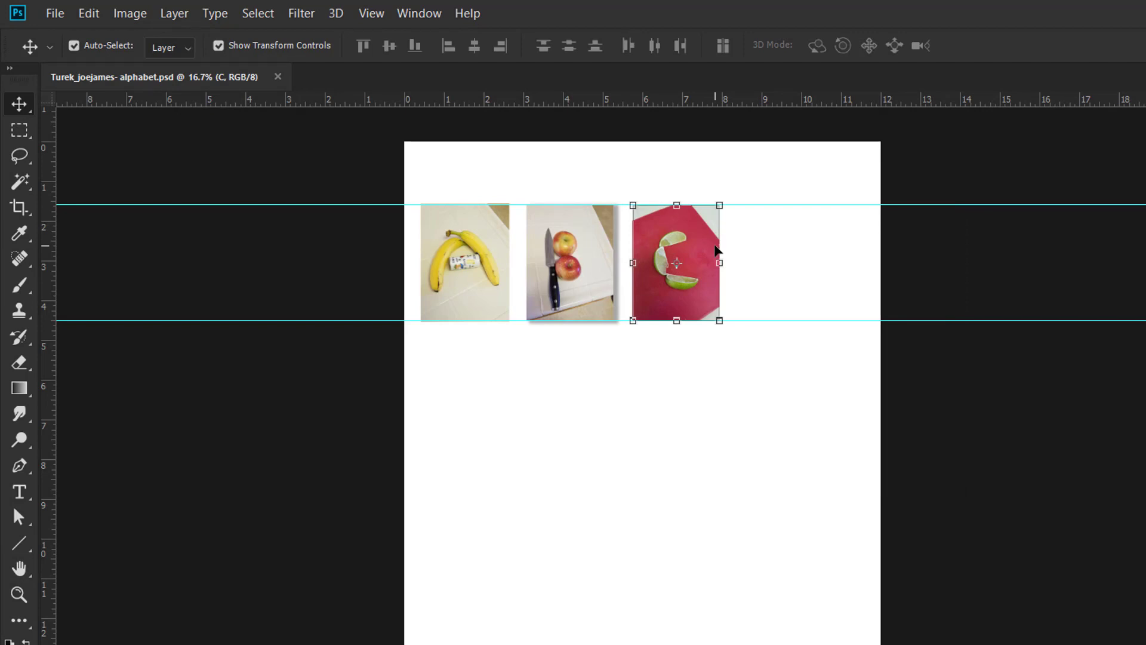
mouse_move(438, 337)
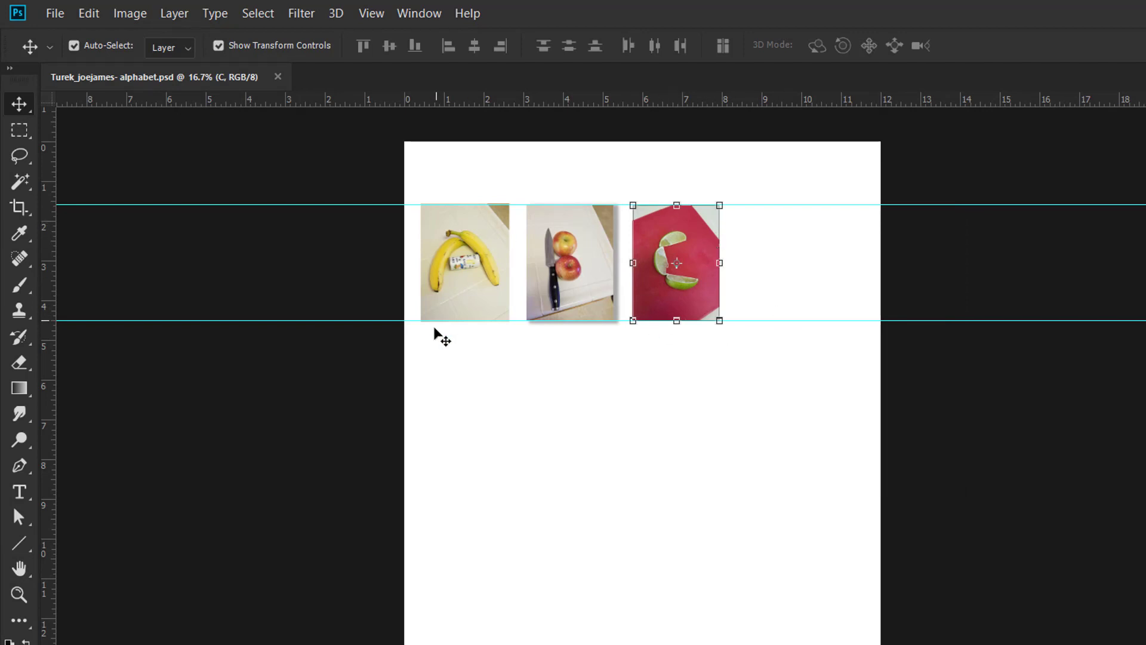
mouse_move(387, 329)
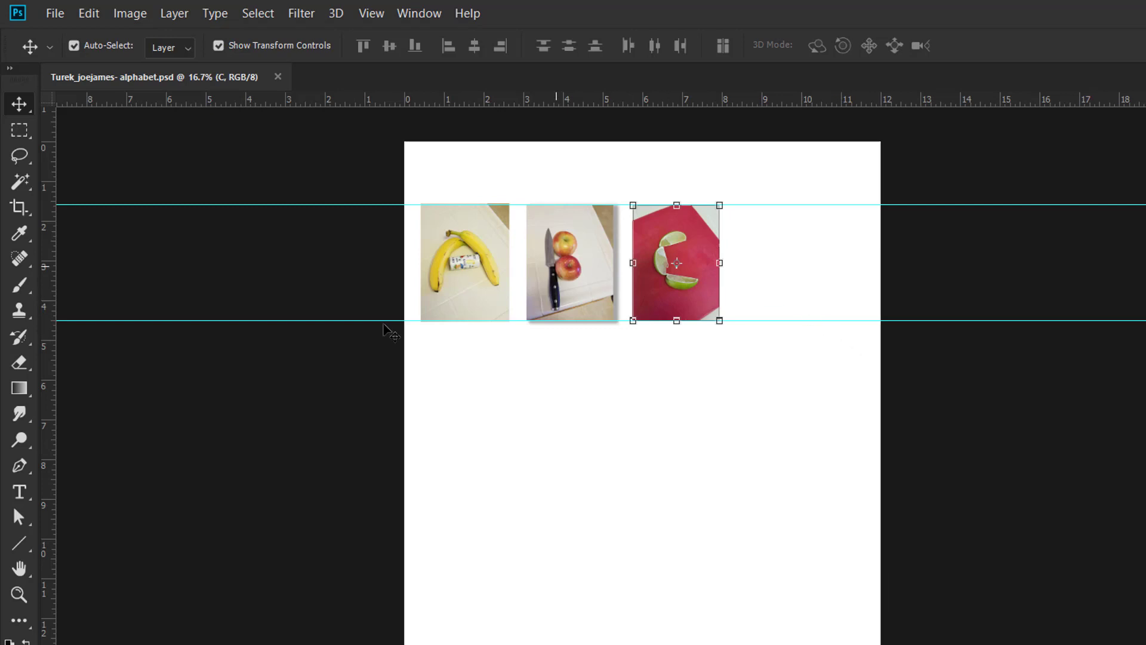
mouse_move(644, 555)
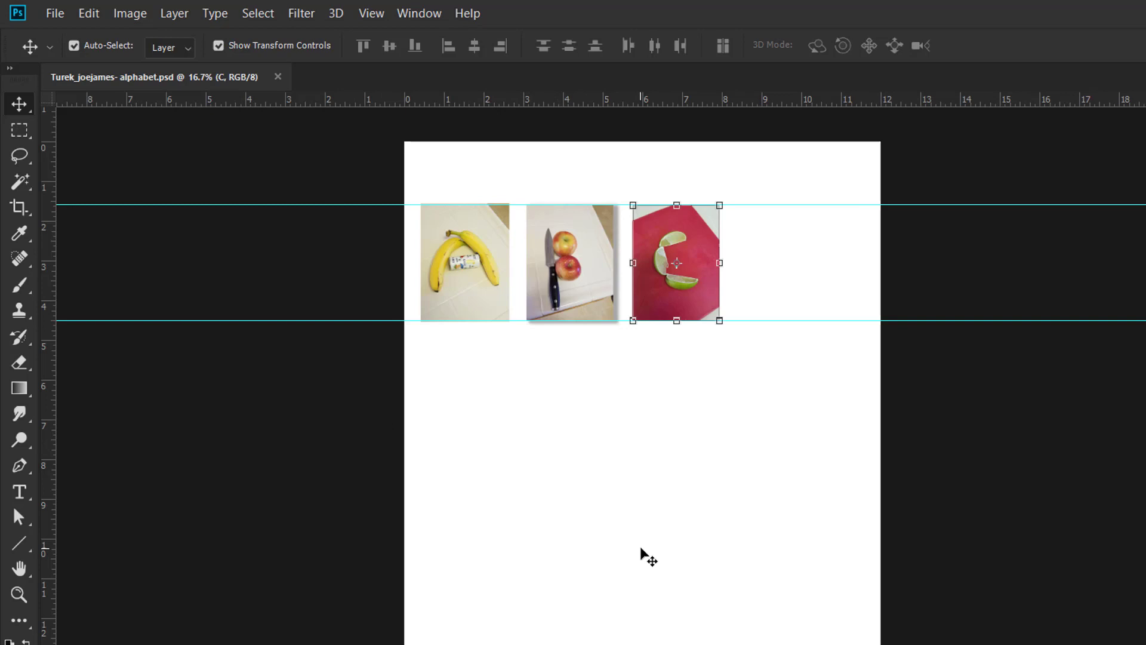
mouse_move(562, 183)
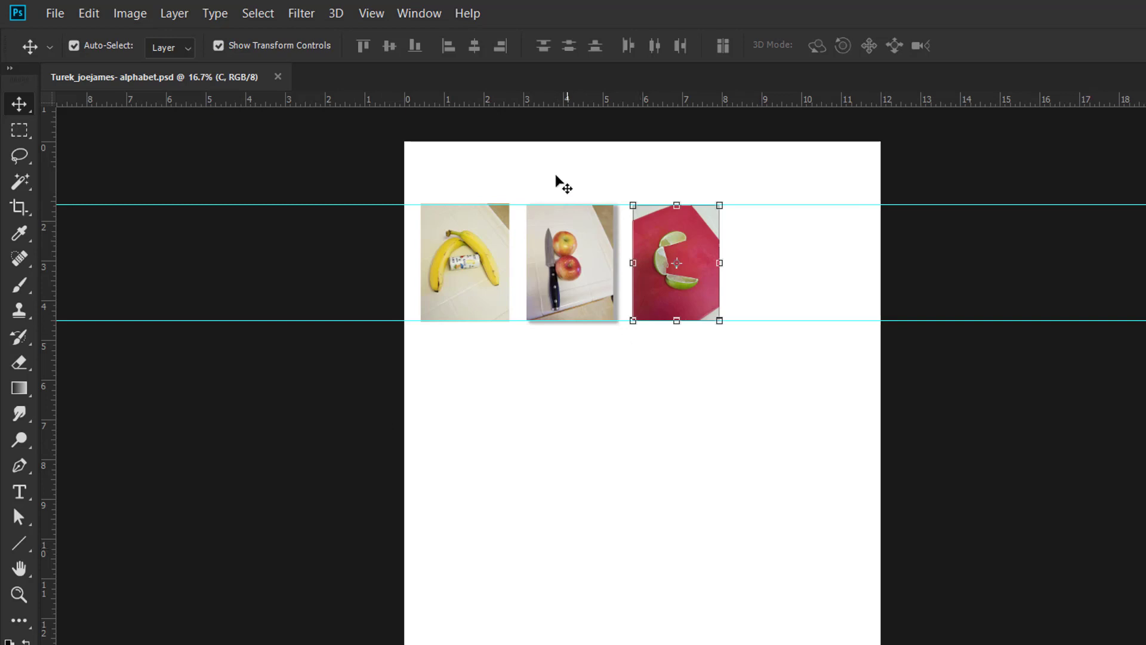
mouse_move(695, 369)
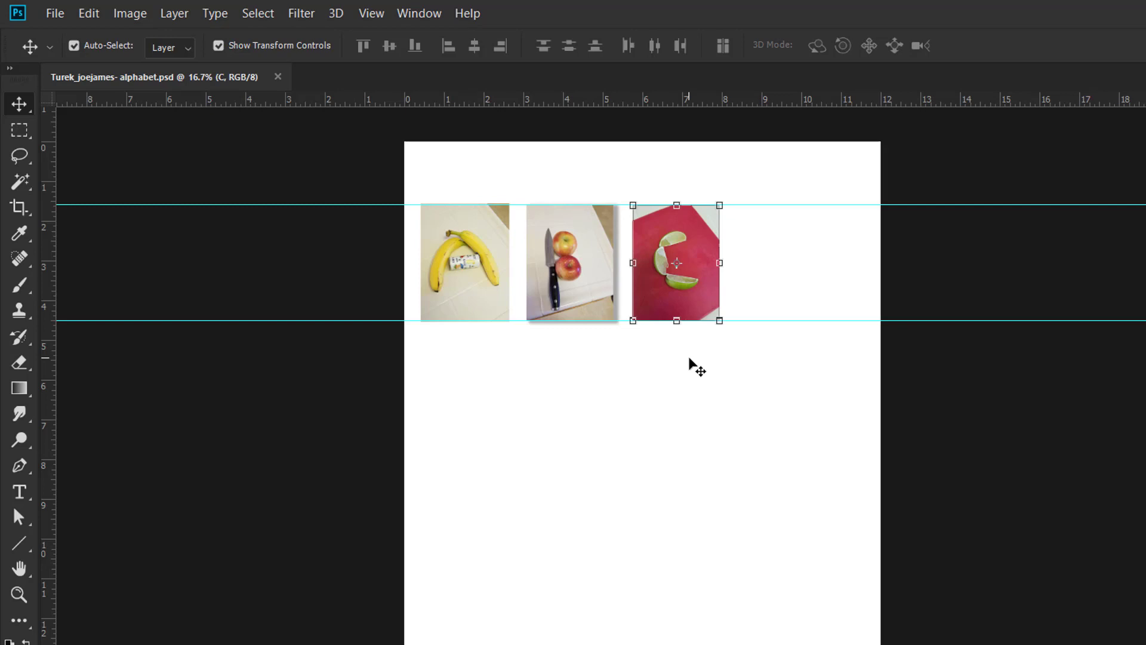
mouse_move(685, 366)
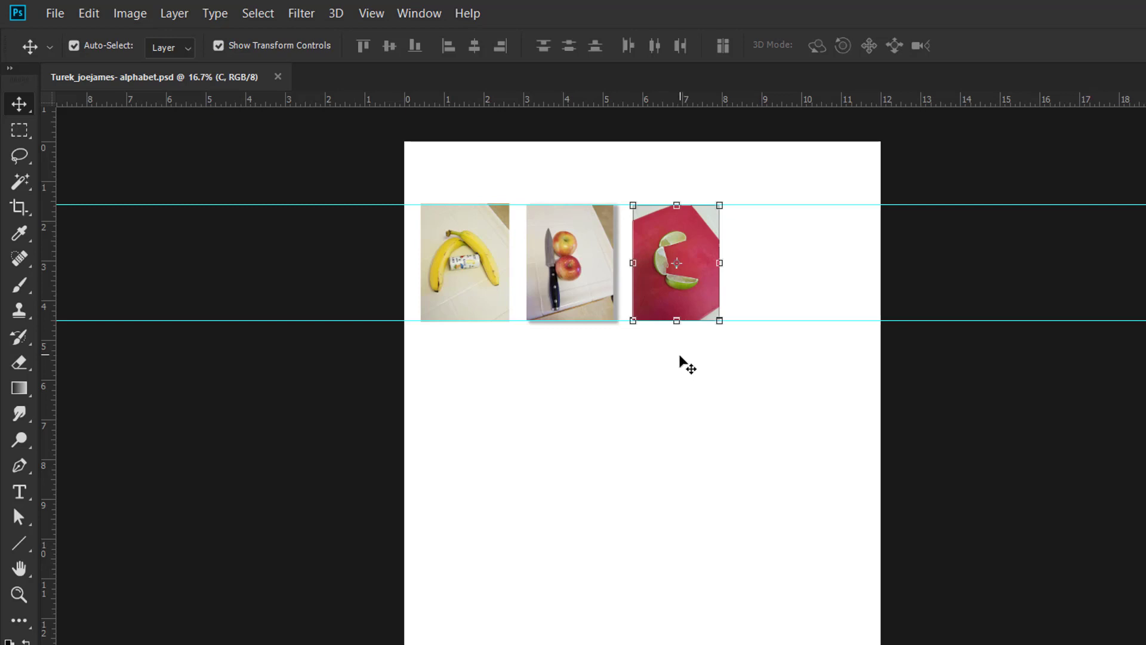
mouse_move(691, 369)
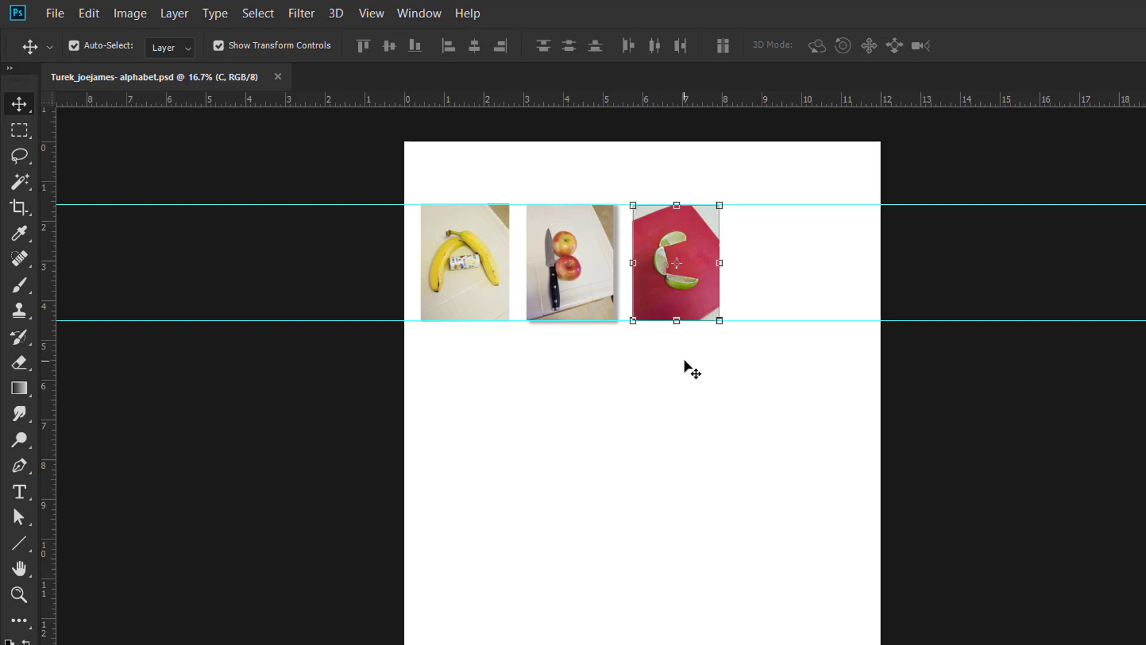